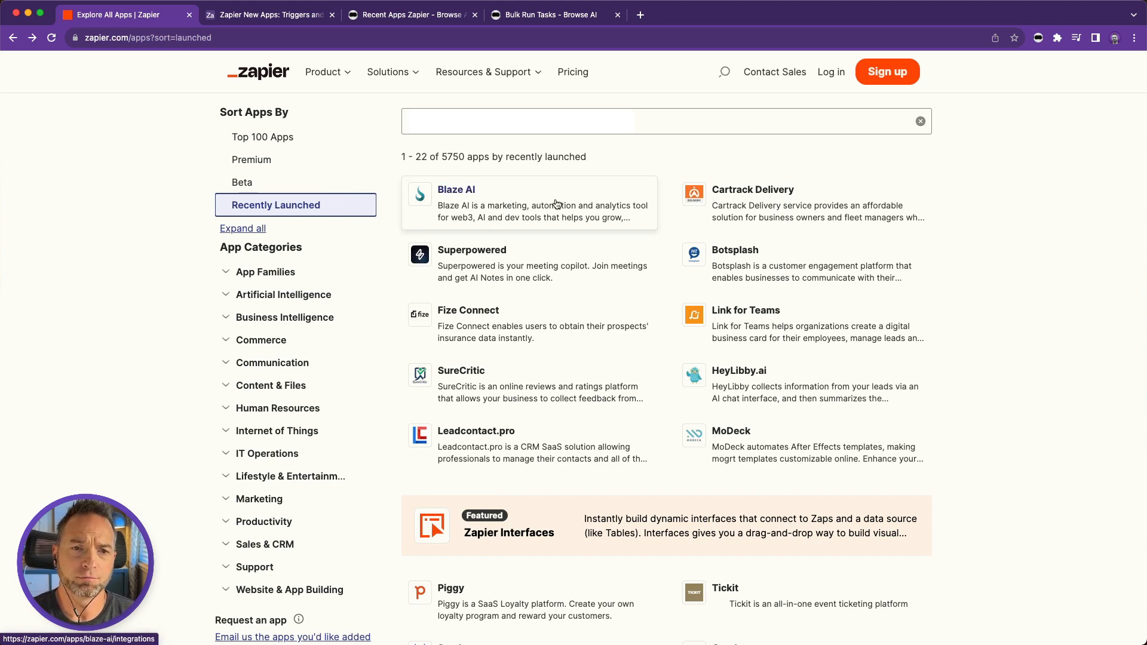
Scroll Goody's Zapier page down to its Supported triggers and actions and load the full list
{"action": "scroll", "scroll_direction": "down", "scroll_amount": 3}
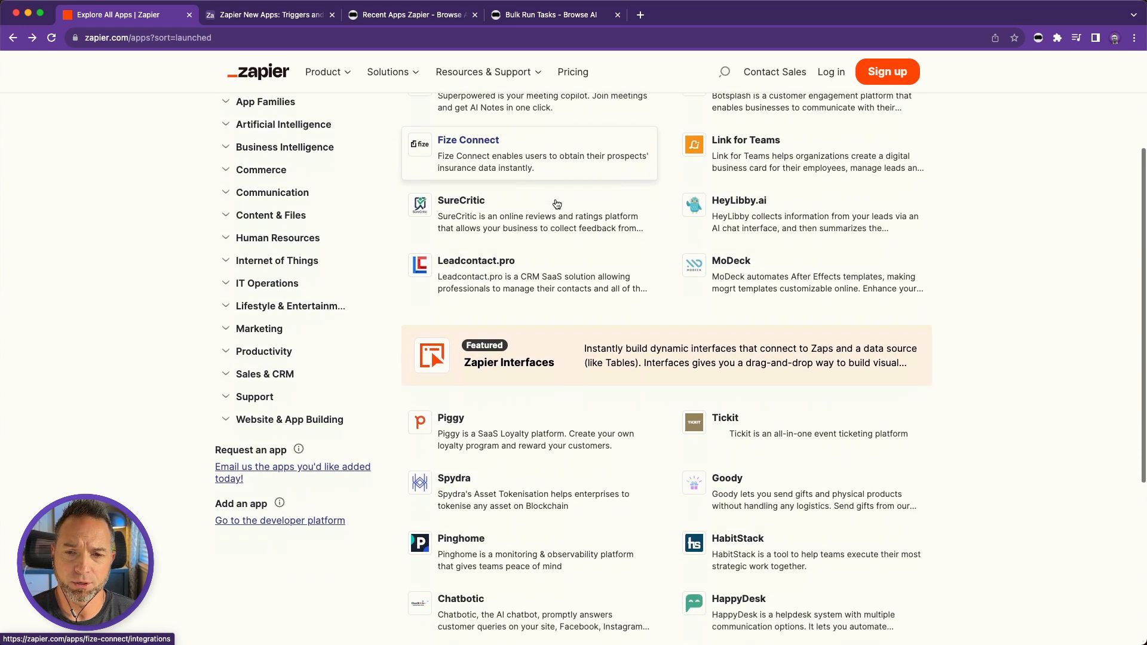
{"action": "scroll", "scroll_direction": "down", "scroll_amount": 3}
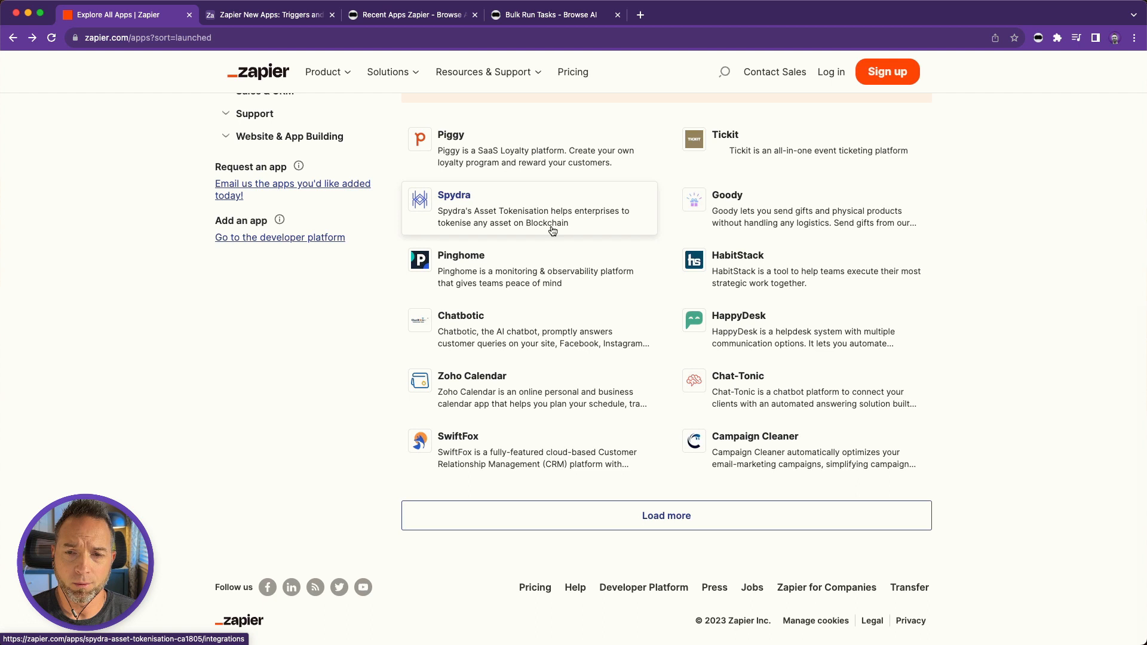
{"action": "mouse_move", "coordinate": [773, 207]}
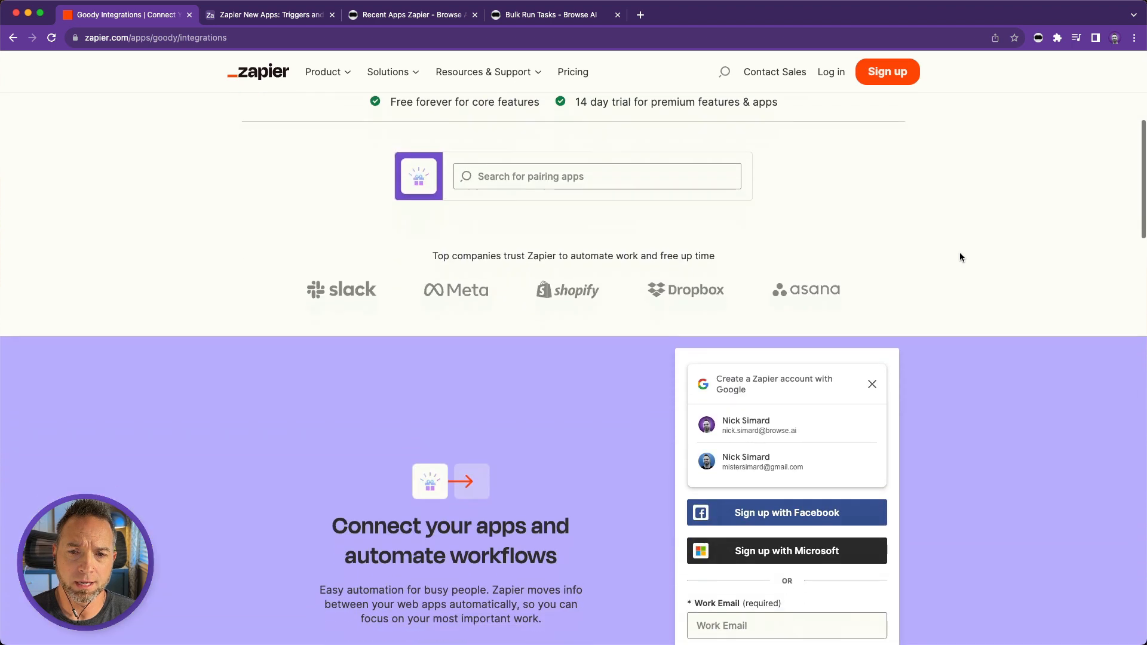
{"action": "scroll", "scroll_direction": "down", "scroll_amount": 3}
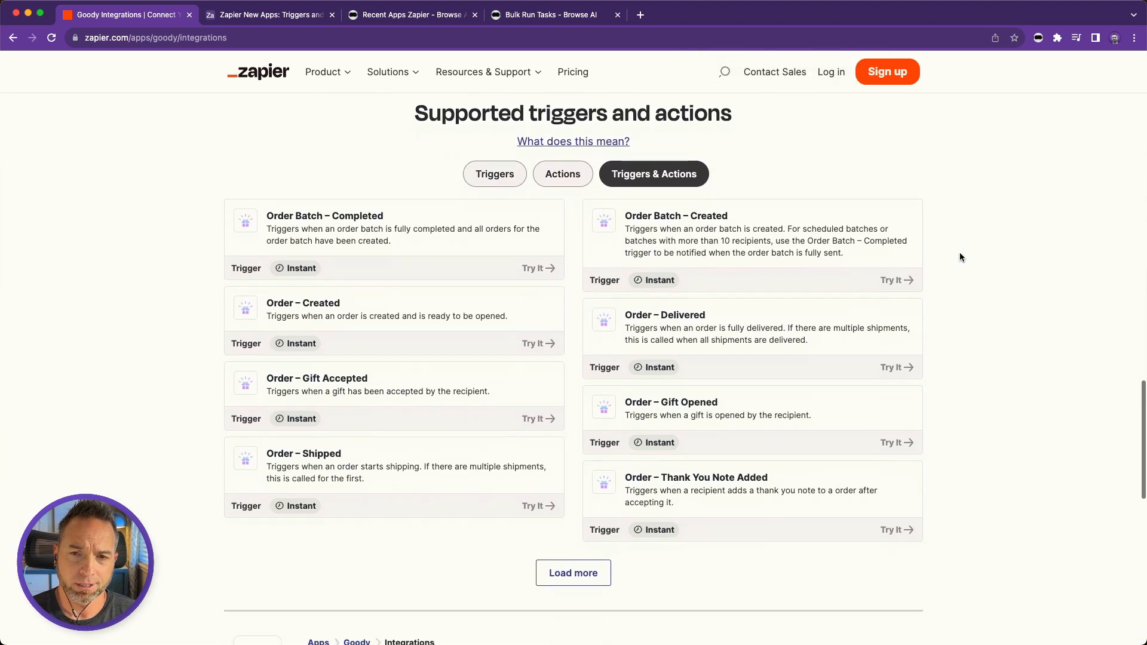
{"action": "mouse_move", "coordinate": [426, 280]}
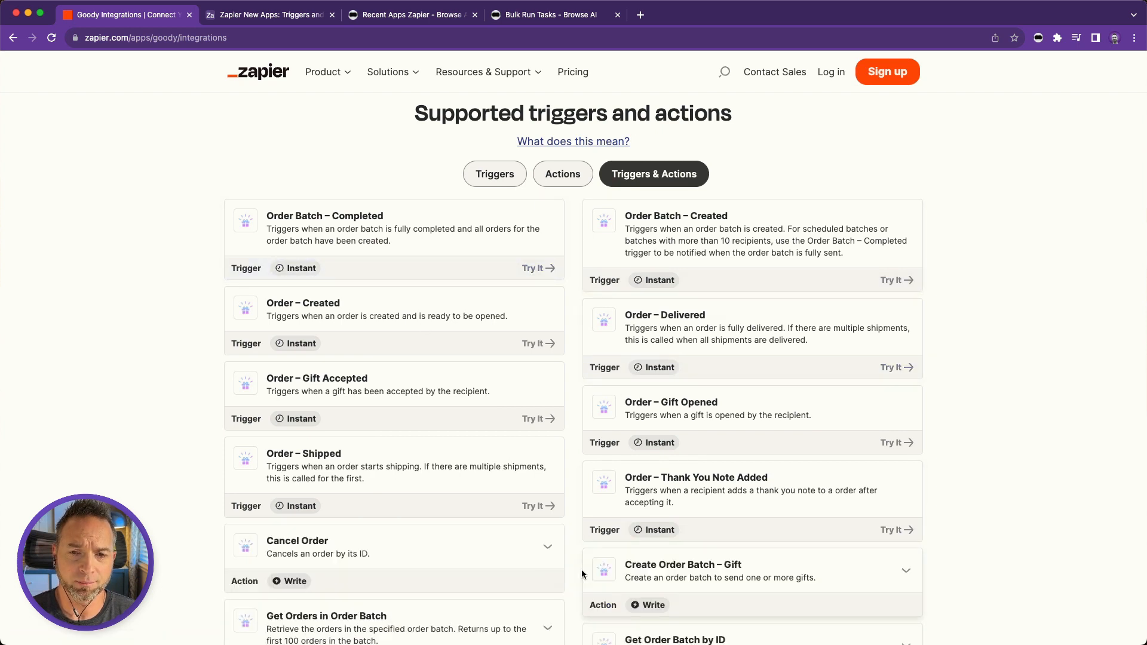
{"action": "scroll", "scroll_direction": "down", "scroll_amount": 3}
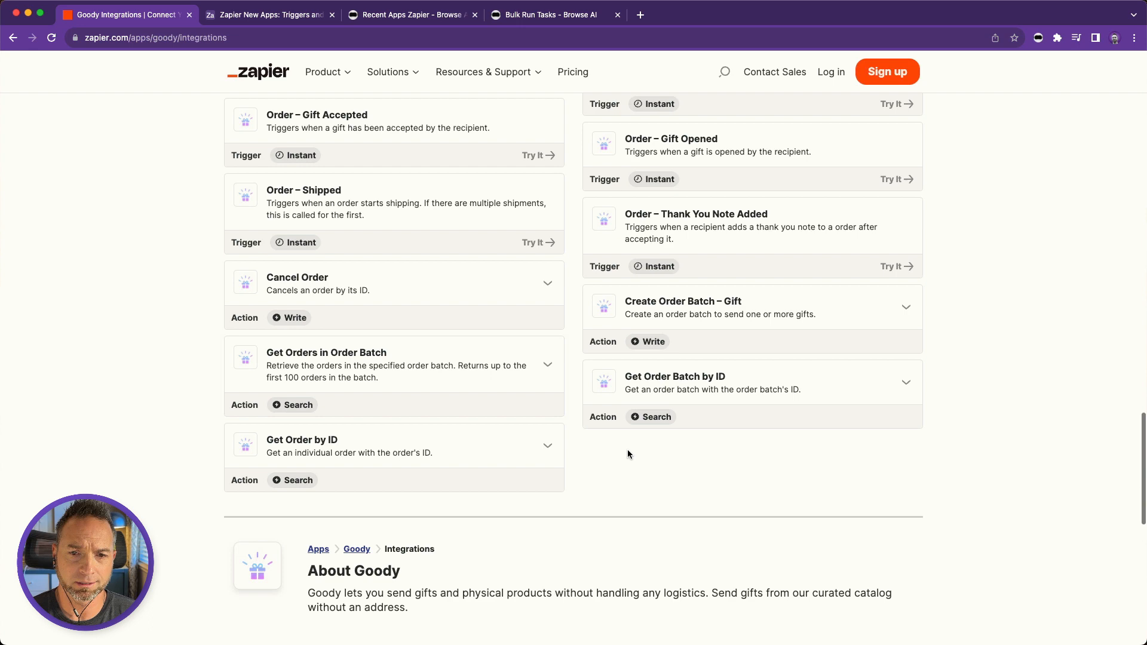
{"action": "mouse_move", "coordinate": [566, 384]}
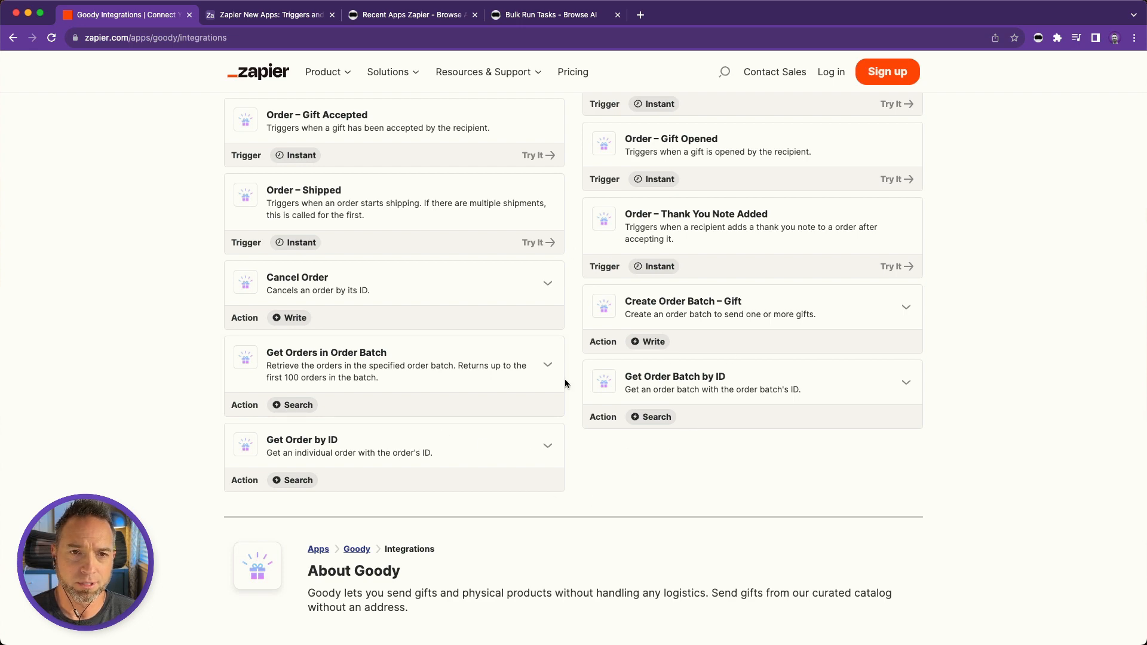
Review the Airtable Triggers and Actions grid, including Goody's 13 records grouped by app URL and type
{"action": "left_click", "coordinate": [266, 14]}
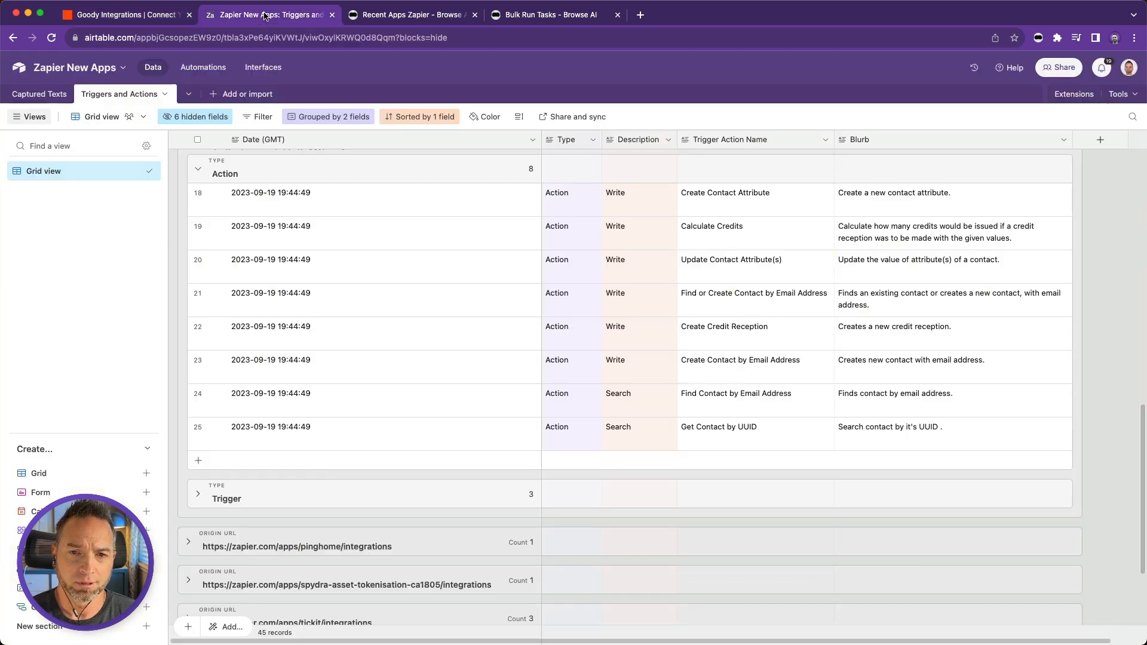
{"action": "scroll", "scroll_direction": "down", "scroll_amount": 3}
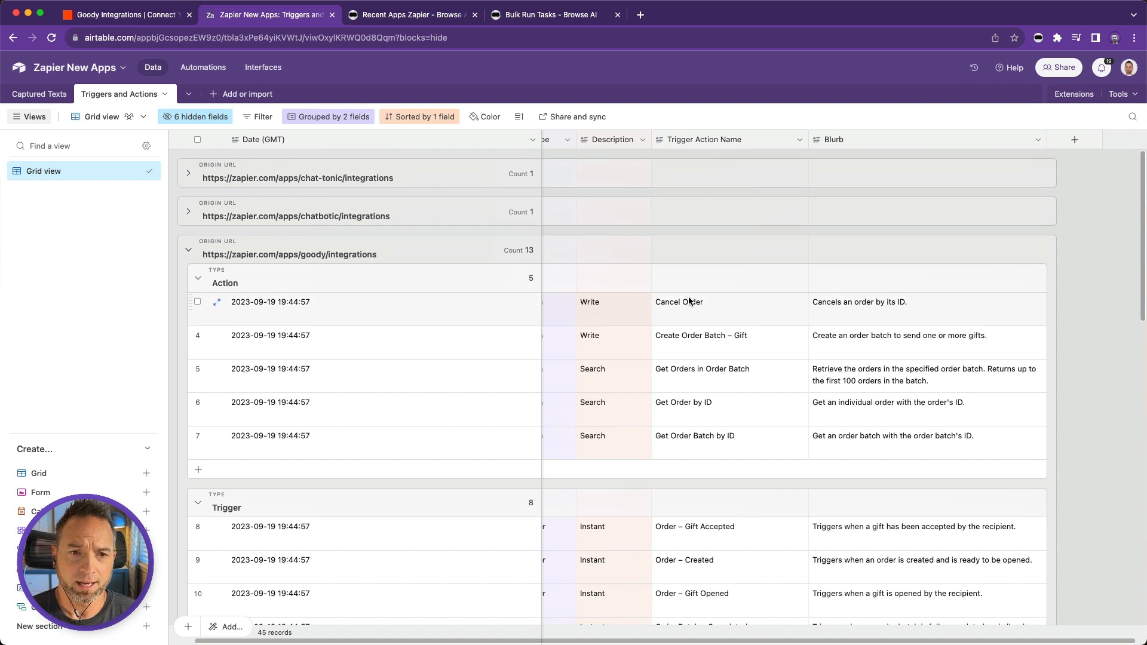
{"action": "scroll", "scroll_direction": "down", "scroll_amount": 3}
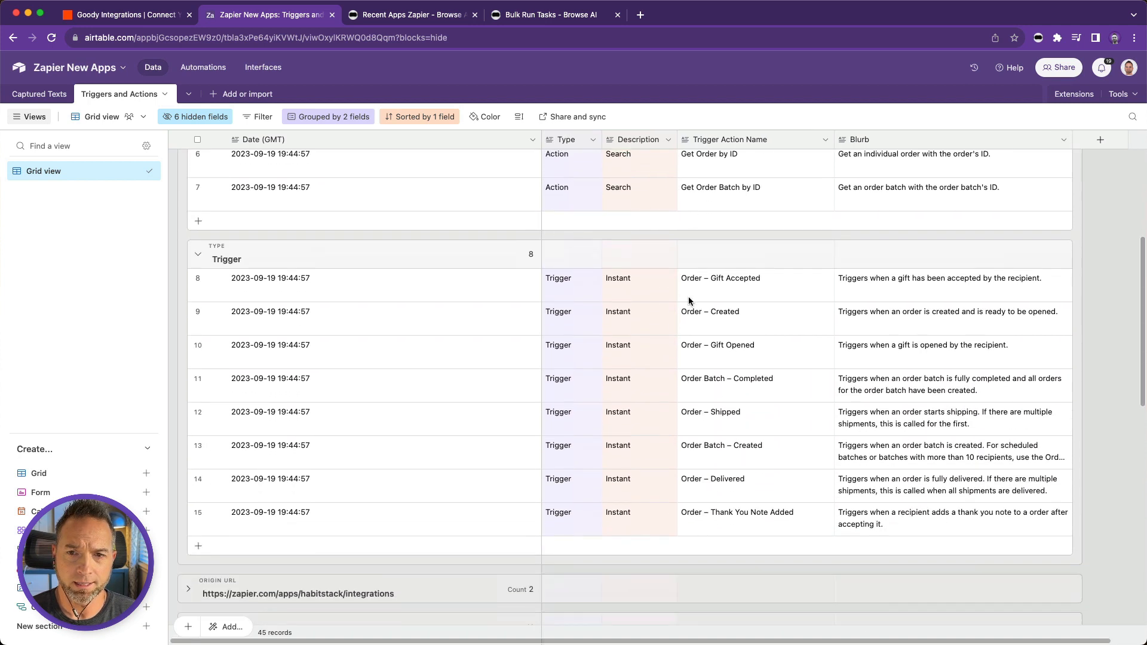
{"action": "scroll", "scroll_direction": "down", "scroll_amount": 3}
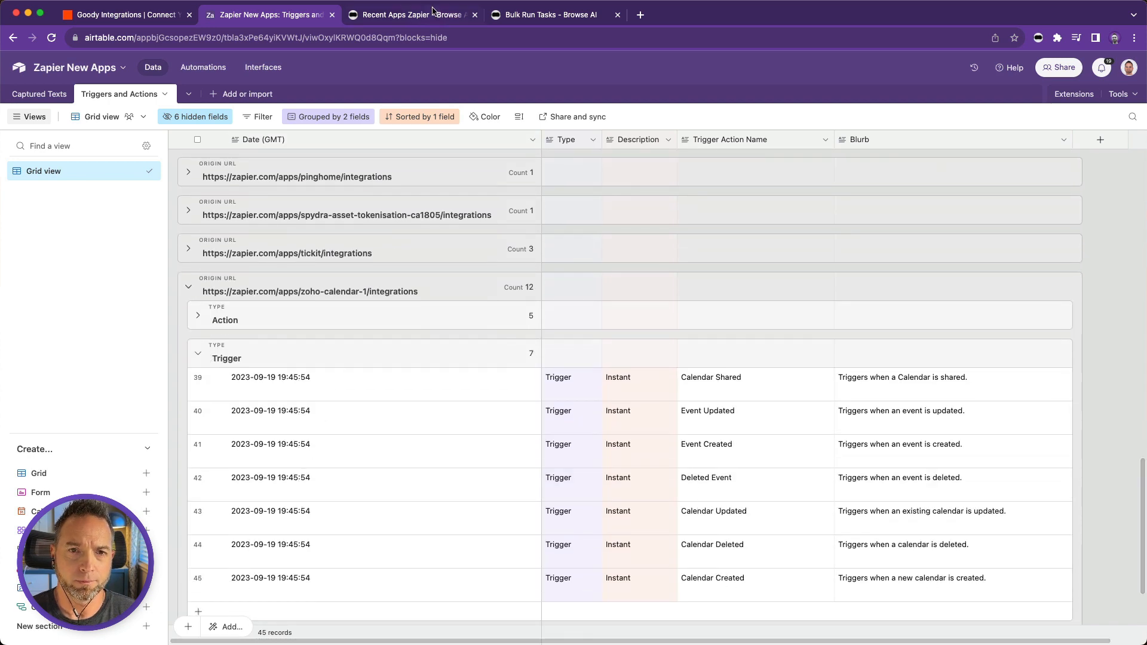
Review the Recent Apps Zapier robot's run history down to the Top 10 Recents table with Download CSV
{"action": "left_click", "coordinate": [410, 14]}
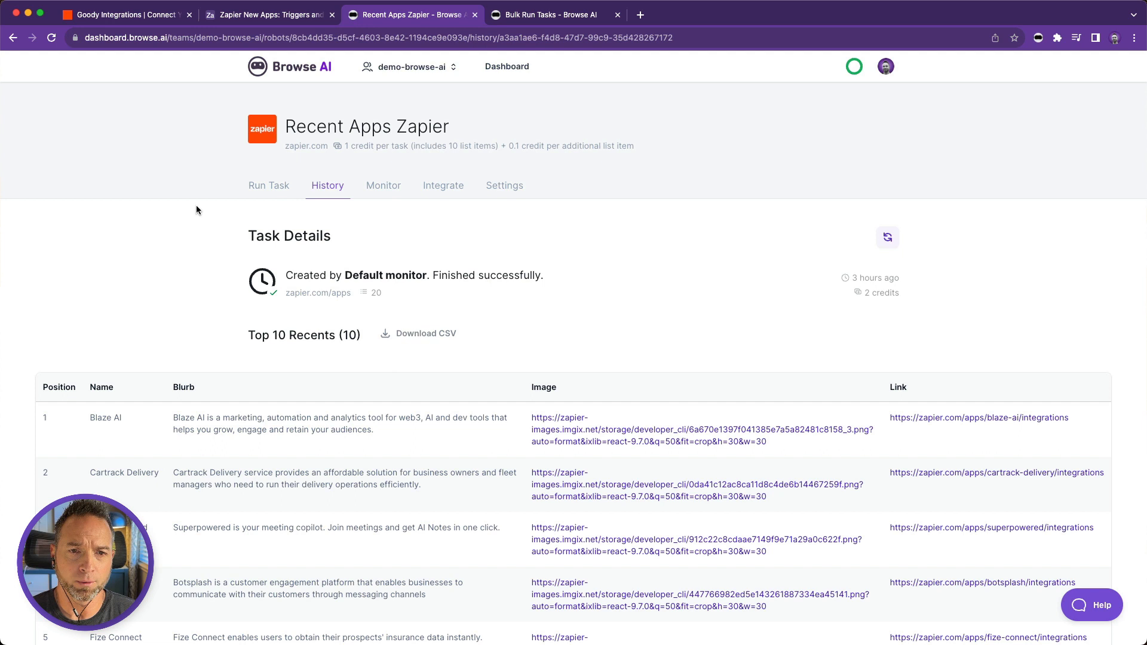
{"action": "scroll", "scroll_direction": "down", "scroll_amount": 3}
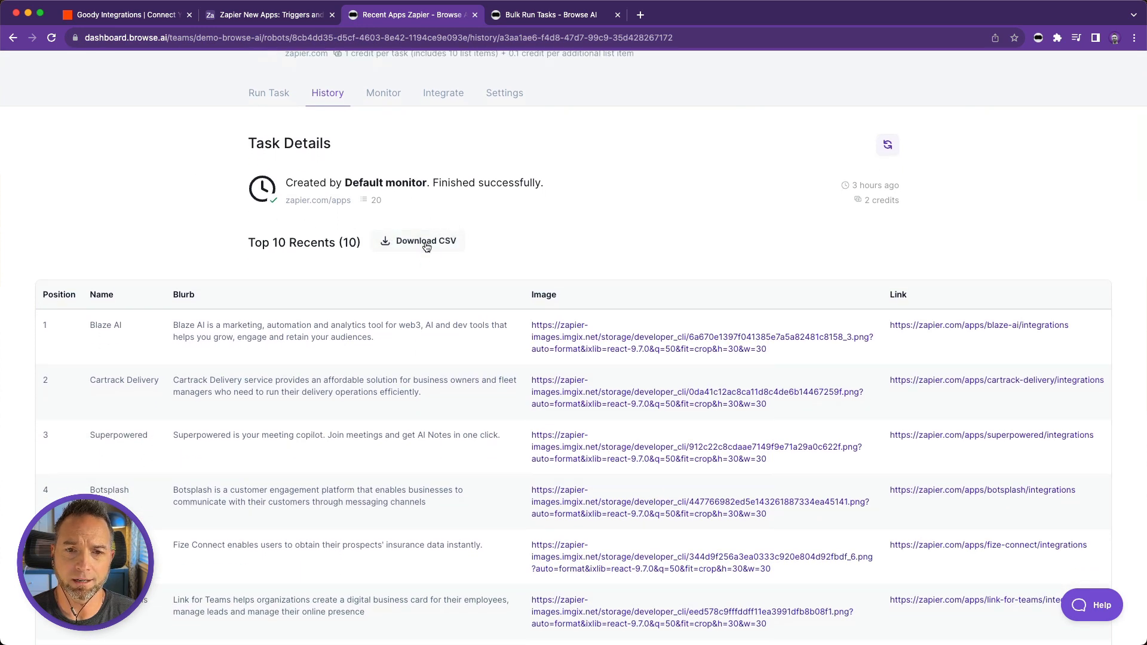
{"action": "scroll", "scroll_direction": "down", "scroll_amount": 3}
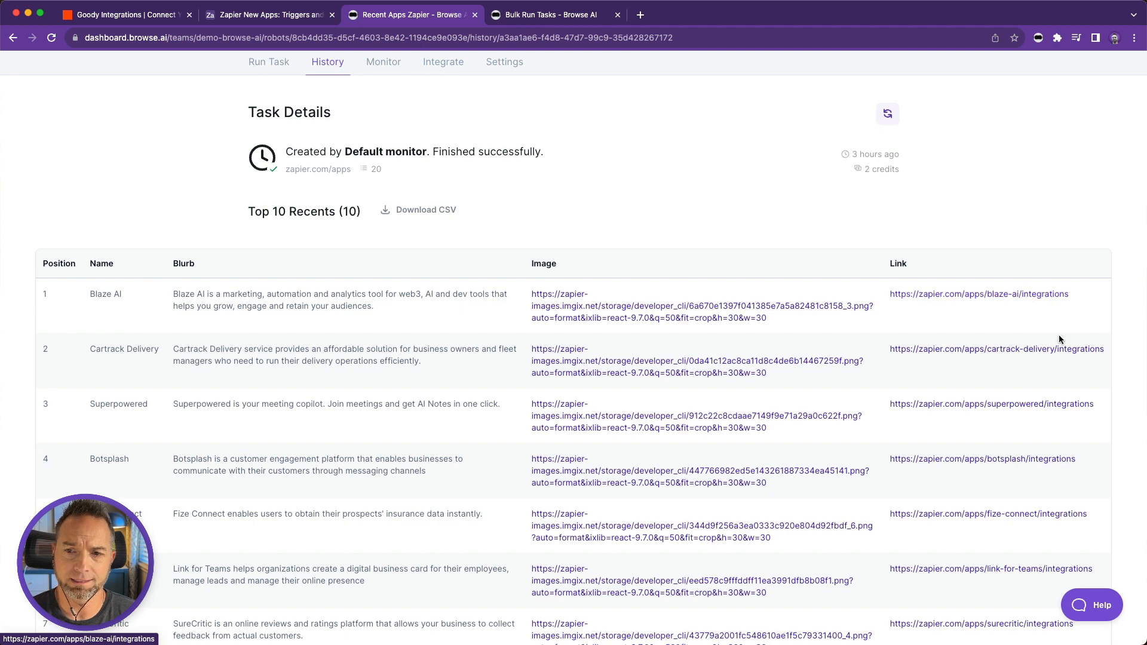
{"action": "mouse_move", "coordinate": [1038, 451]}
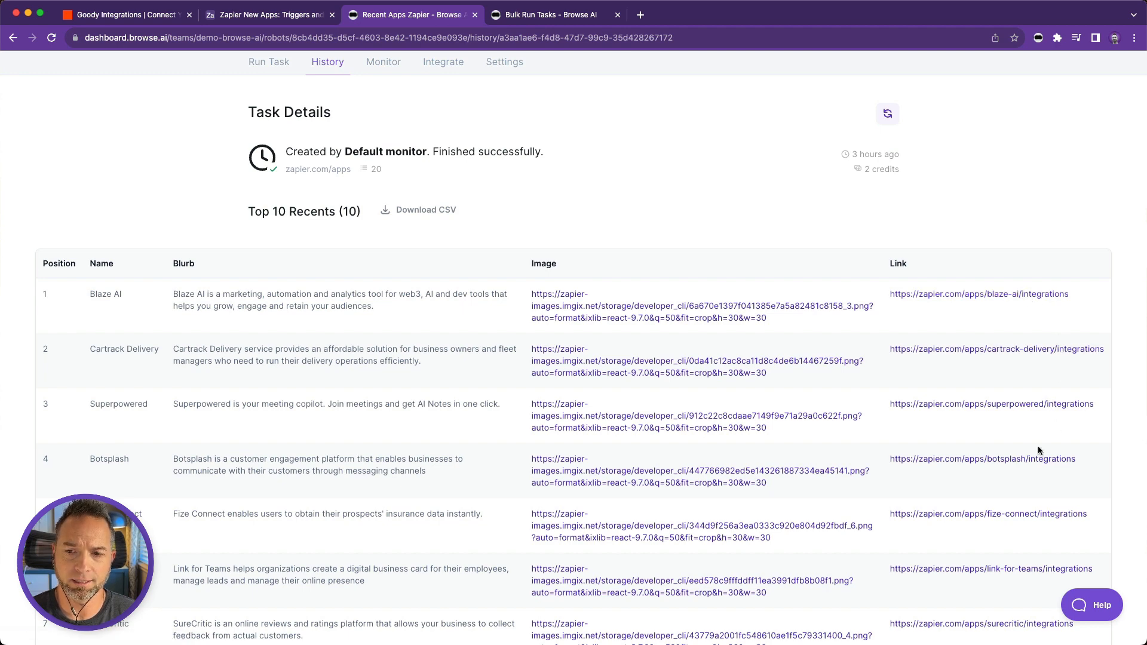
Start a bulk run of the Triggers and Actions from App robot and choose to upload a CSV
{"action": "left_click", "coordinate": [554, 14]}
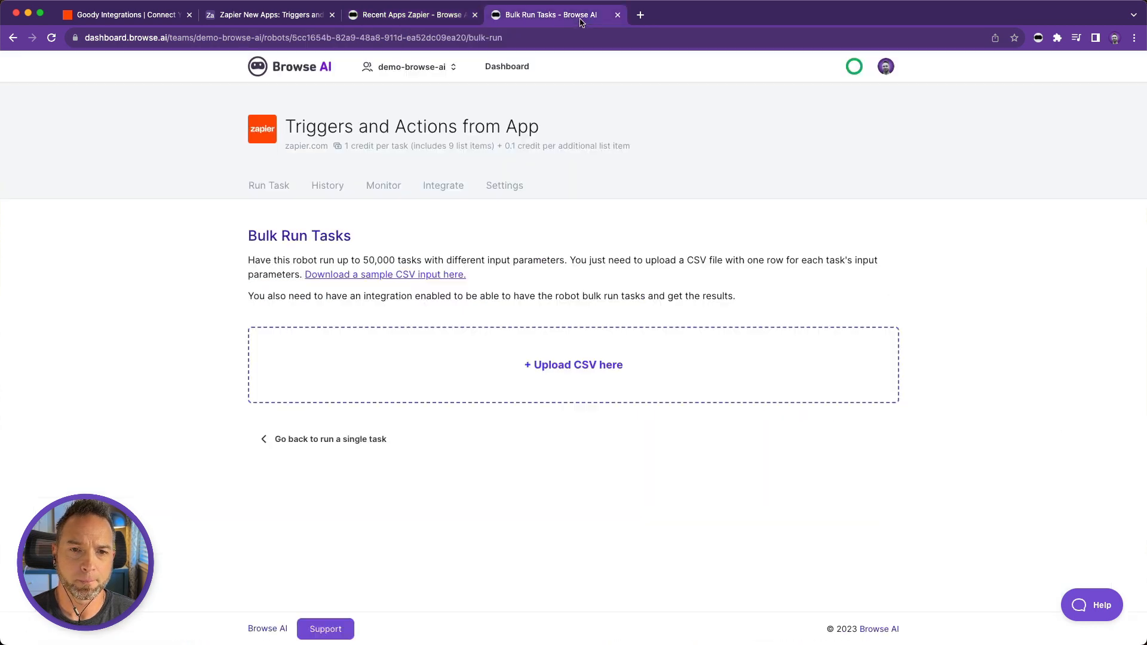
{"action": "left_click", "coordinate": [268, 185]}
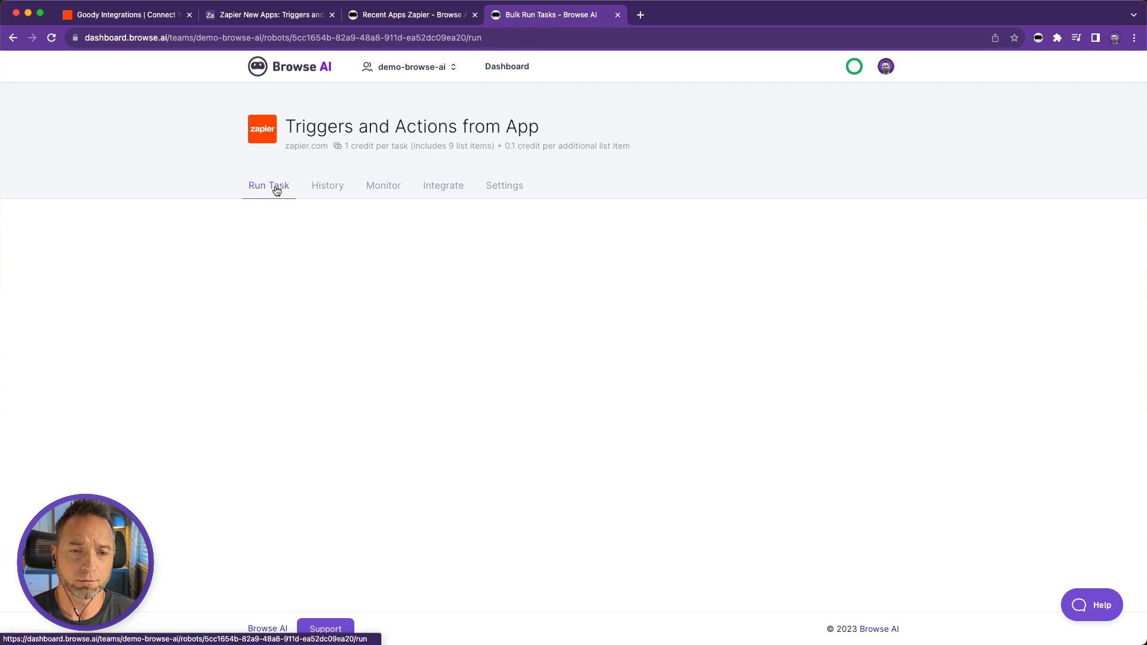
{"action": "left_click", "coordinate": [269, 185]}
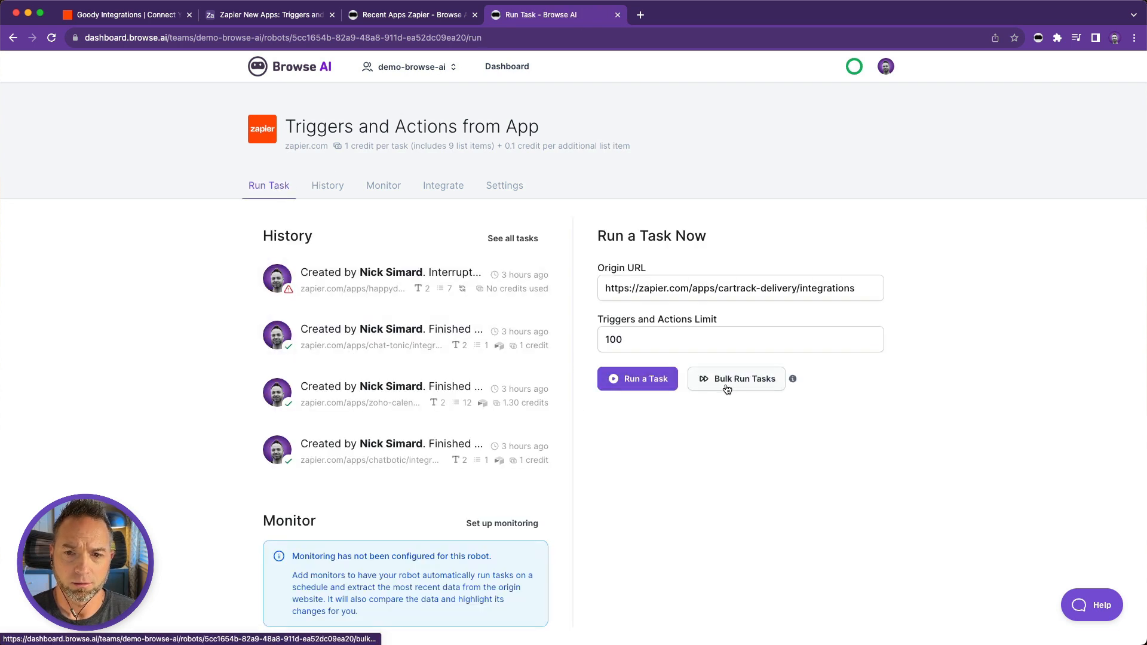
{"action": "left_click", "coordinate": [736, 378]}
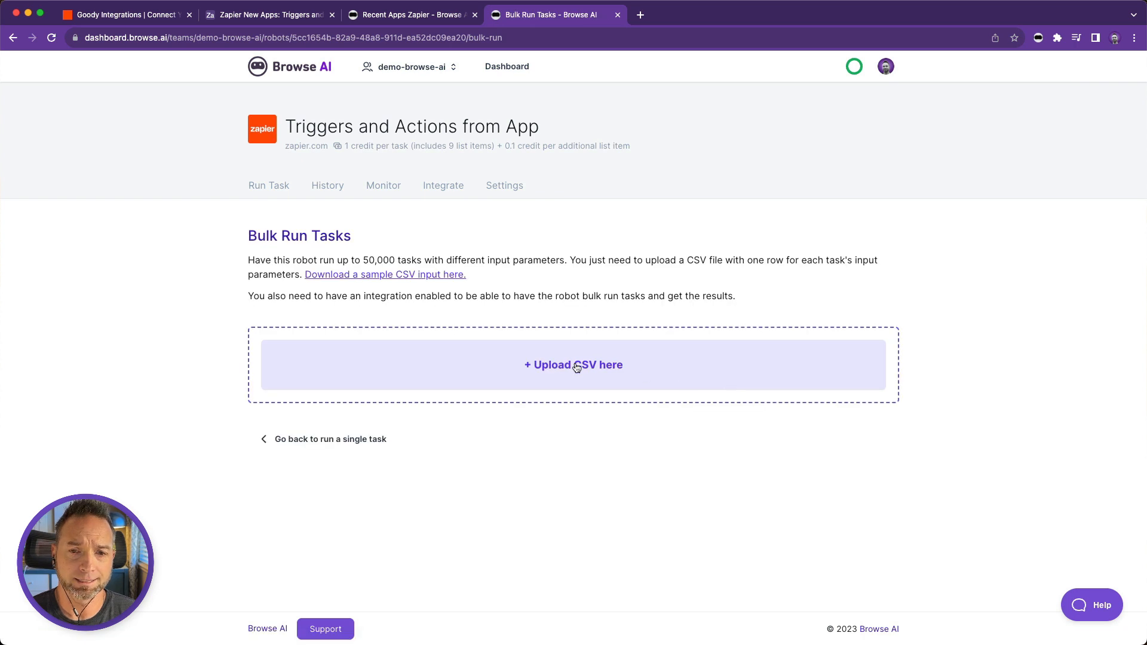
{"action": "left_click", "coordinate": [574, 365]}
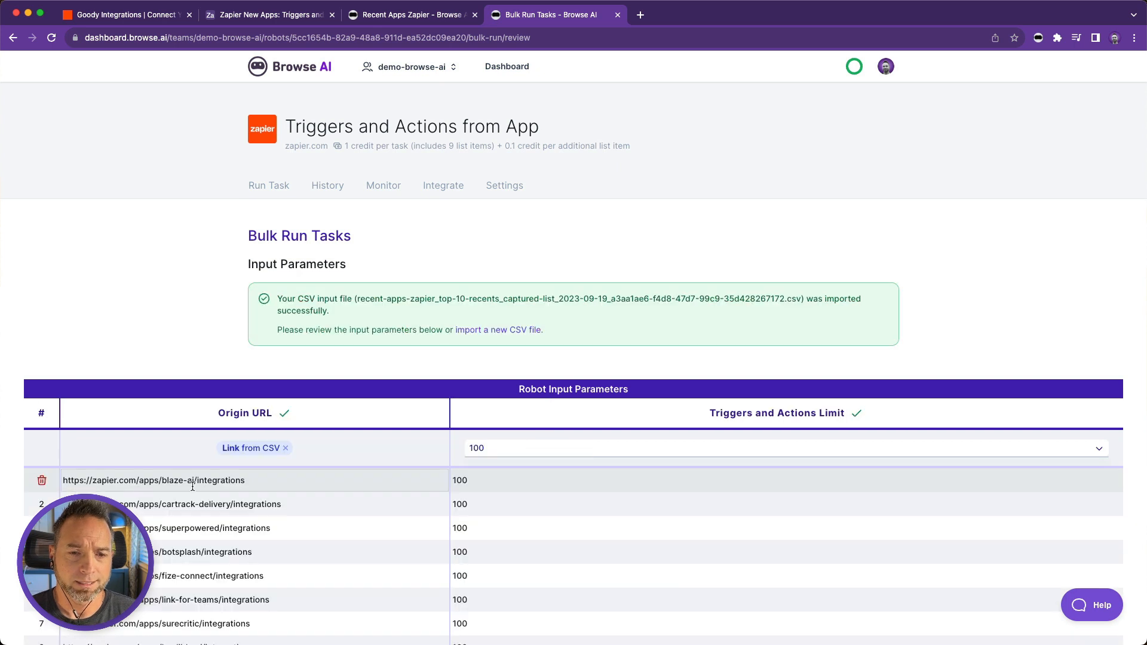
Review the ten imported origin URLs with limit 100 and confirm the Airtable (New) output integration
{"action": "scroll", "scroll_direction": "down", "scroll_amount": 3}
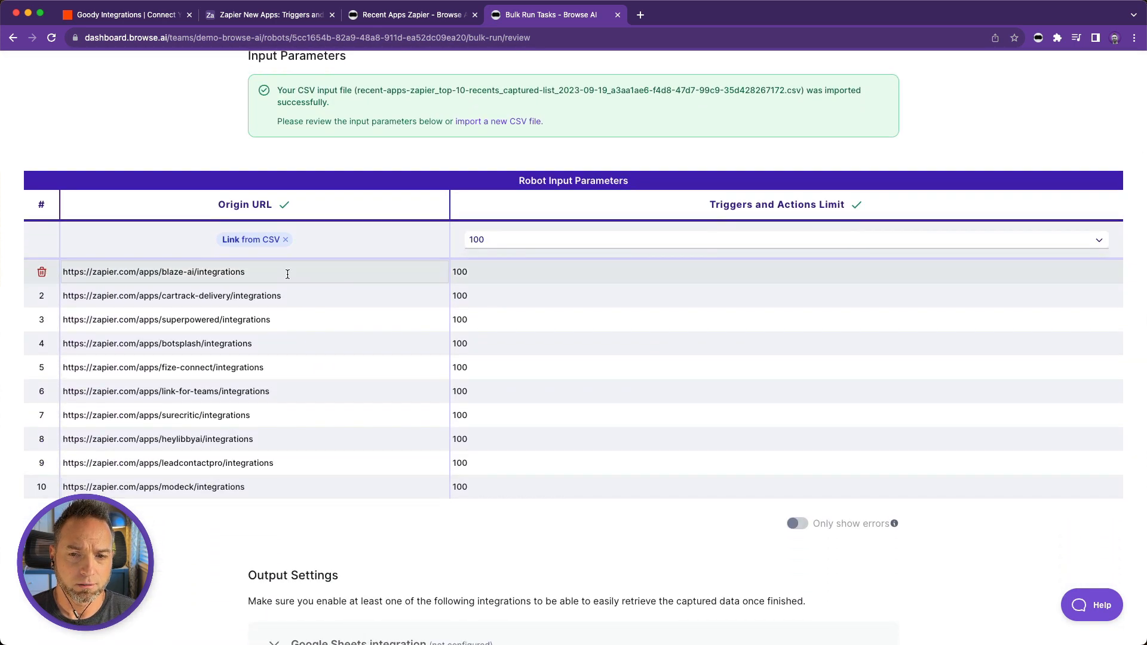
{"action": "mouse_move", "coordinate": [315, 487]}
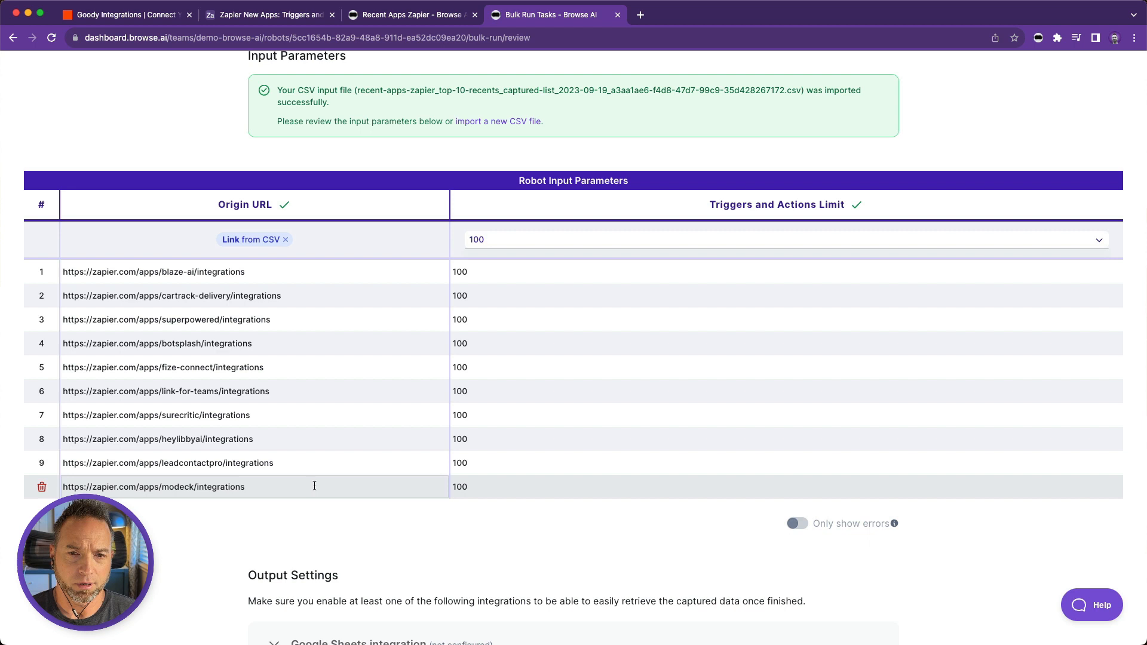
{"action": "scroll", "scroll_direction": "down", "scroll_amount": 3}
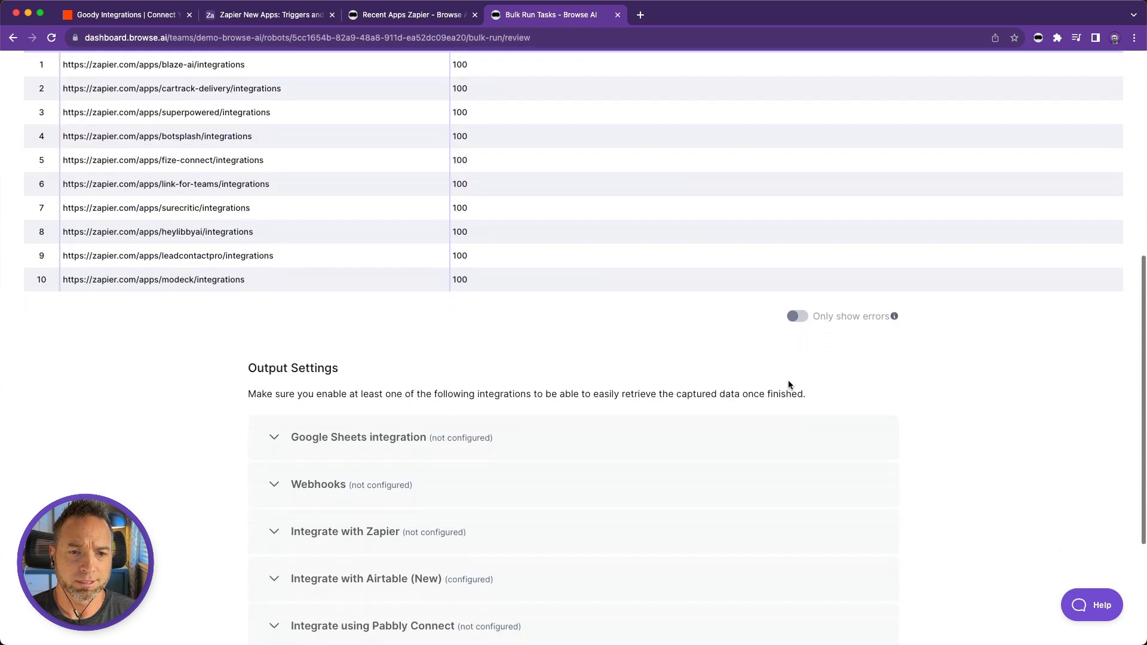
{"action": "scroll", "scroll_direction": "down", "scroll_amount": 3}
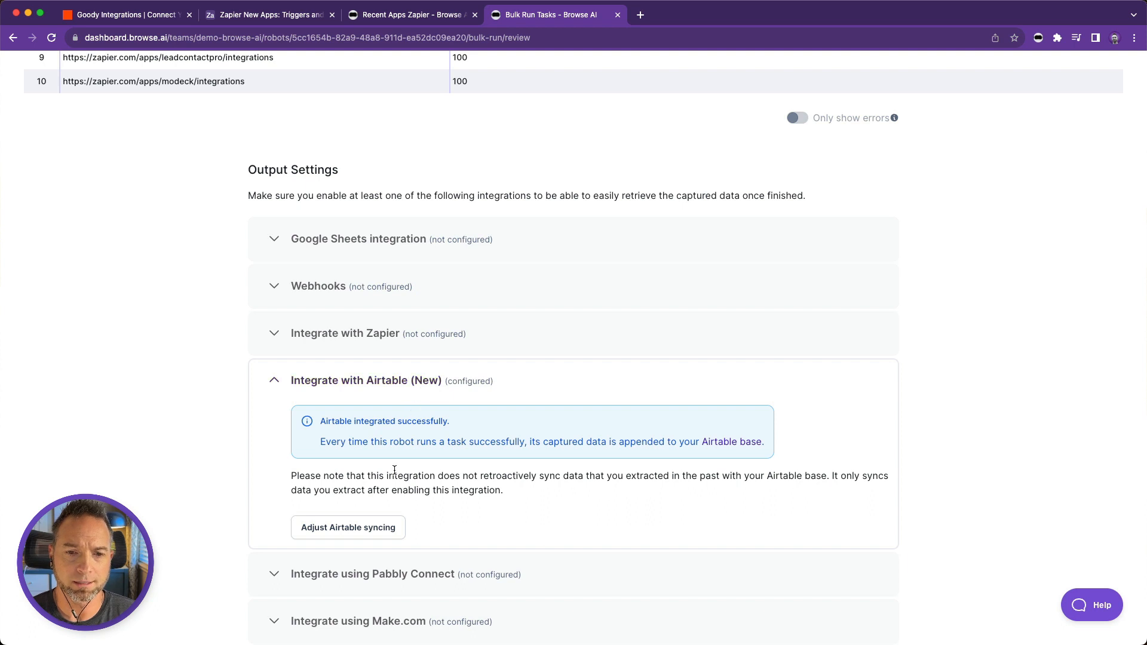
{"action": "mouse_move", "coordinate": [516, 422]}
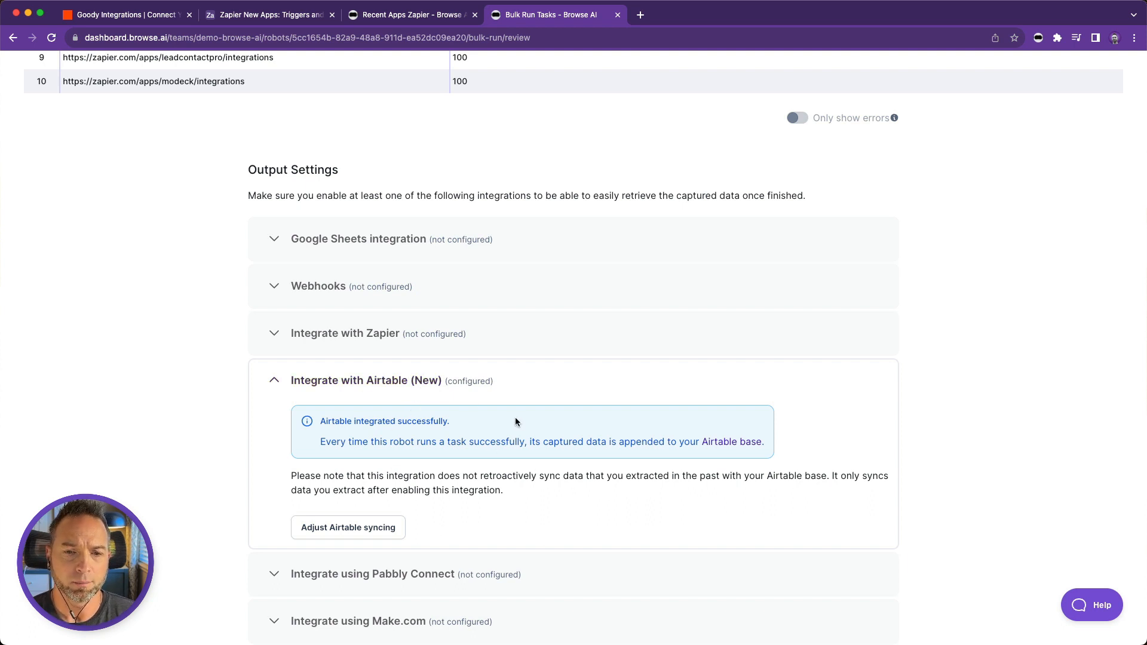
{"action": "scroll", "scroll_direction": "down", "scroll_amount": 3}
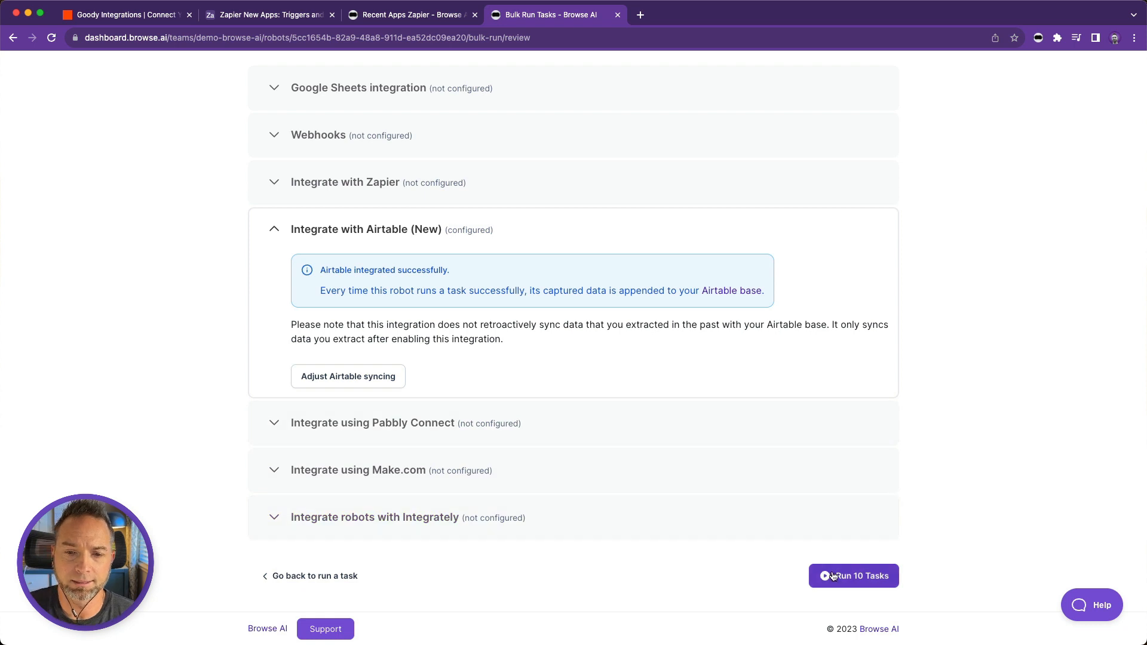
Run the 10 bulk tasks, accepting the possible 101-credit cost
{"action": "left_click", "coordinate": [853, 576]}
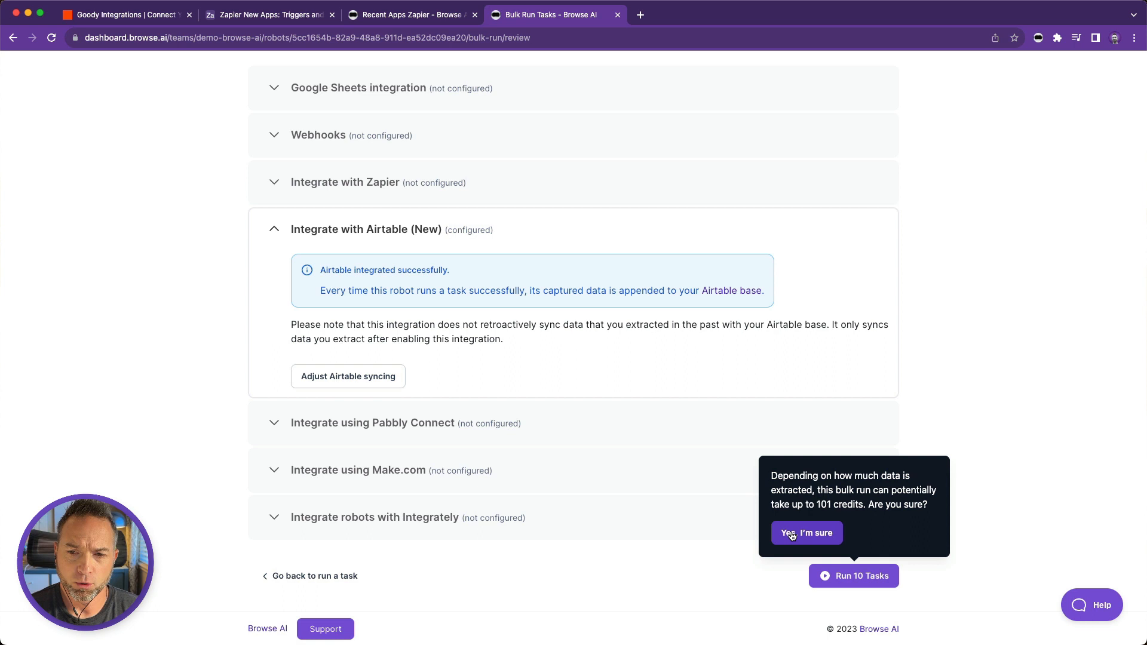
{"action": "left_click", "coordinate": [806, 533]}
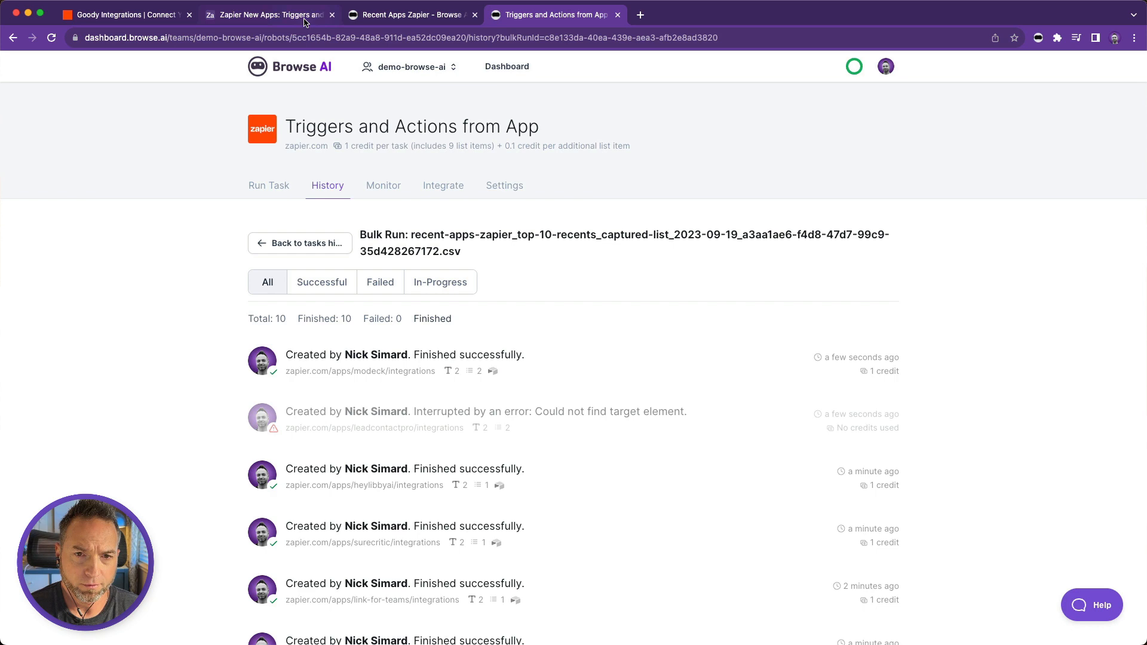
Show the Airtable table's Group by settings: Origin URL, then Type
{"action": "left_click", "coordinate": [269, 14]}
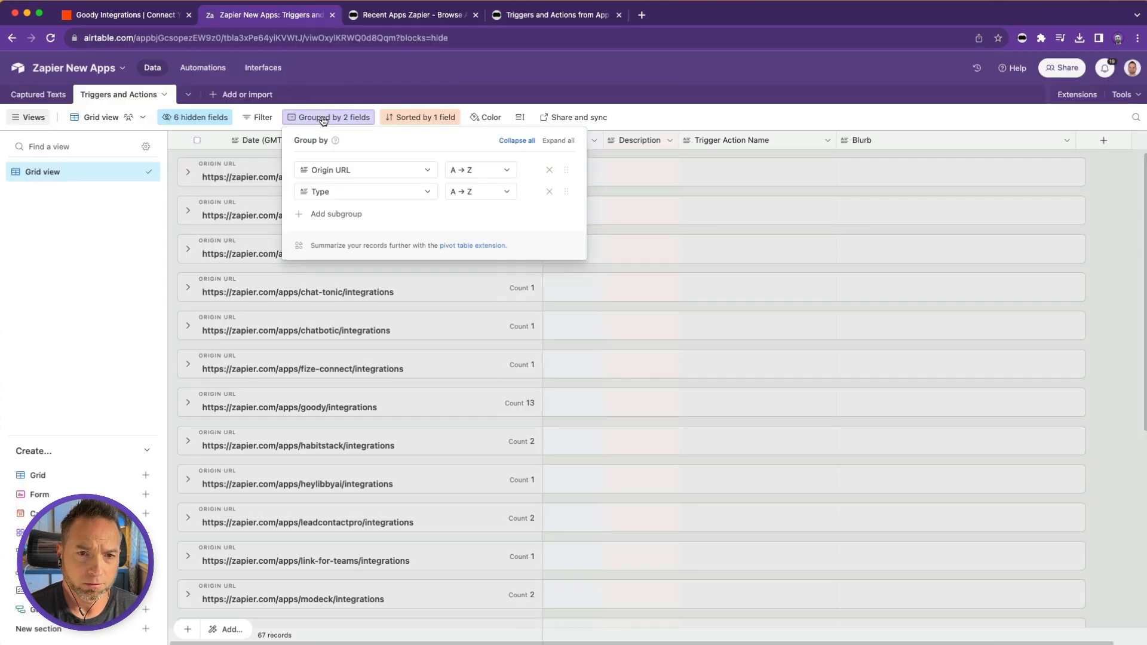
{"action": "left_click", "coordinate": [558, 141]}
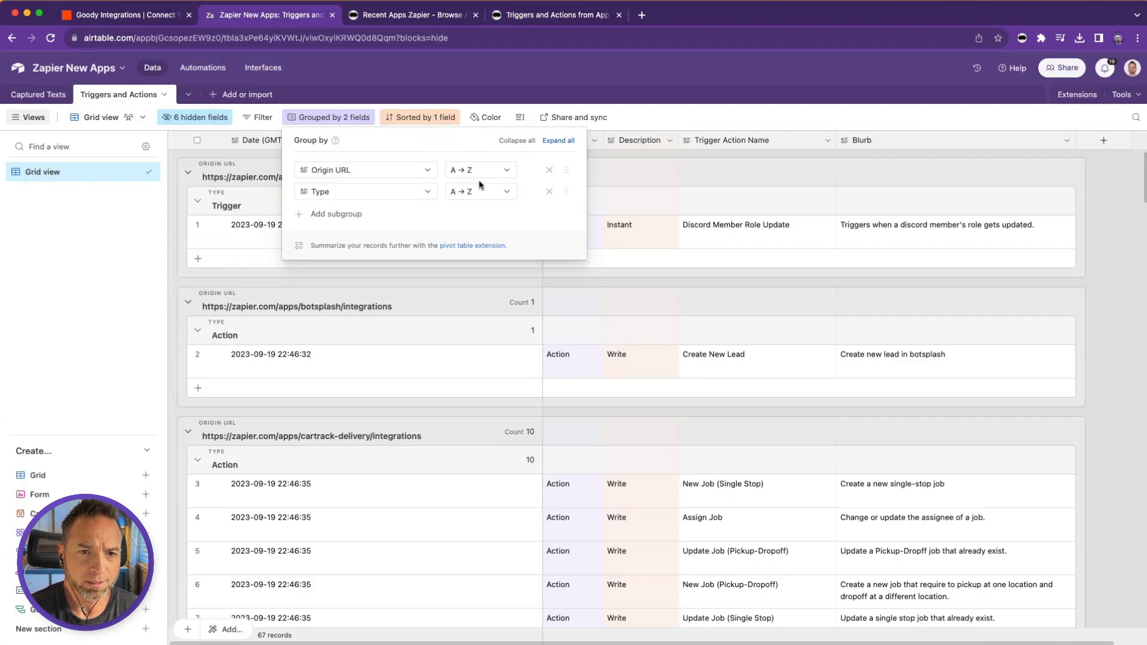
{"action": "mouse_move", "coordinate": [245, 320]}
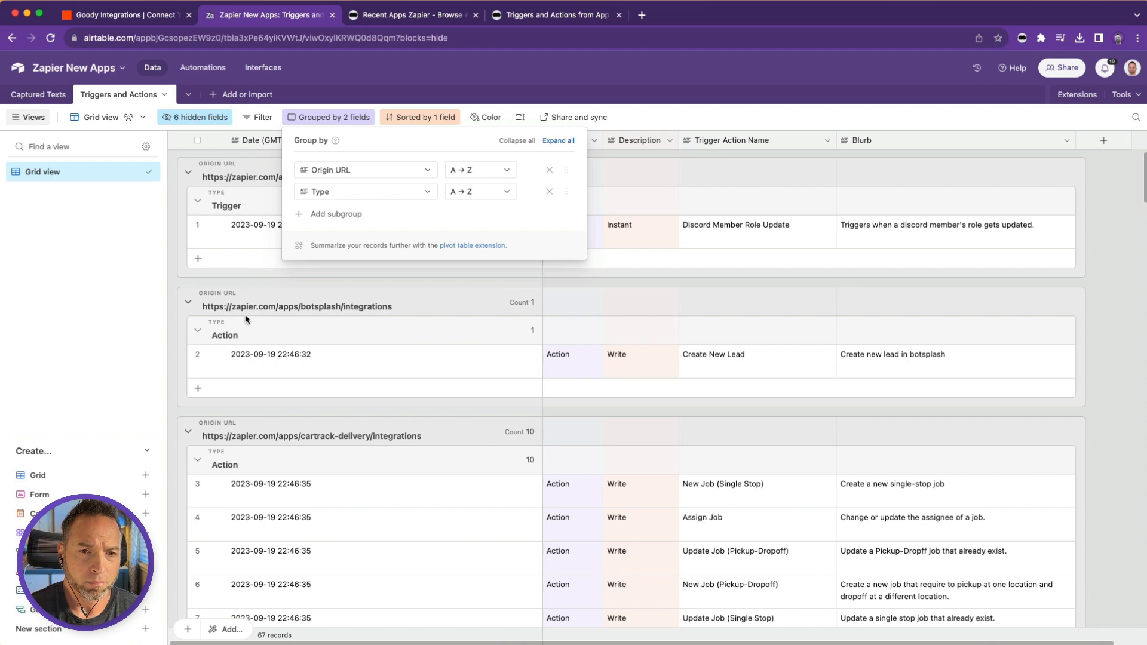
{"action": "mouse_move", "coordinate": [395, 188]}
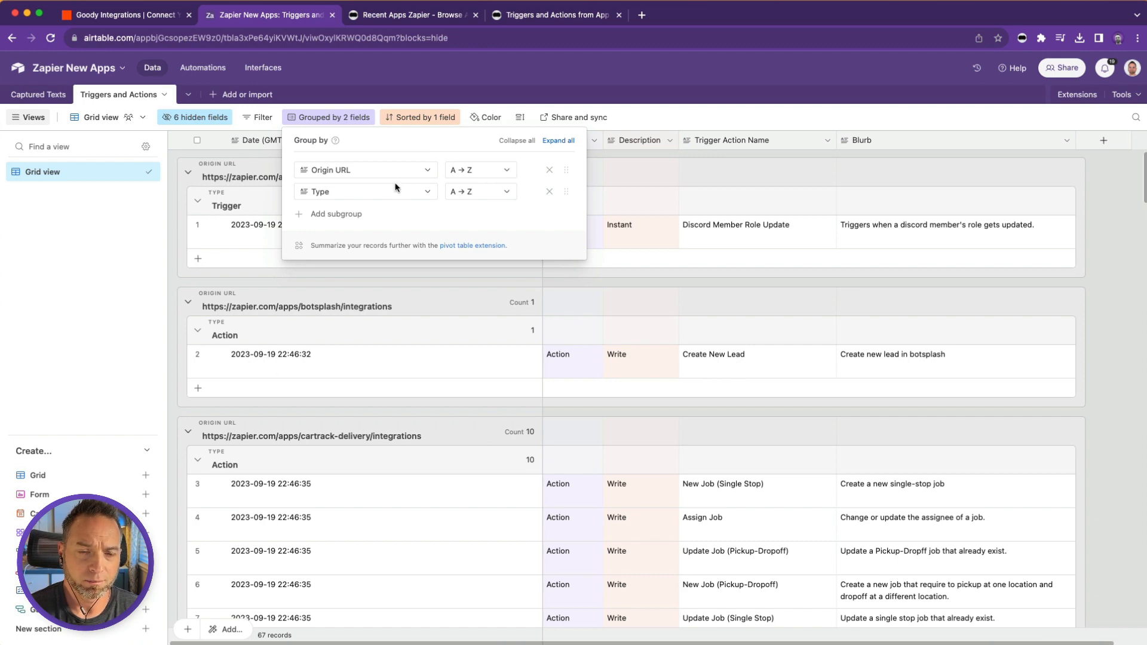
Review the robot's finished bulk run history, then move to Zapier's Explore All Apps directory
{"action": "left_click", "coordinate": [555, 14]}
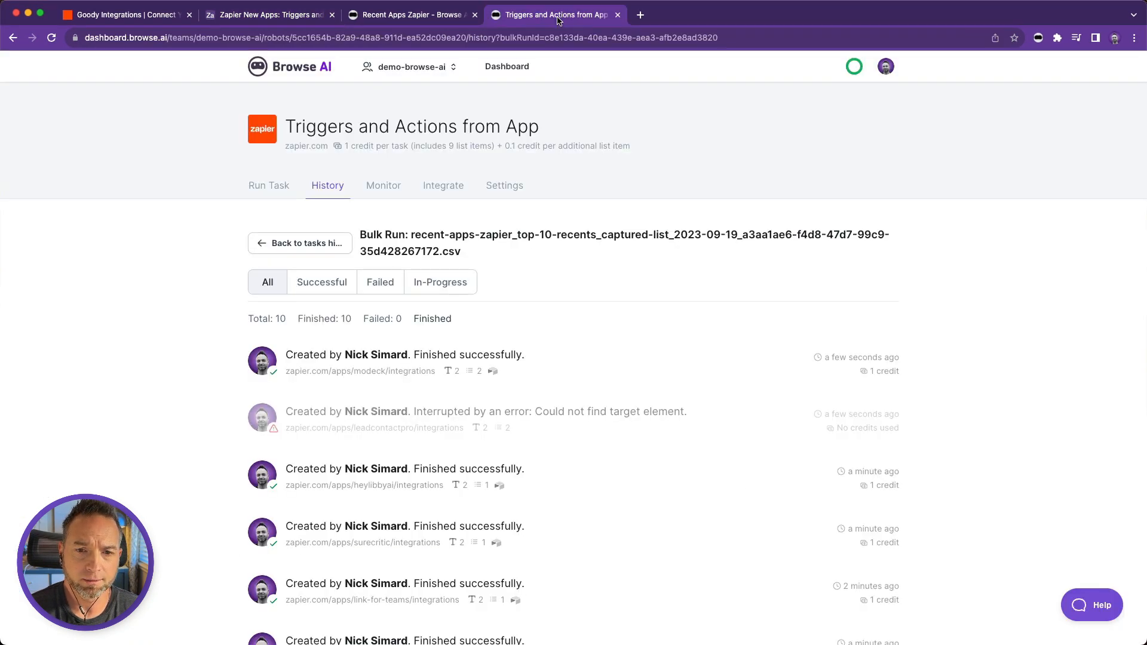
{"action": "mouse_move", "coordinate": [384, 479]}
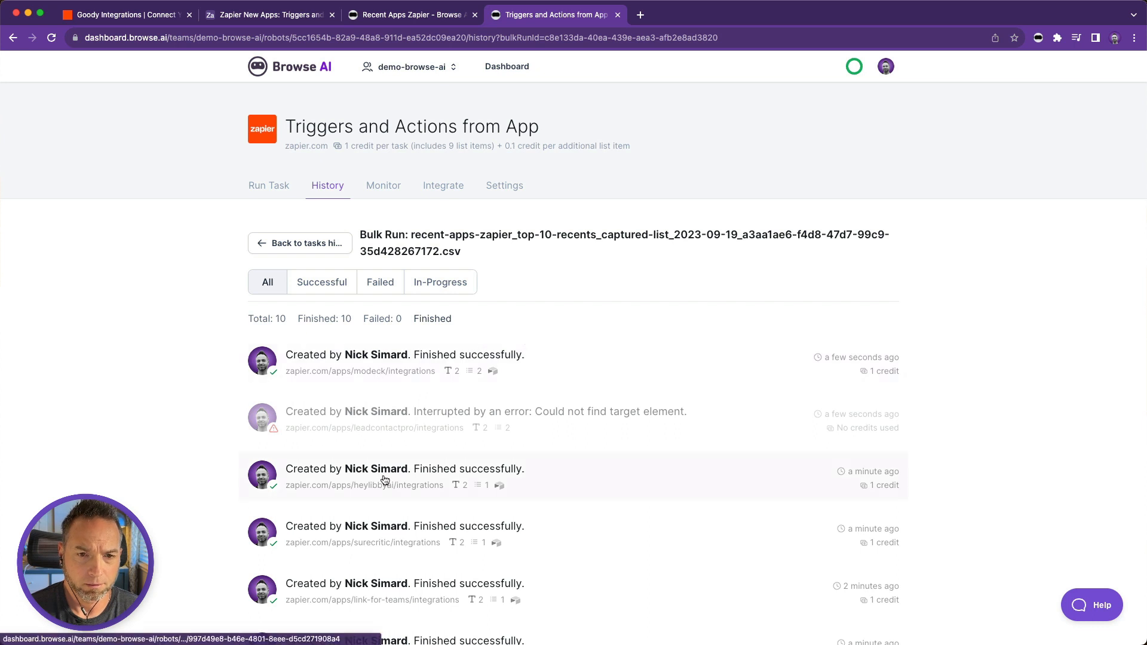
{"action": "scroll", "scroll_direction": "down", "scroll_amount": 3}
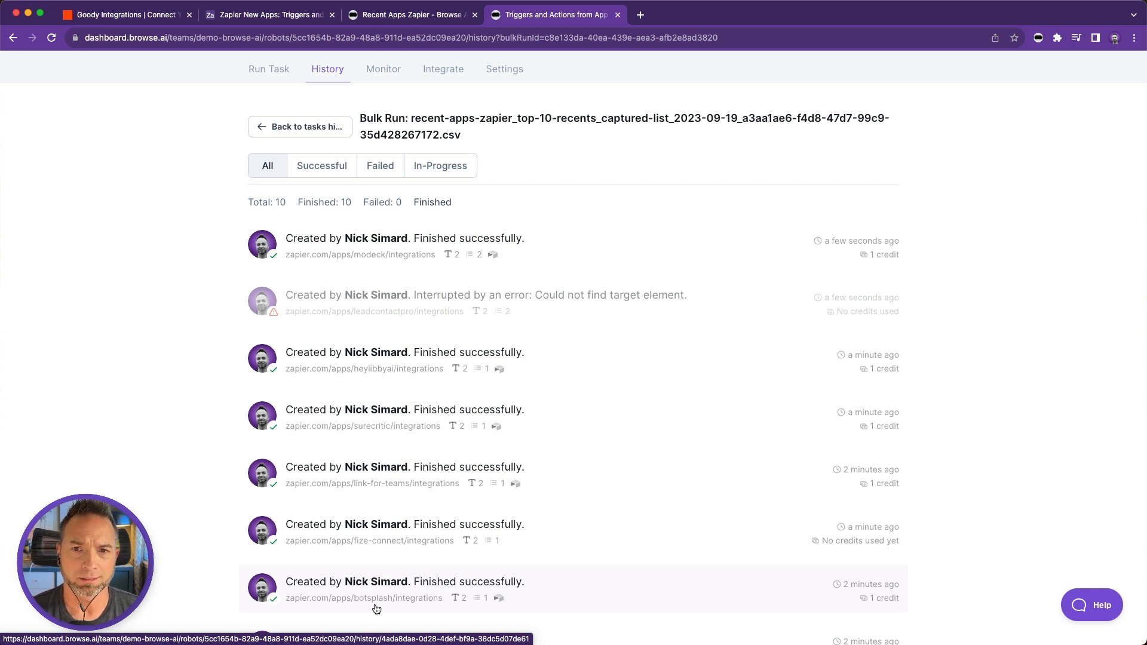
{"action": "left_click", "coordinate": [125, 15]}
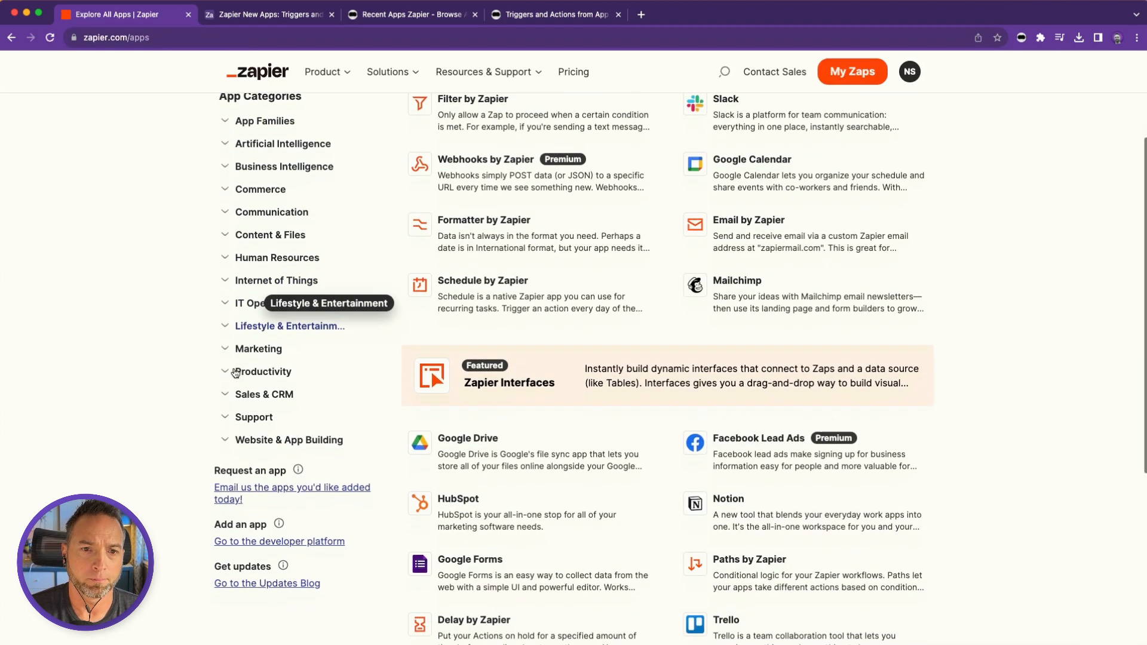
Go to Zapier's Marketing > Email Newsletters category and look through its app list
{"action": "left_click", "coordinate": [258, 348]}
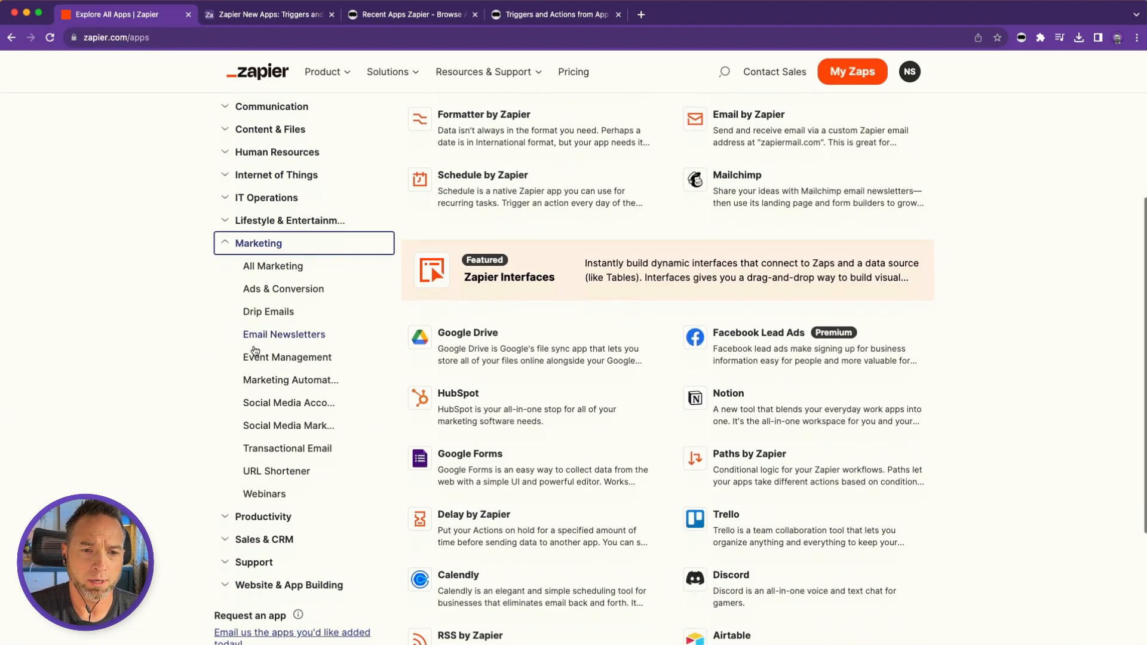
{"action": "left_click", "coordinate": [284, 335]}
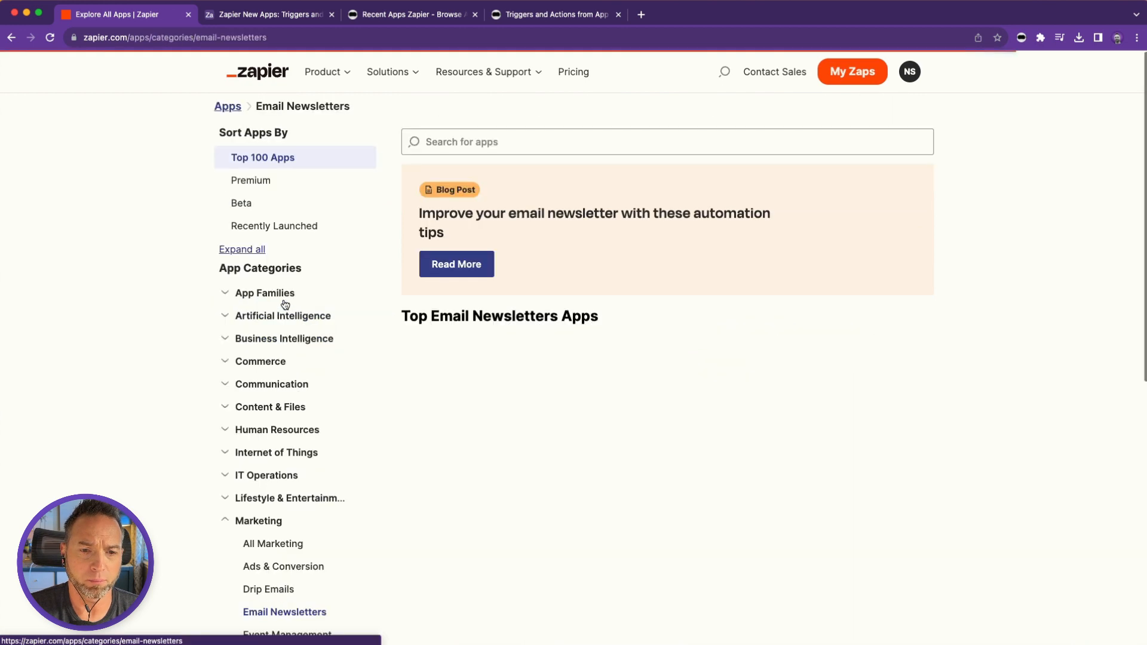
{"action": "scroll", "scroll_direction": "down", "scroll_amount": 3}
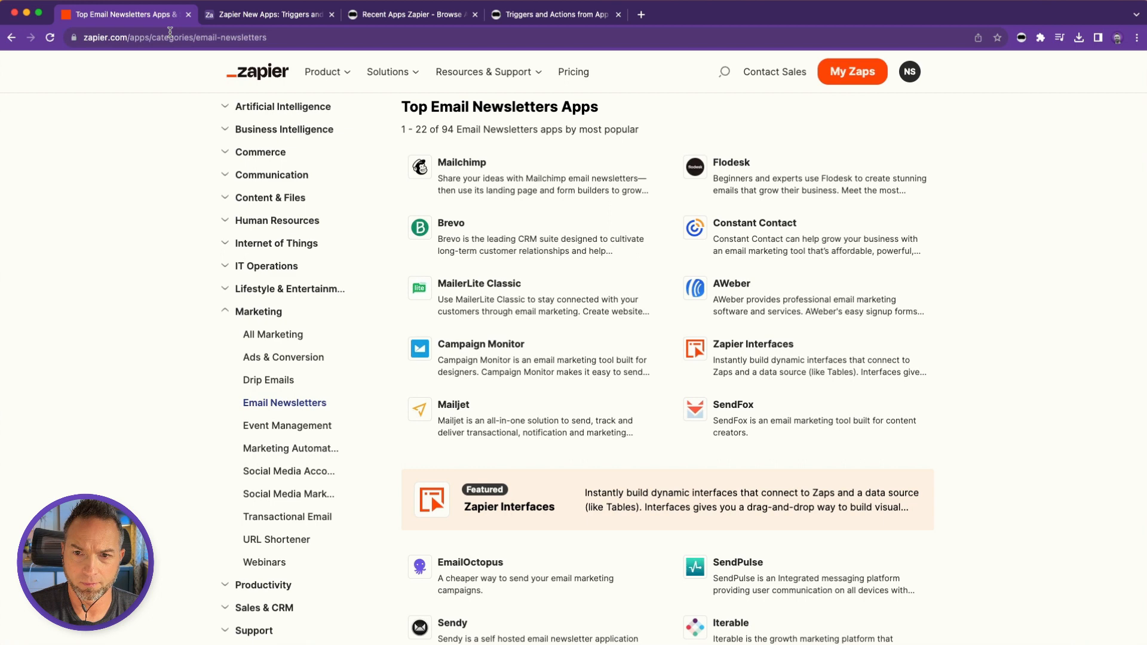
{"action": "scroll", "scroll_direction": "down", "scroll_amount": 3}
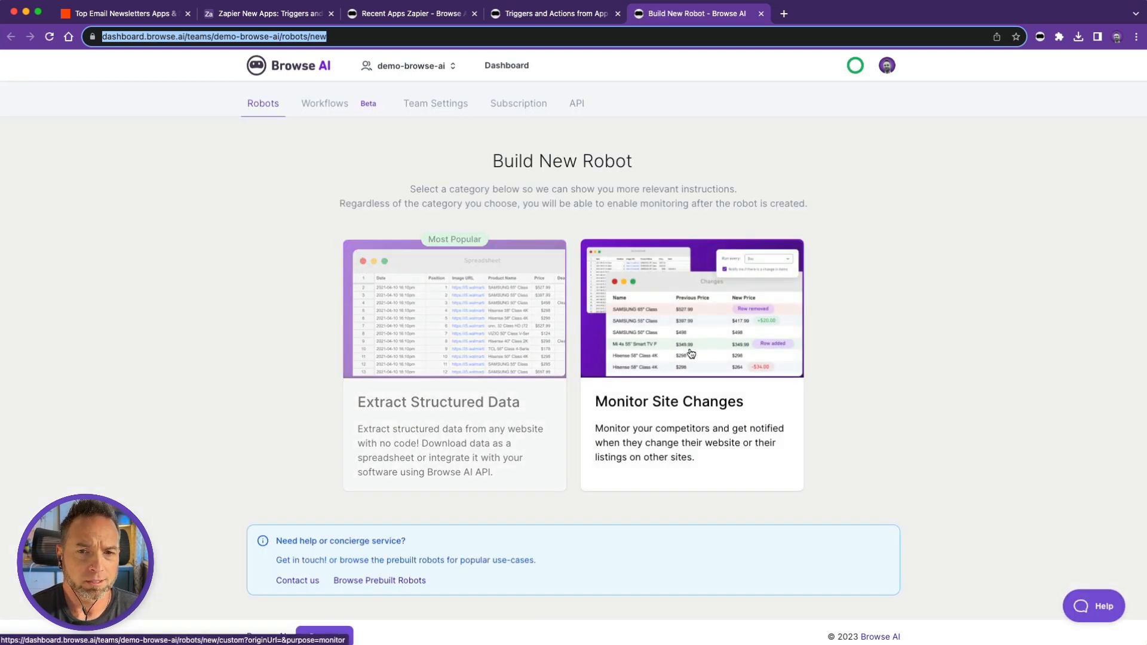
{"action": "left_click", "coordinate": [690, 358]}
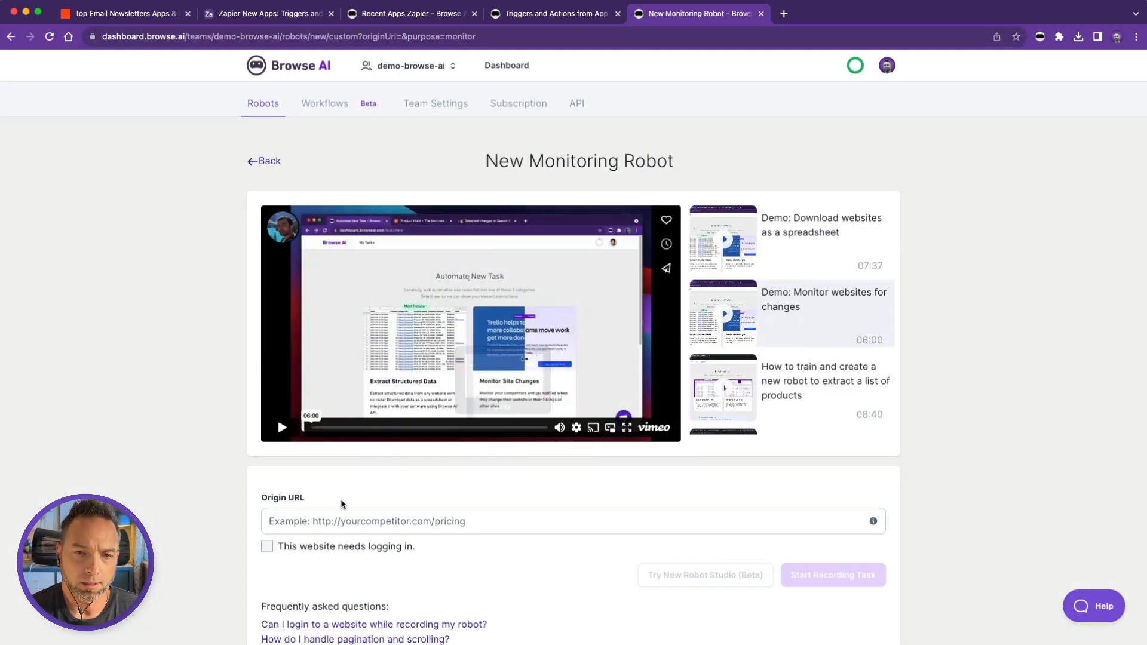
{"action": "type", "text": "https://zapier.com/apps/categories/email-newsletters"}
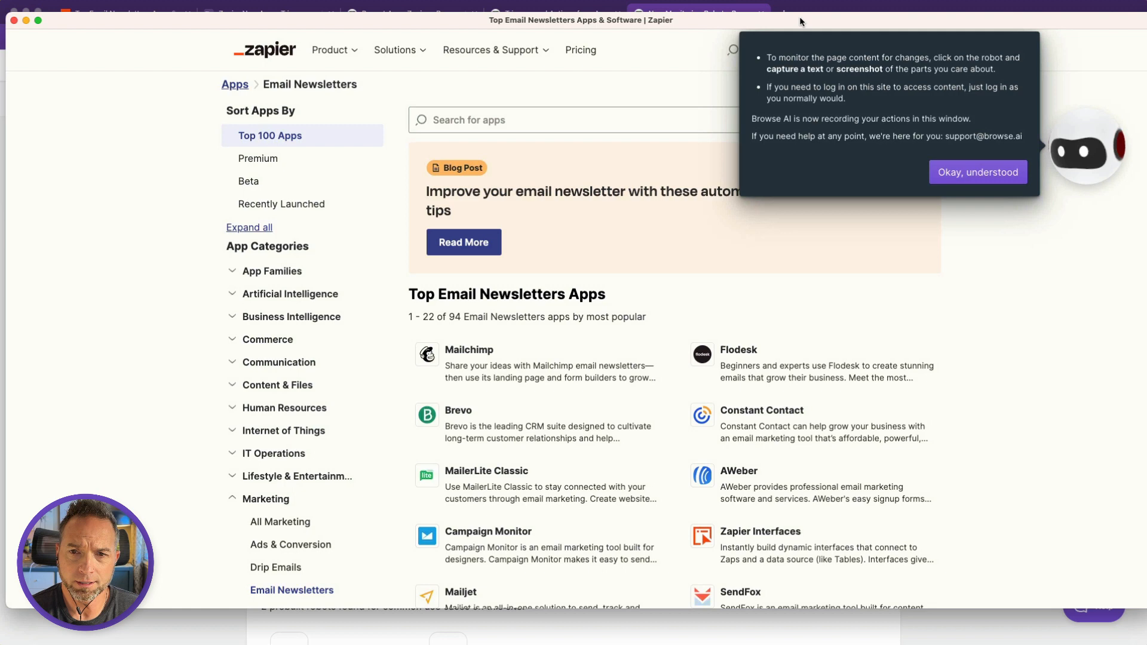
Begin a Capture List on the Email Newsletters page and select the app cards
{"action": "left_click", "coordinate": [976, 172]}
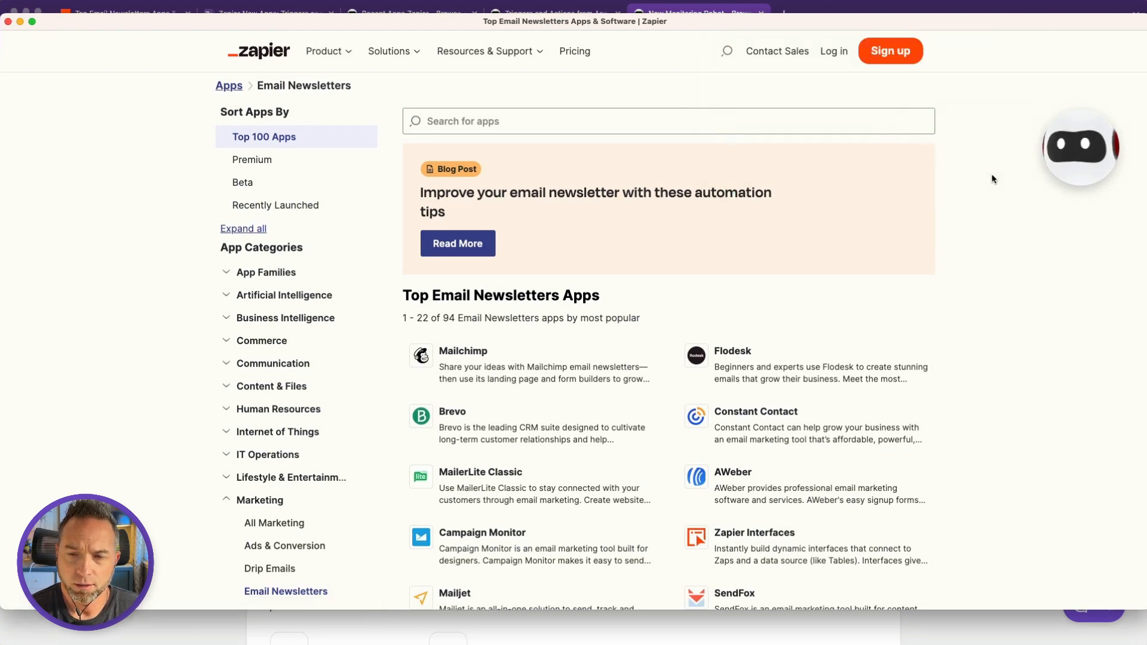
{"action": "left_click", "coordinate": [1081, 148]}
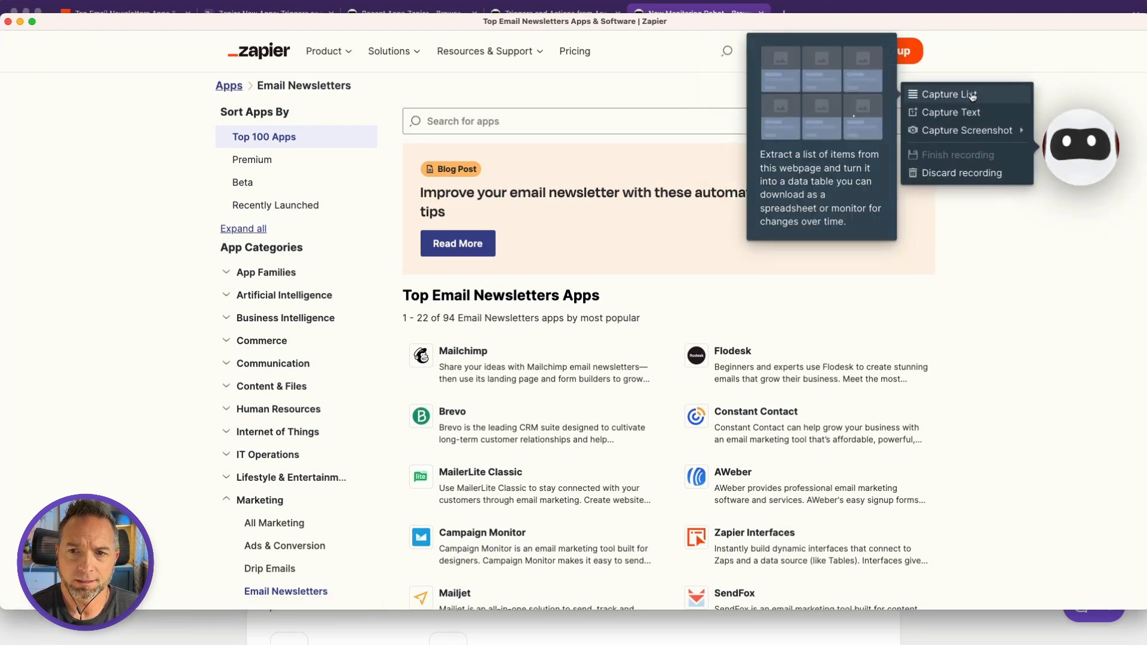
{"action": "left_click", "coordinate": [948, 93]}
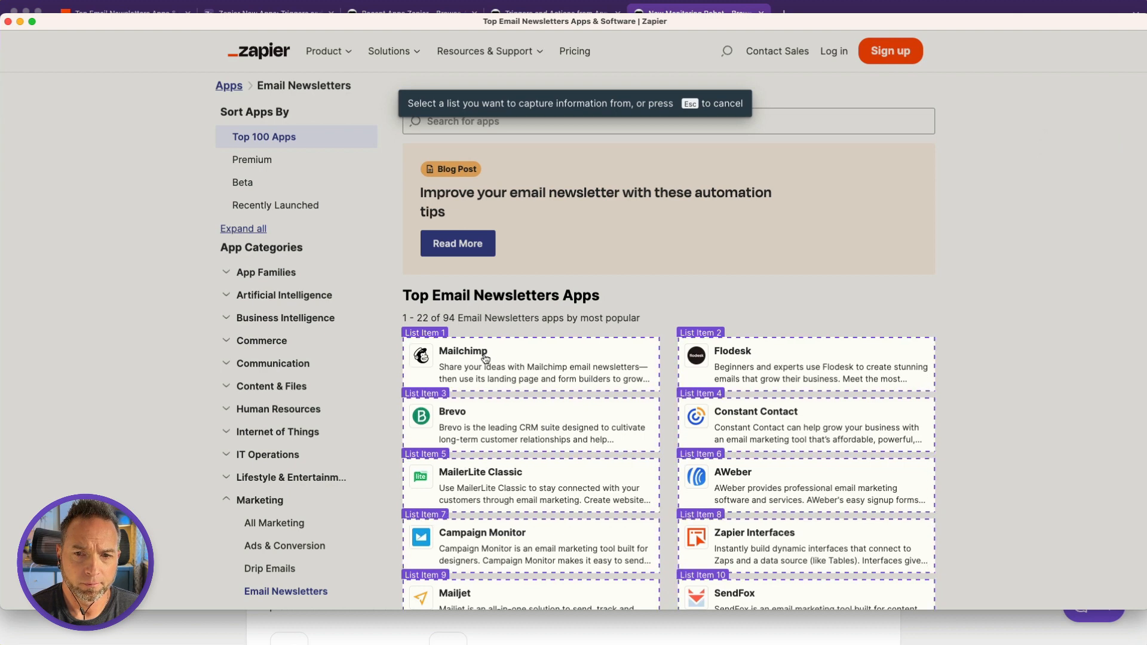
{"action": "scroll", "scroll_direction": "down", "scroll_amount": 3}
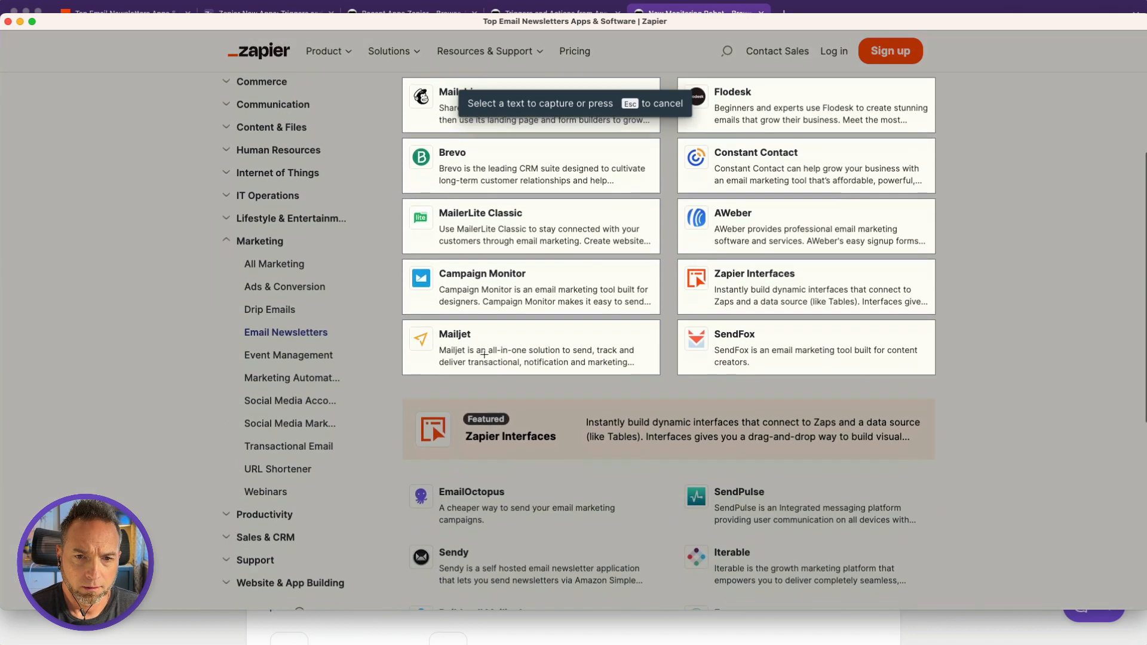
{"action": "scroll", "scroll_direction": "up", "scroll_amount": 3}
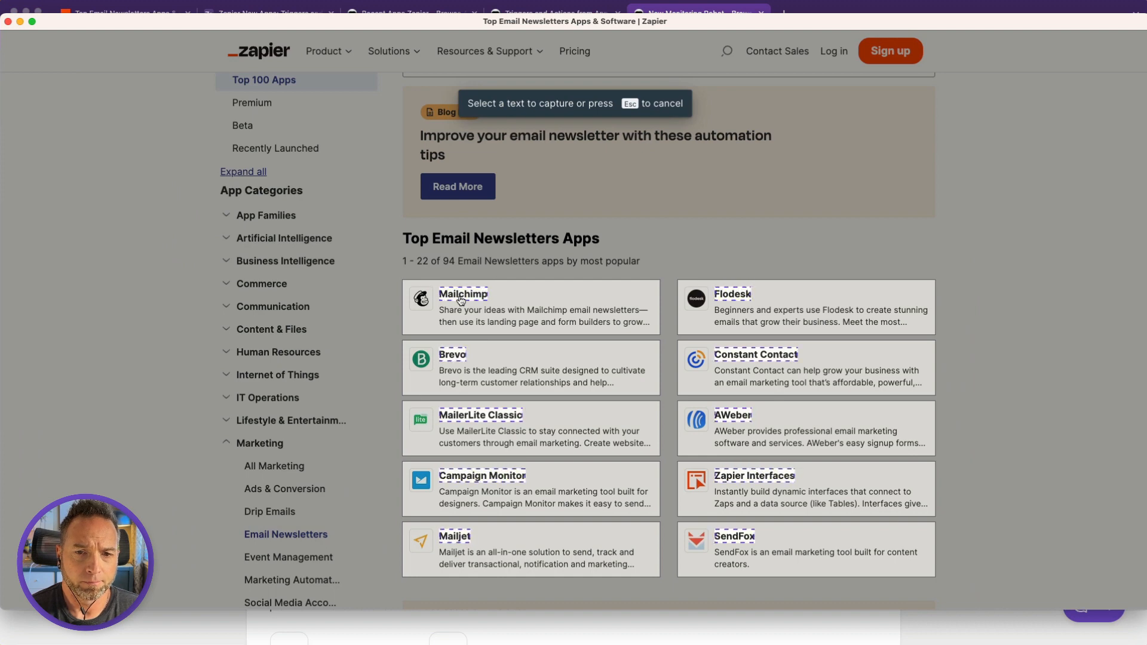
Capture each app's name, blurb and link, naming the fields Name, Blurb, Image and Link
{"action": "left_click", "coordinate": [462, 310]}
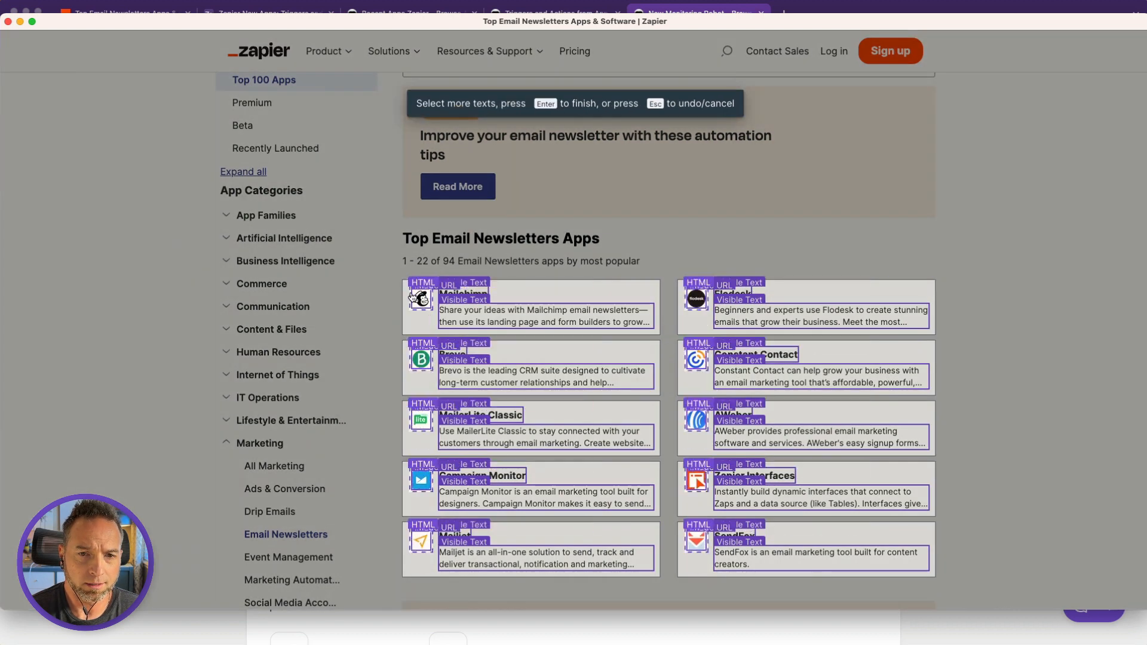
{"action": "left_click", "coordinate": [421, 297]}
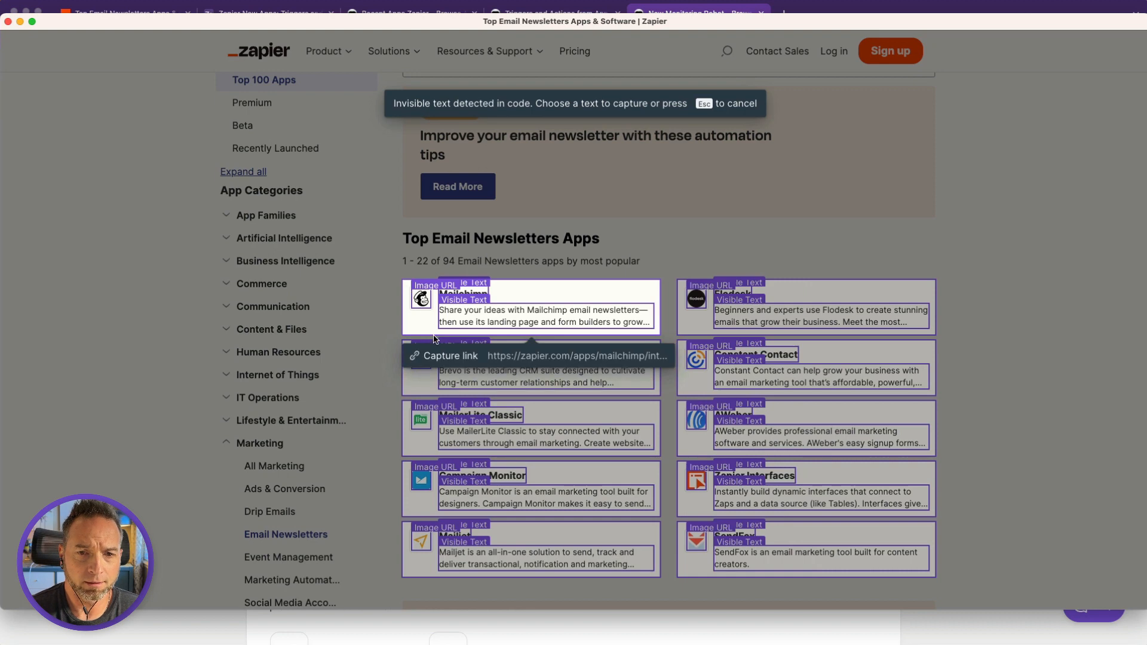
{"action": "left_click", "coordinate": [462, 299]}
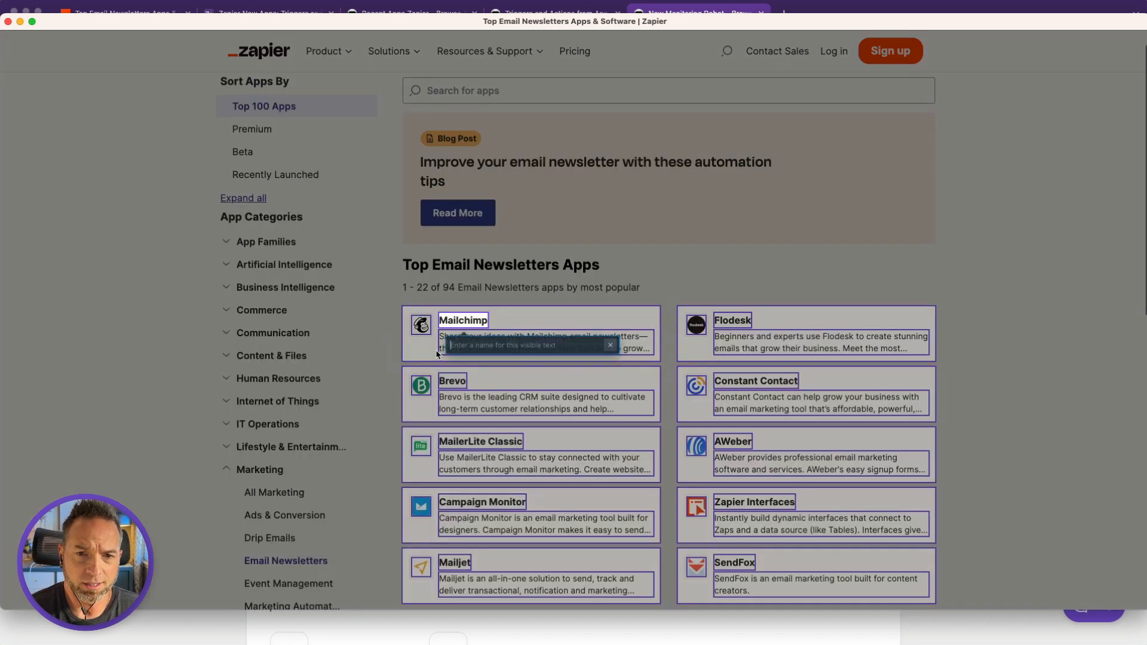
{"action": "type", "text": "Name"}
{"action": "type", "text": "Image"}
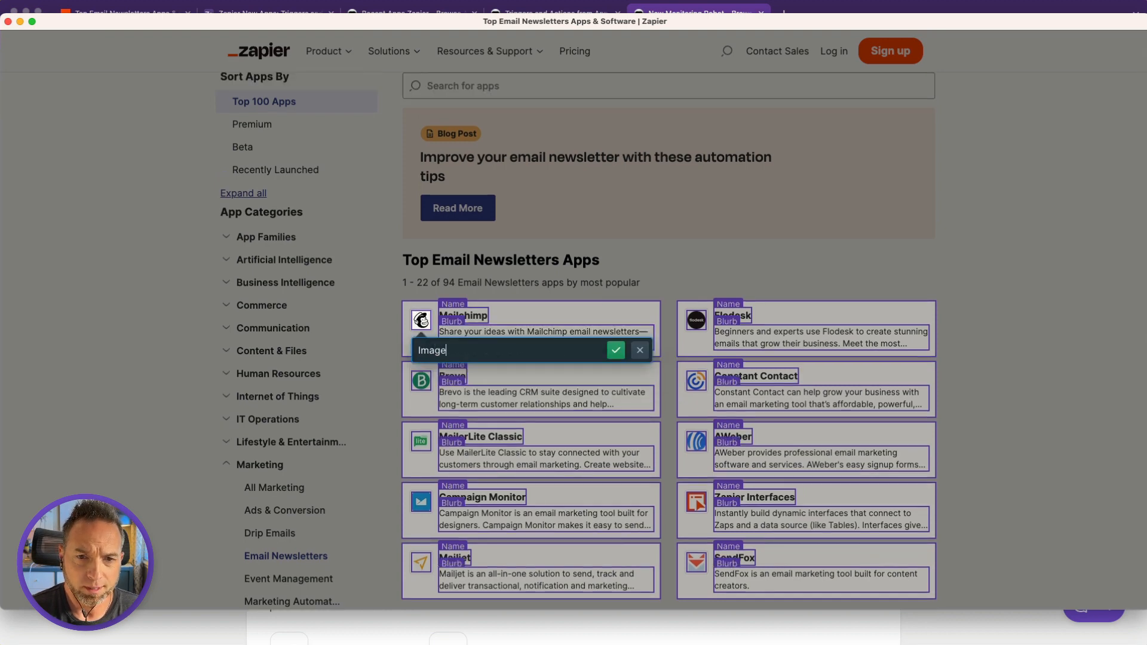
{"action": "left_click", "coordinate": [616, 350]}
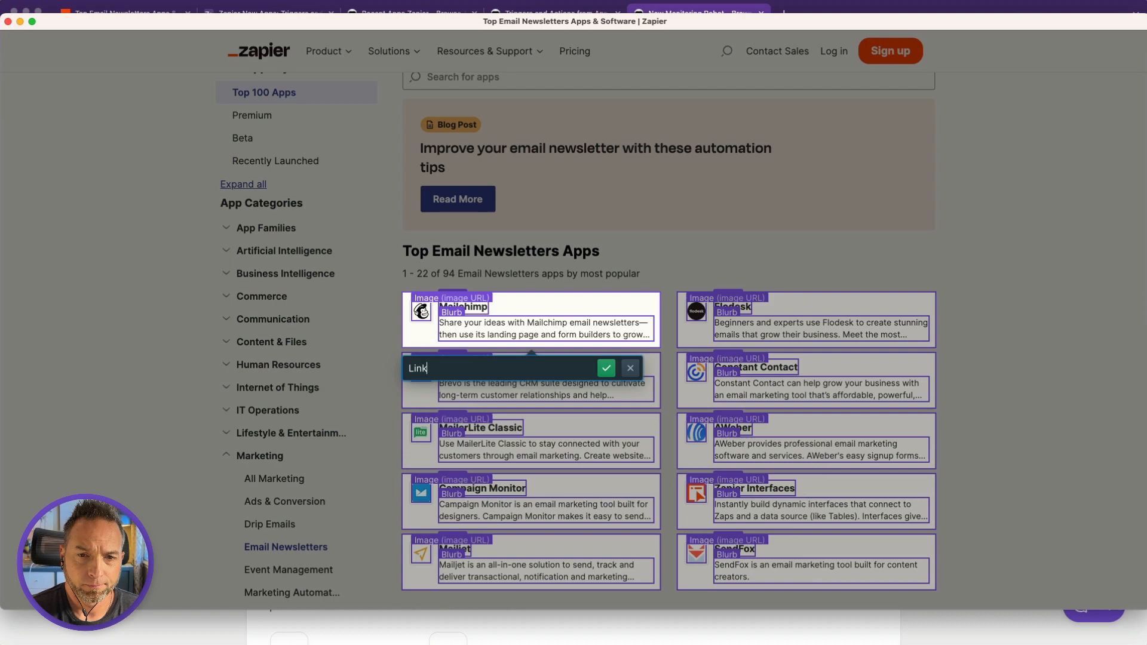
{"action": "left_click", "coordinate": [606, 368]}
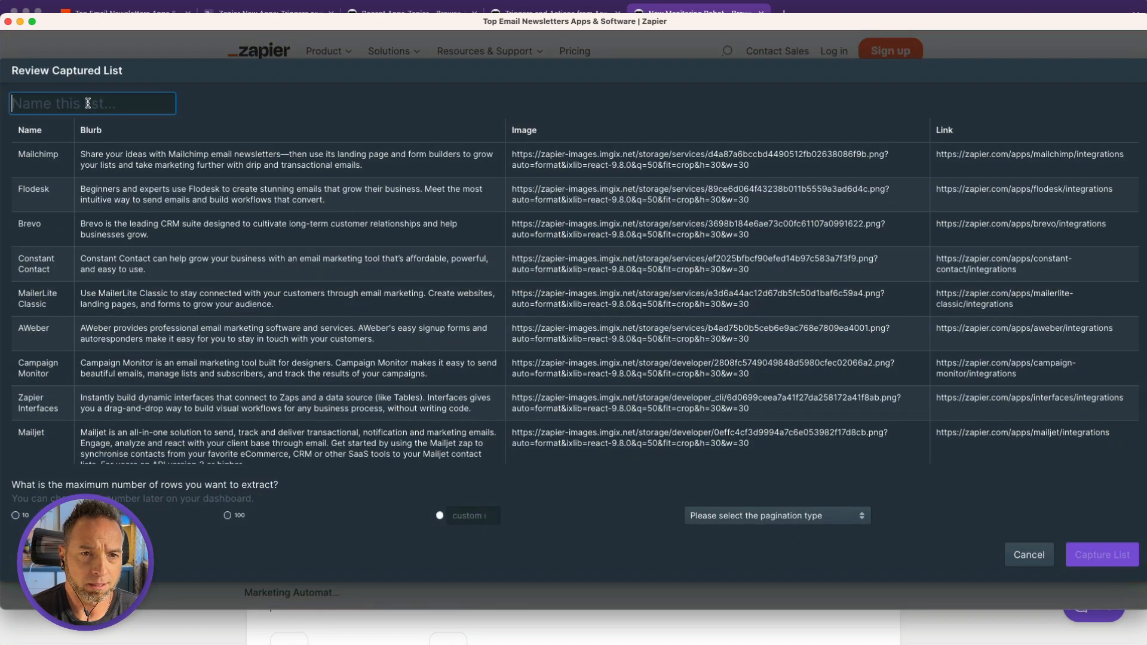
Name the list 'Apps', limit it to 10 rows with no more pages, and capture it
{"action": "type", "text": "Apps"}
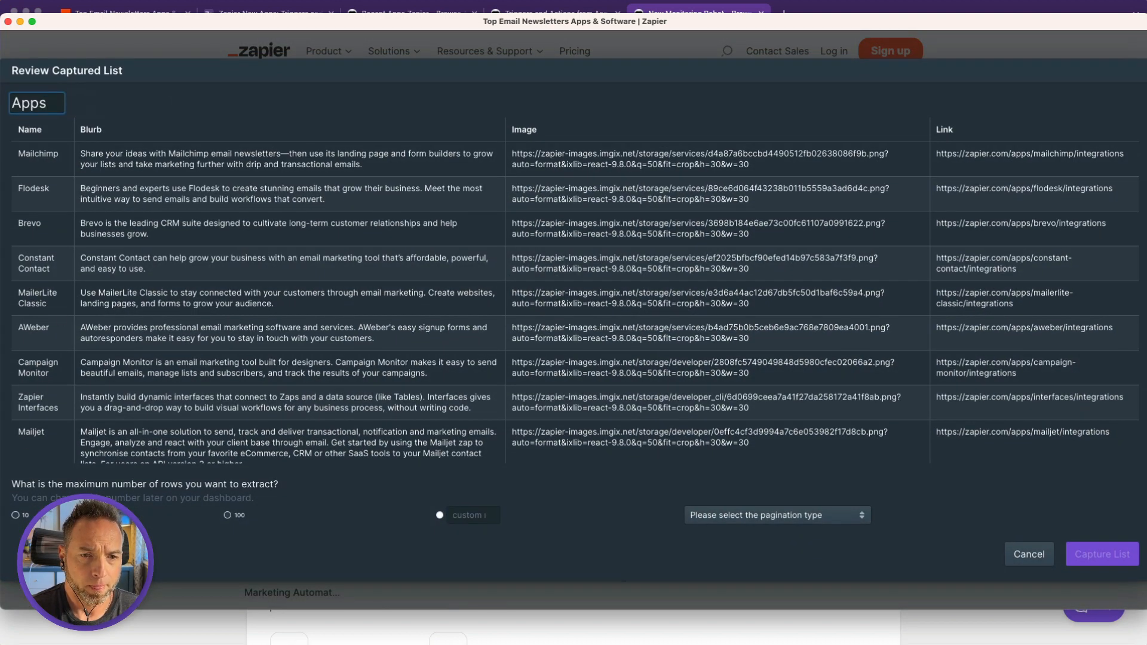
{"action": "left_click", "coordinate": [16, 516]}
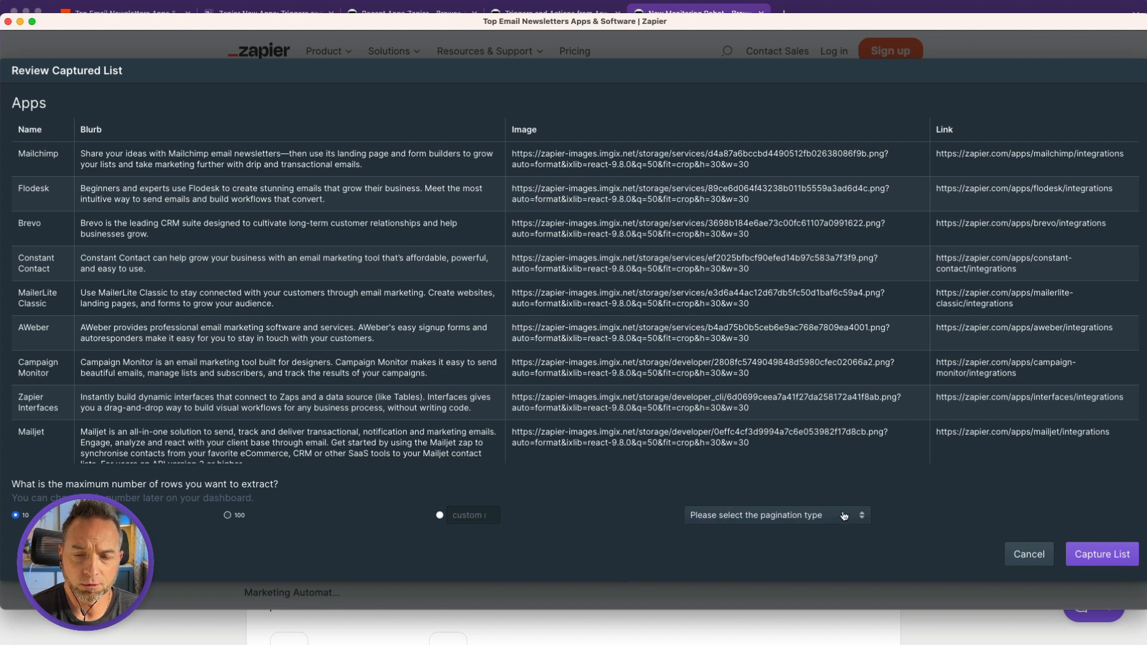
{"action": "left_click", "coordinate": [776, 514]}
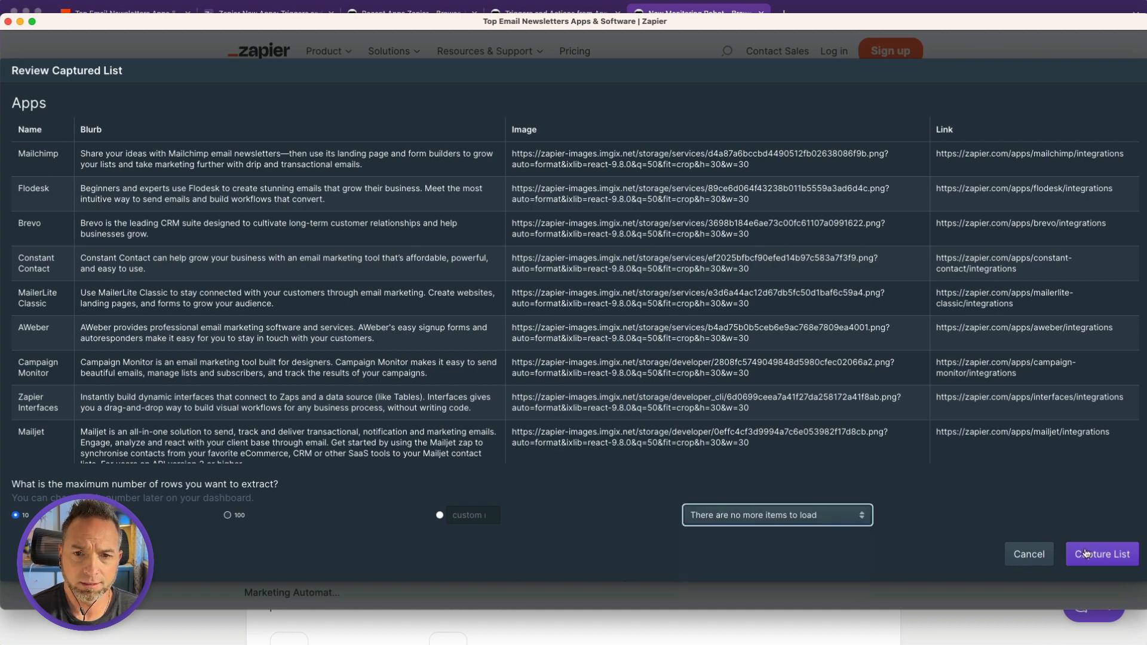
{"action": "left_click", "coordinate": [1103, 553]}
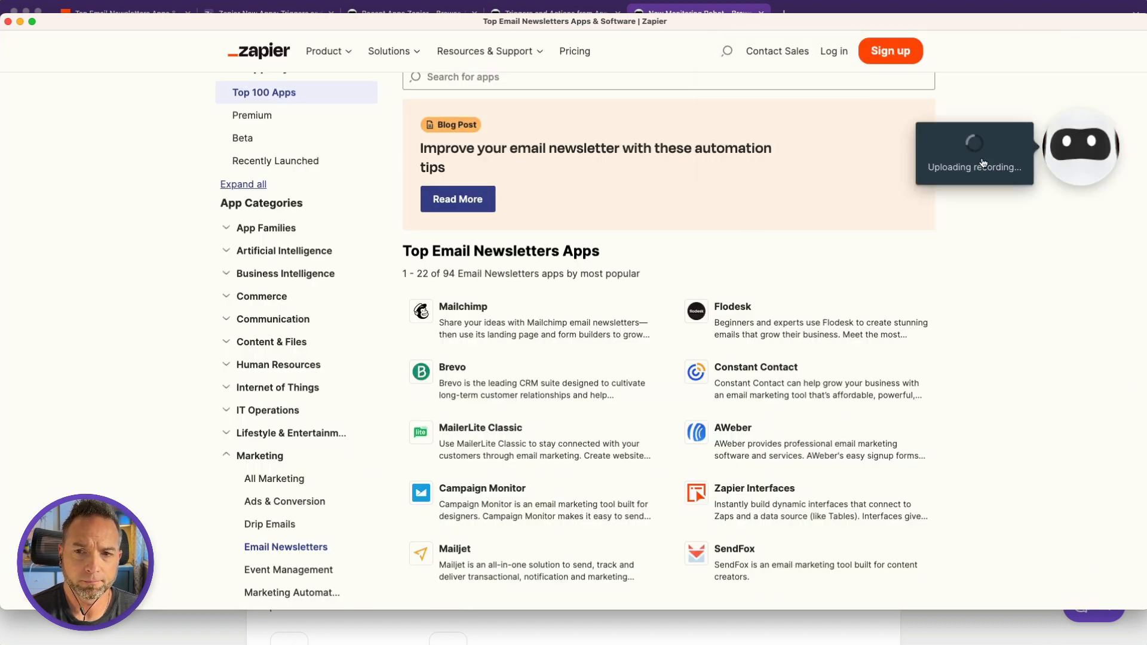
Keep the suggested robot name, run a sample task and review the extracted apps table
{"action": "left_click", "coordinate": [695, 13]}
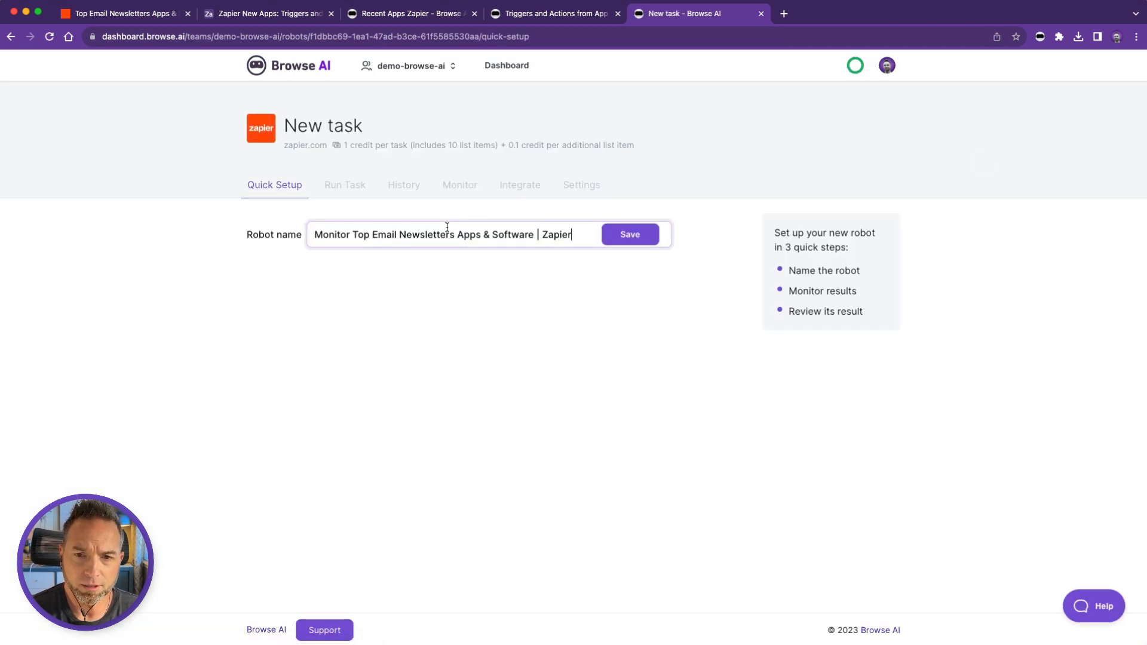
{"action": "left_click", "coordinate": [629, 234]}
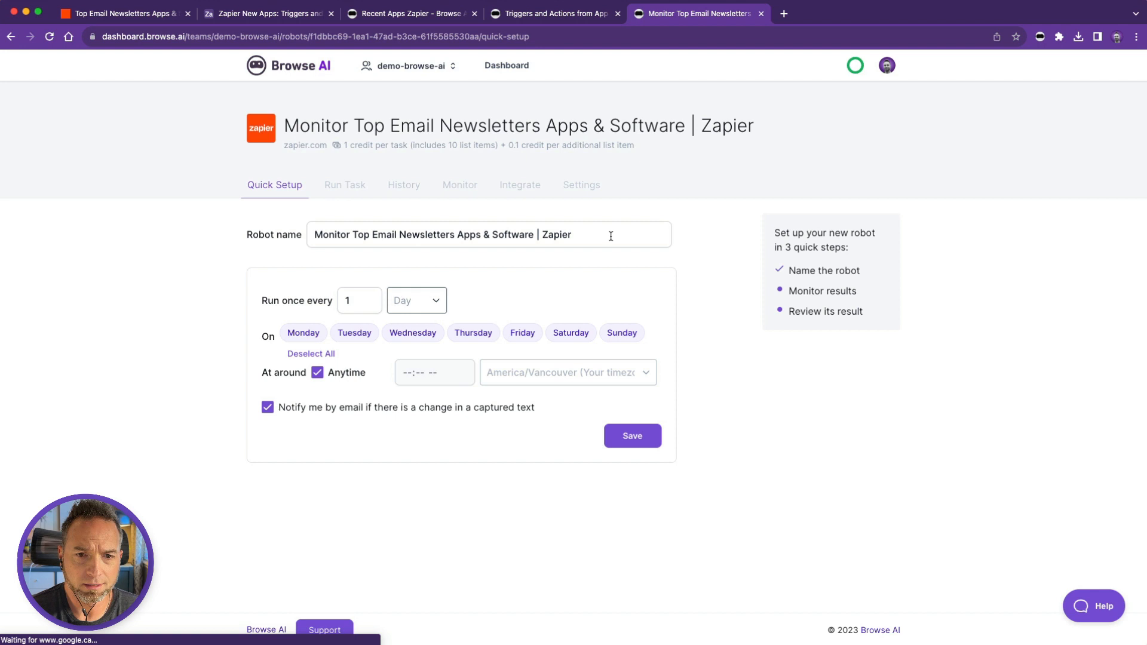
{"action": "left_click", "coordinate": [631, 435]}
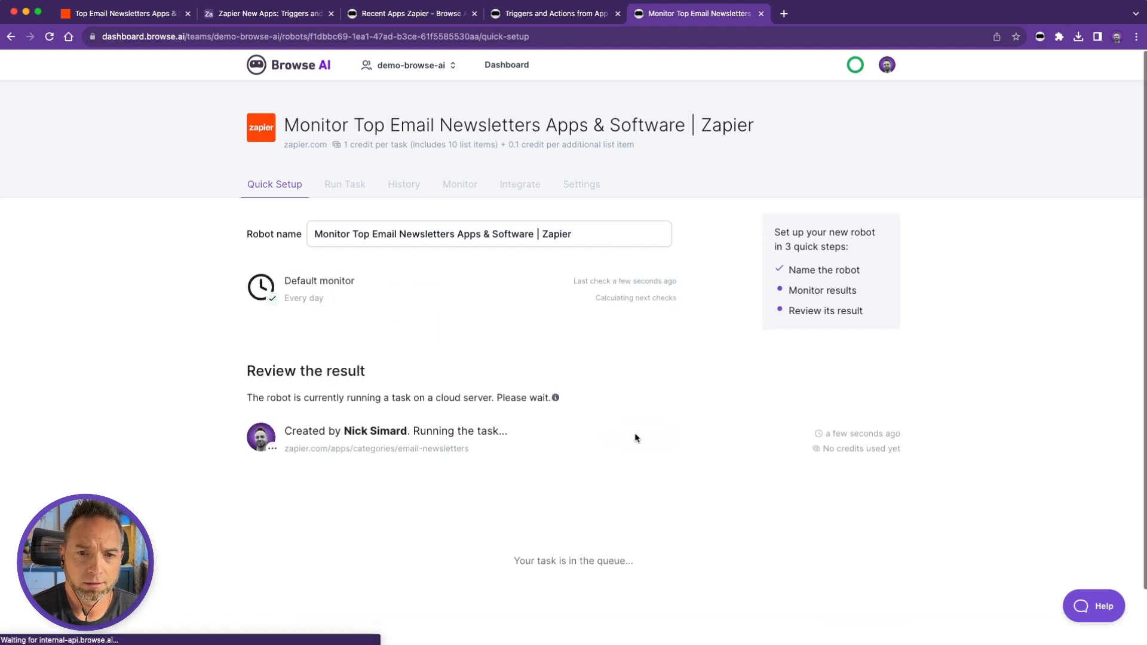
{"action": "scroll", "scroll_direction": "down", "scroll_amount": 3}
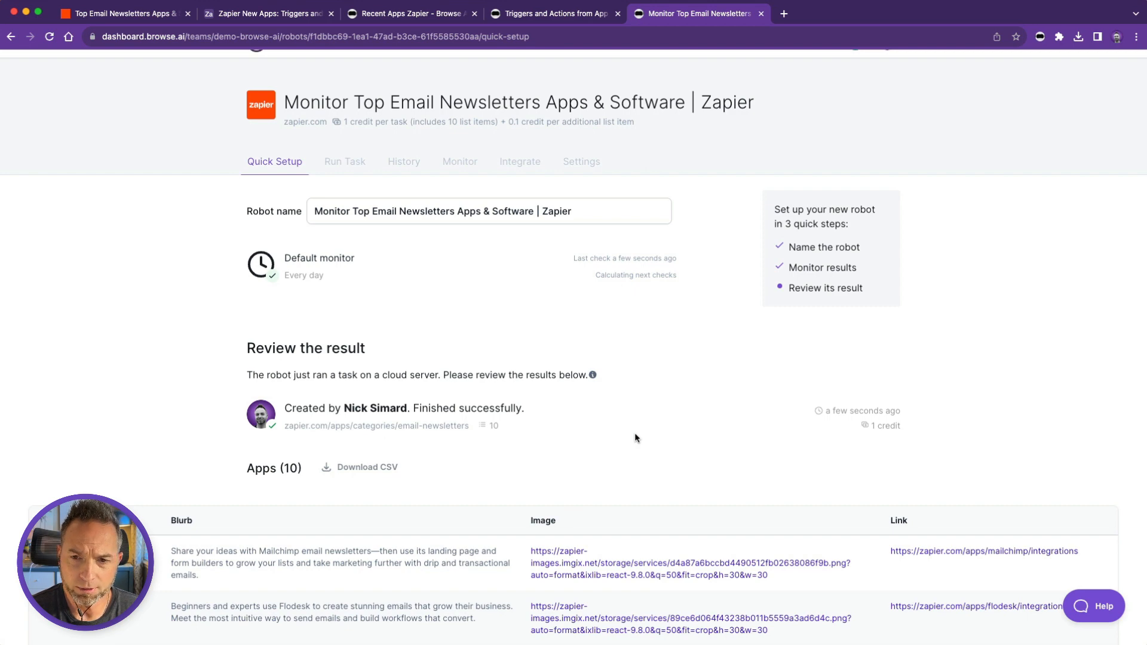
{"action": "scroll", "scroll_direction": "down", "scroll_amount": 3}
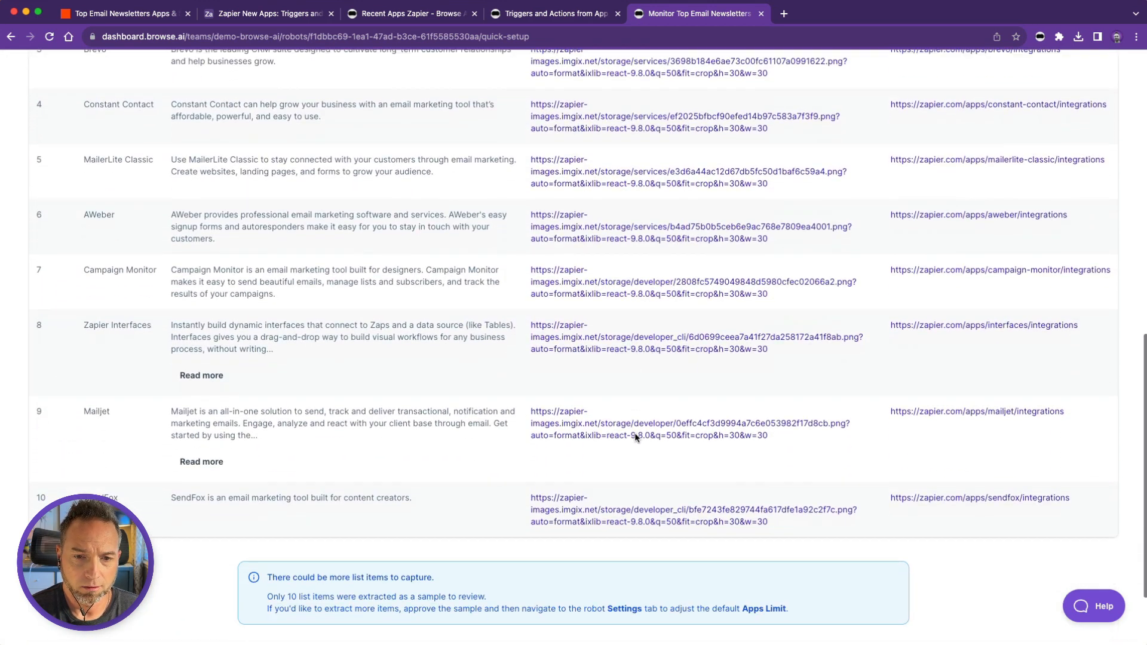
{"action": "scroll", "scroll_direction": "down", "scroll_amount": 3}
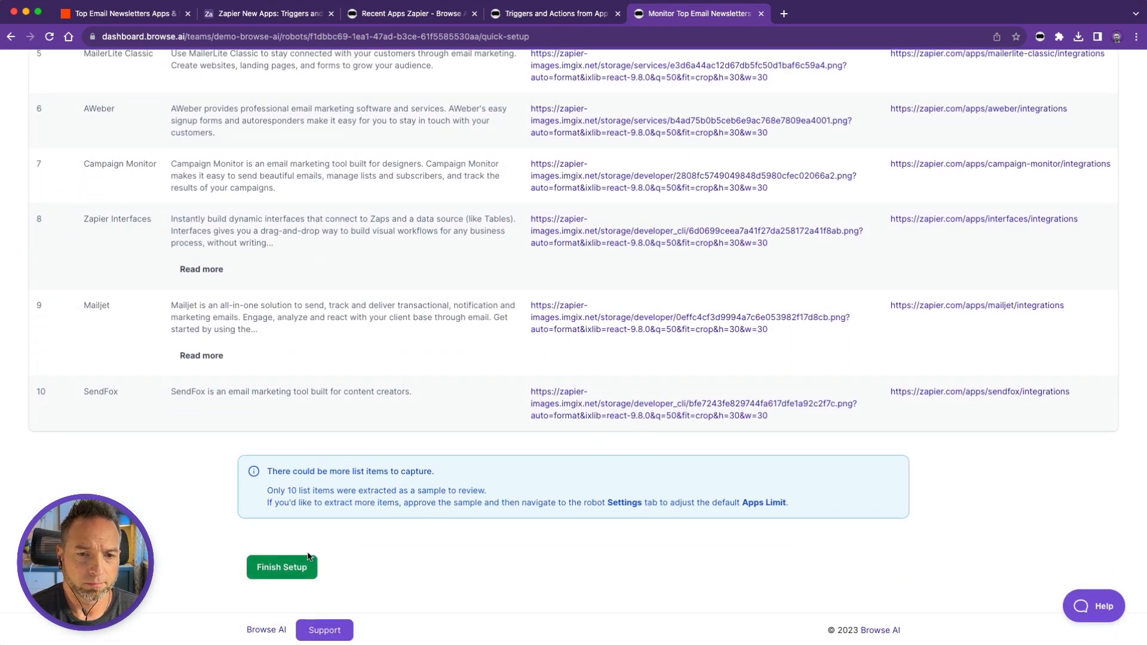
Approve the sample results to finish setup and return to the robots list
{"action": "left_click", "coordinate": [281, 566]}
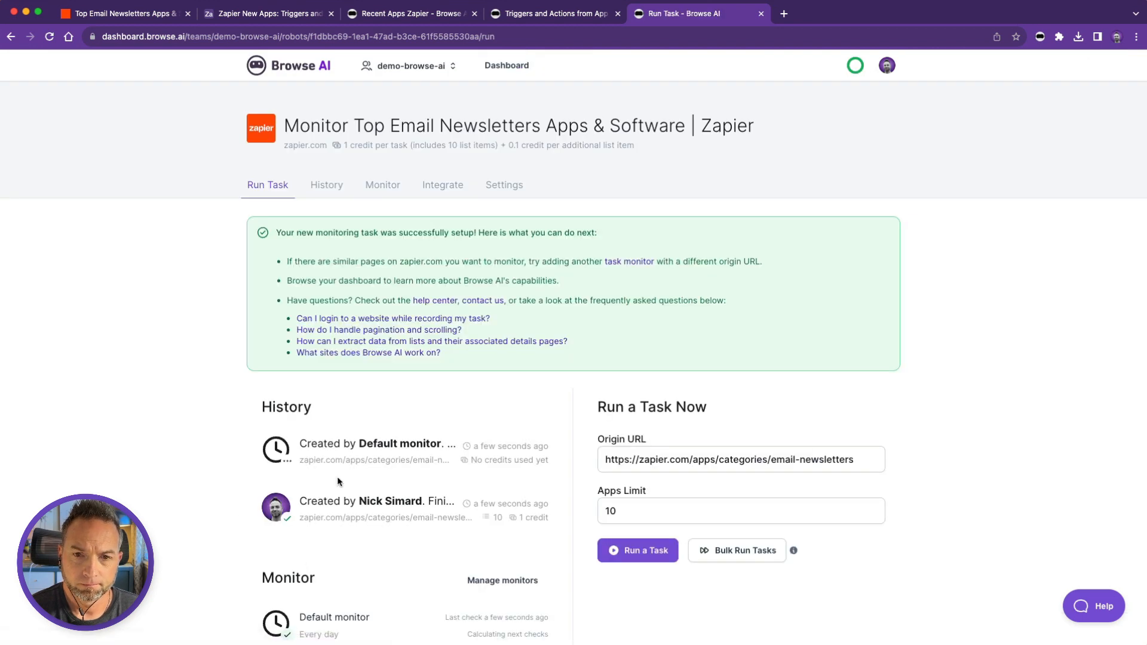
{"action": "left_click", "coordinate": [507, 65]}
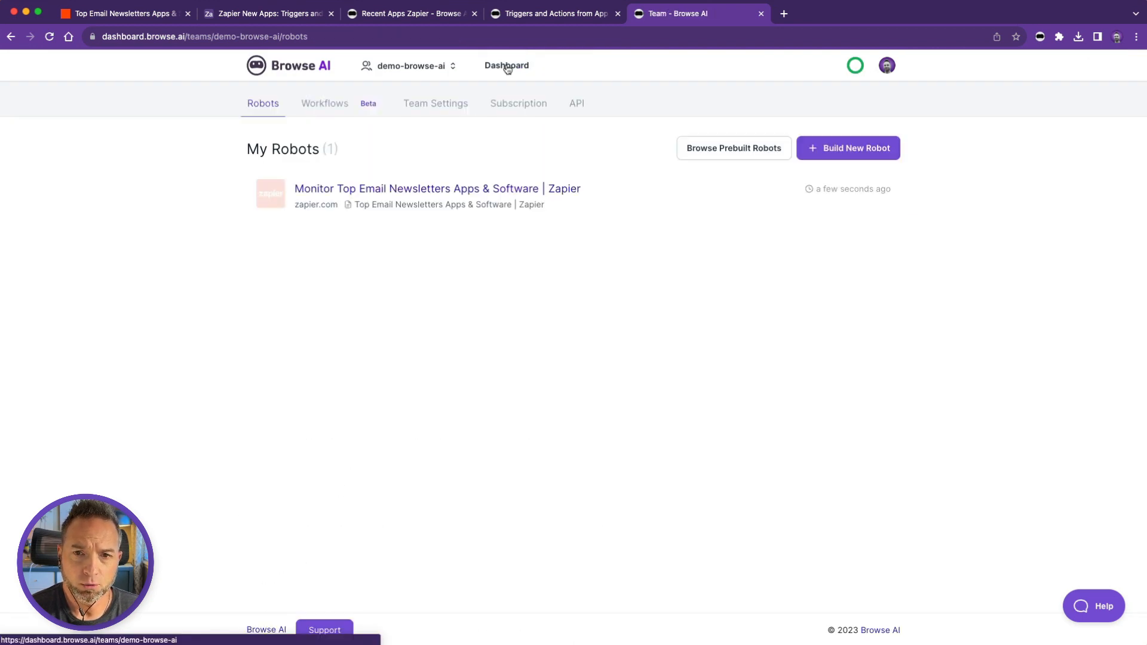
Start a new robot and copy Zapier's Mailchimp integrations URL as its origin
{"action": "left_click", "coordinate": [848, 148]}
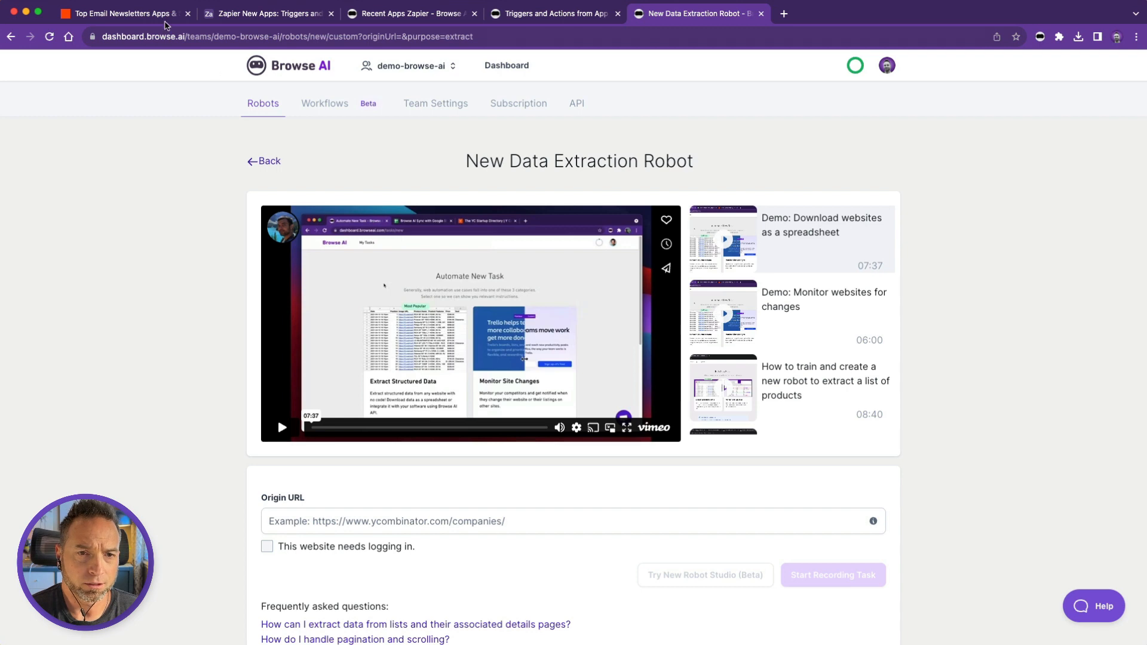
{"action": "left_click", "coordinate": [121, 13]}
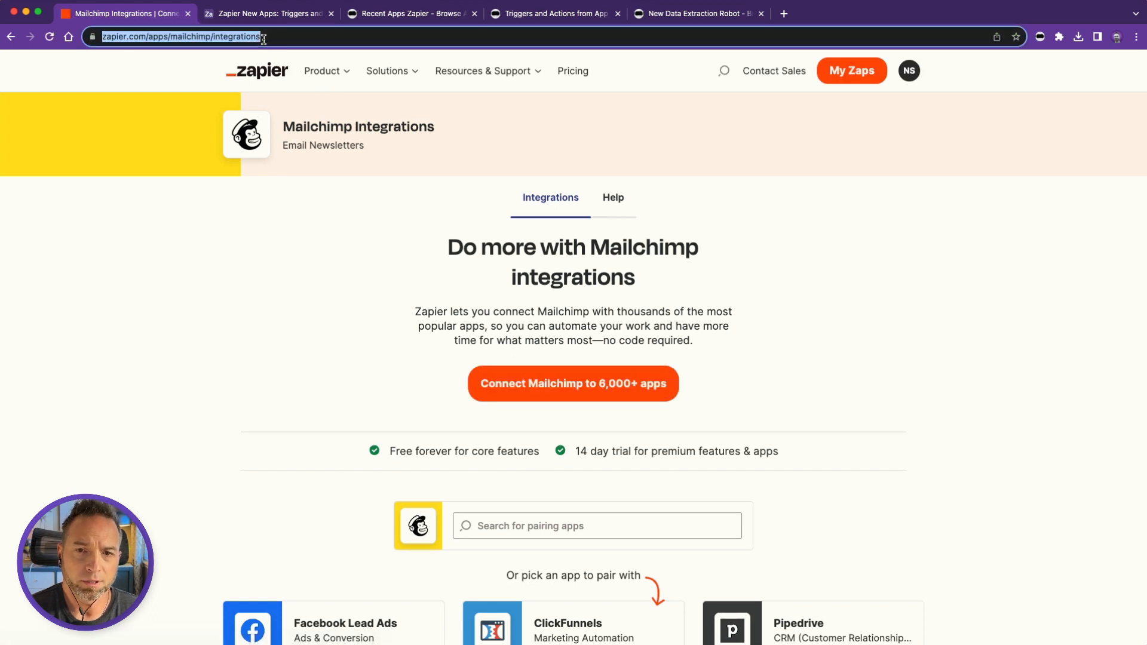
{"action": "left_click", "coordinate": [695, 13]}
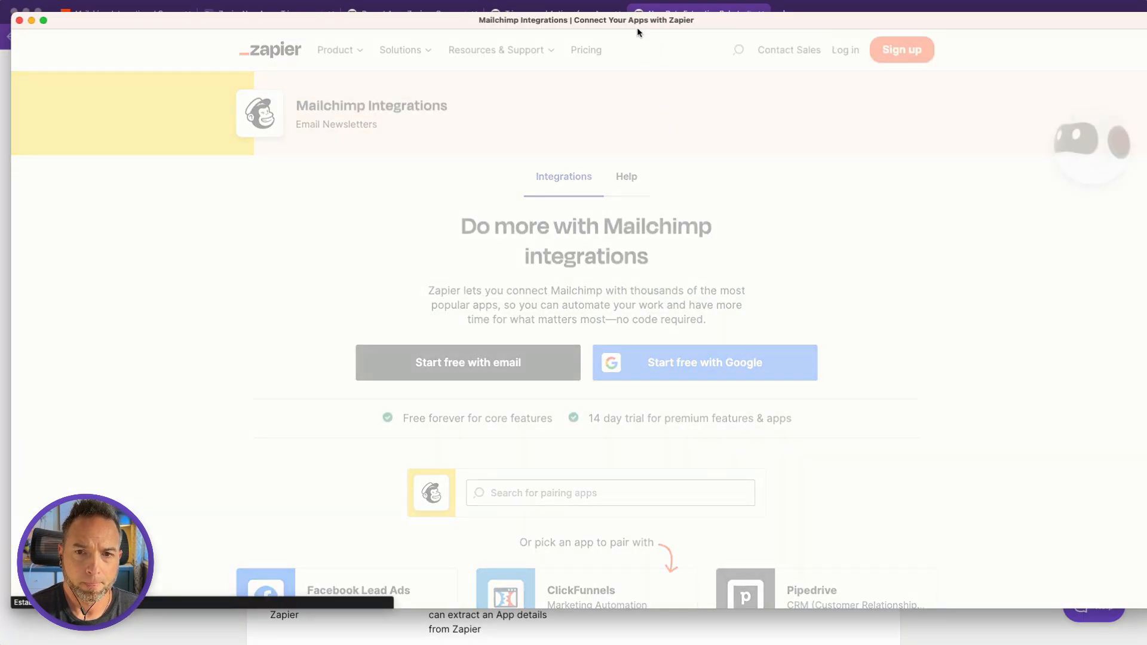
Dismiss the recorder instructions, scroll to Supported triggers and actions, and choose Capture List
{"action": "left_click", "coordinate": [1080, 142]}
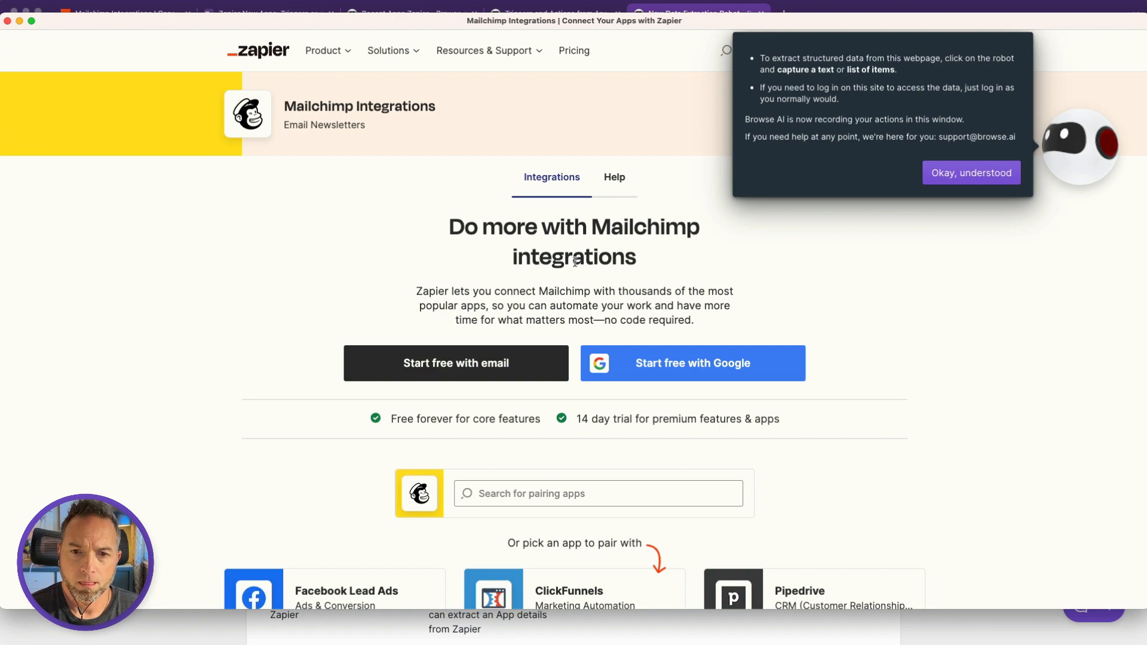
{"action": "scroll", "scroll_direction": "down", "scroll_amount": 3}
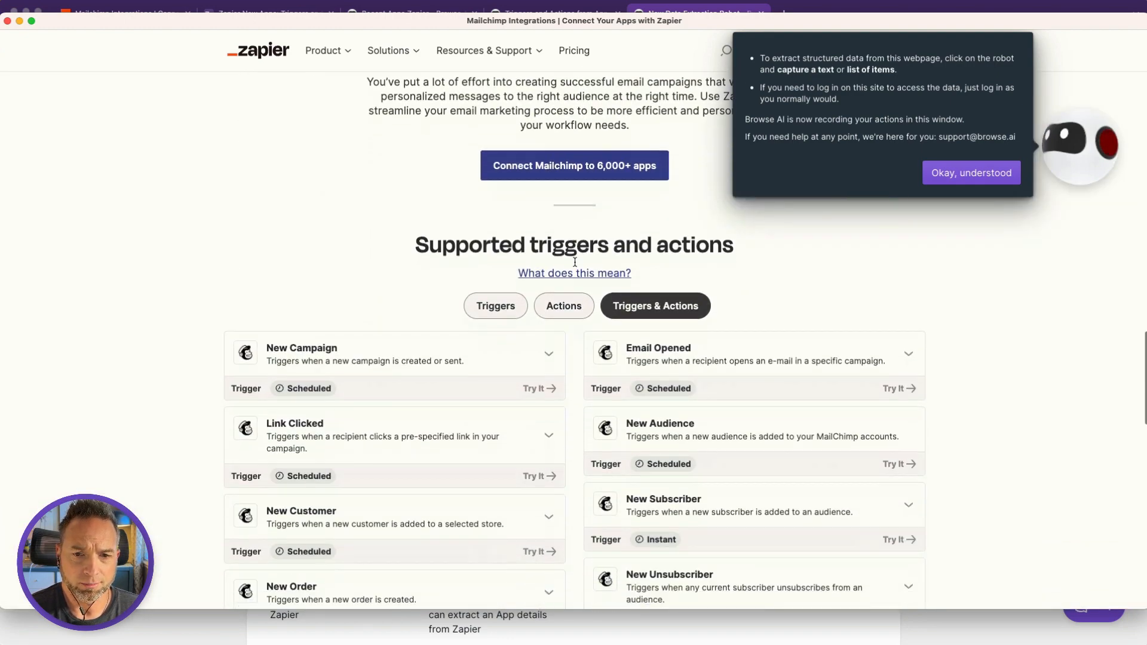
{"action": "left_click", "coordinate": [970, 173]}
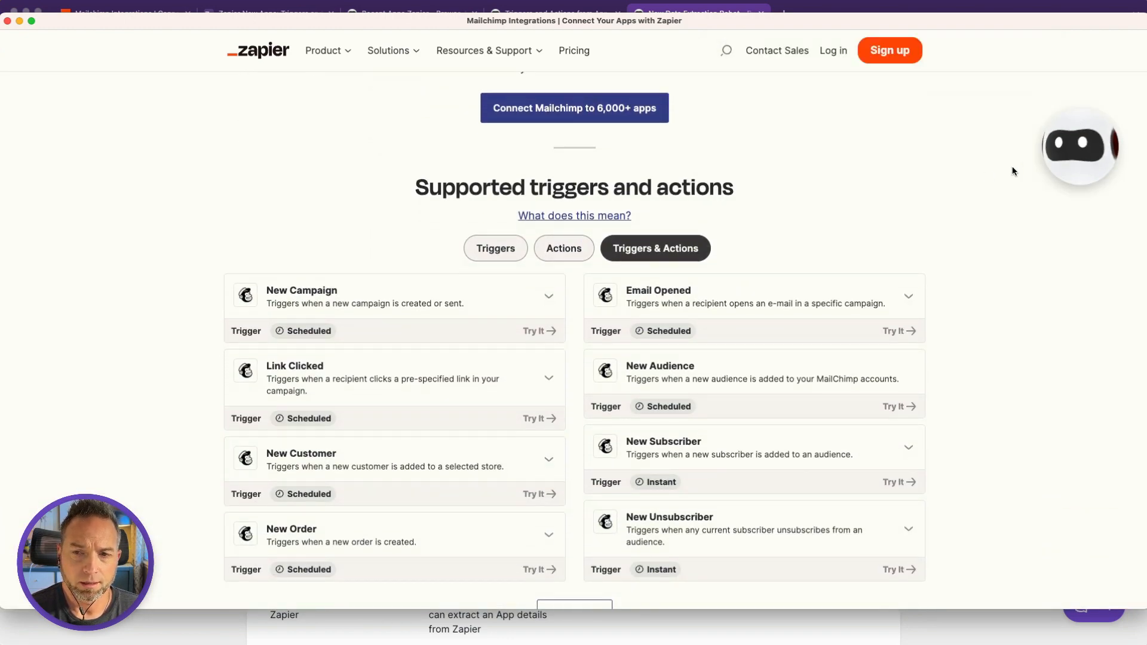
{"action": "scroll", "scroll_direction": "down", "scroll_amount": 3}
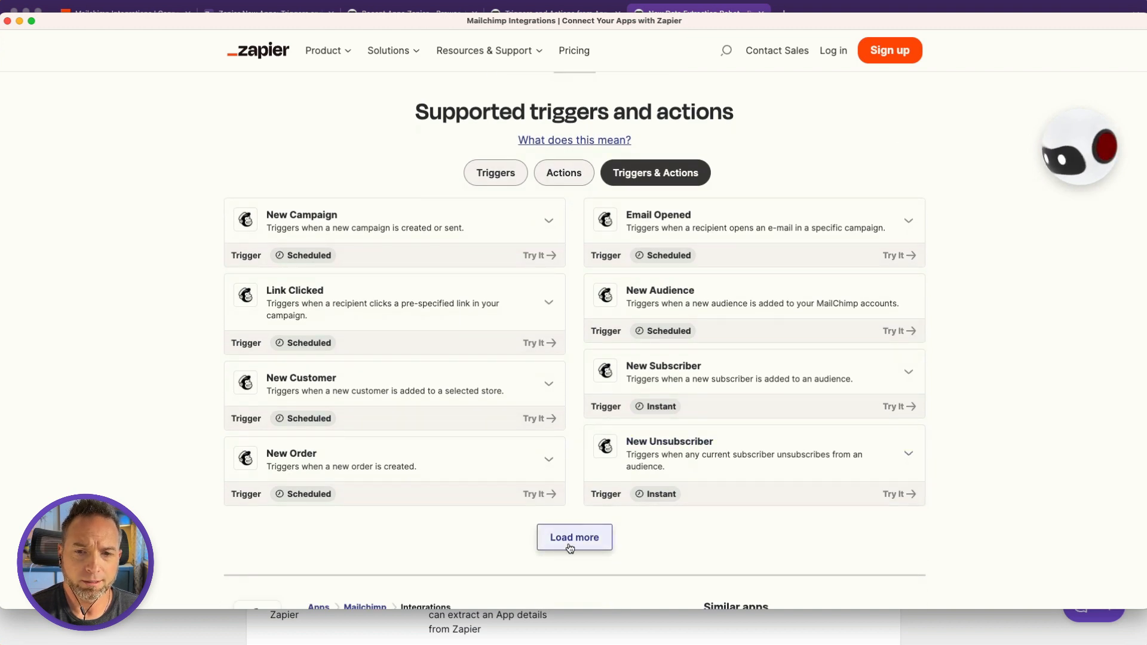
{"action": "left_click", "coordinate": [1078, 146]}
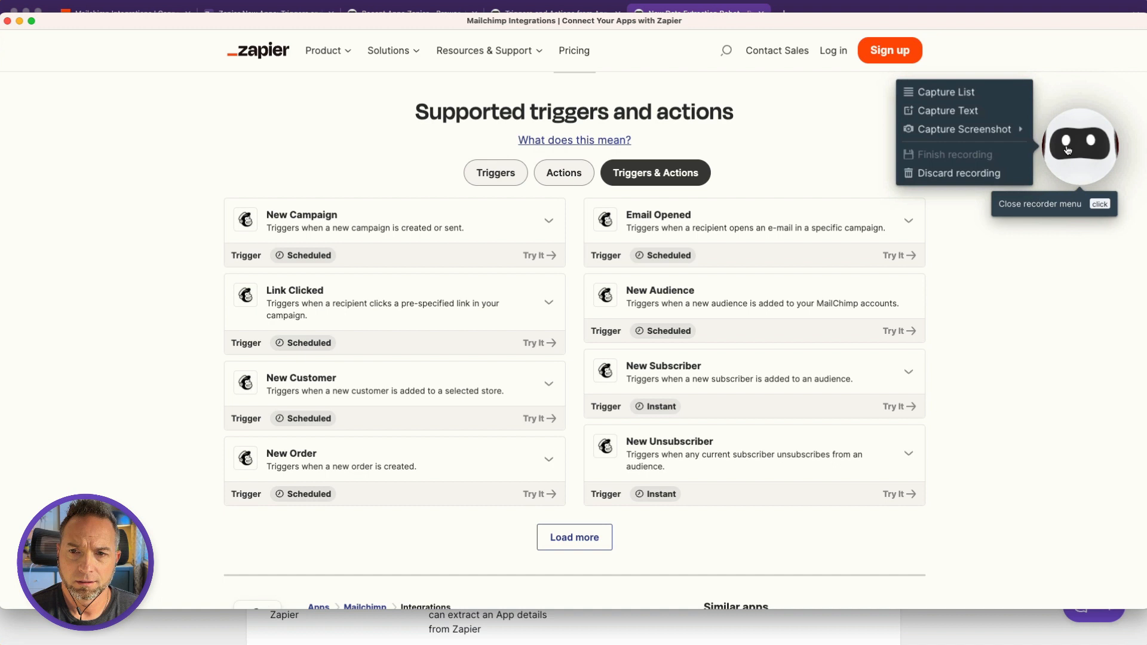
{"action": "left_click", "coordinate": [949, 92]}
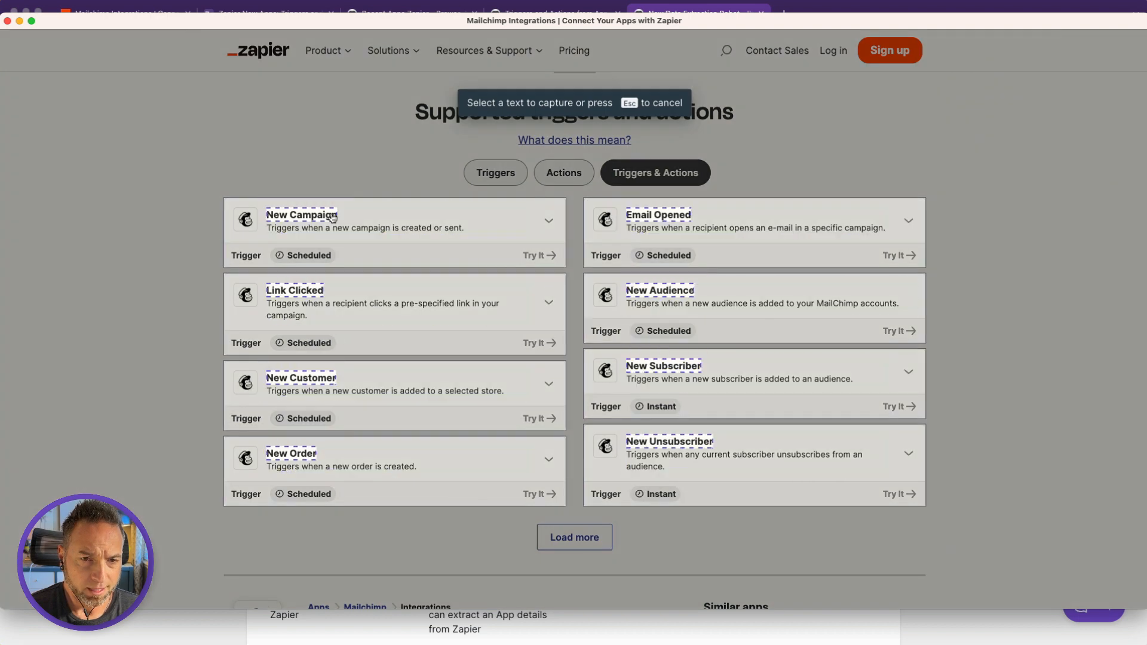
Pick four fields: Trigger Action Name, Description, Type and Details
{"action": "left_click", "coordinate": [301, 214]}
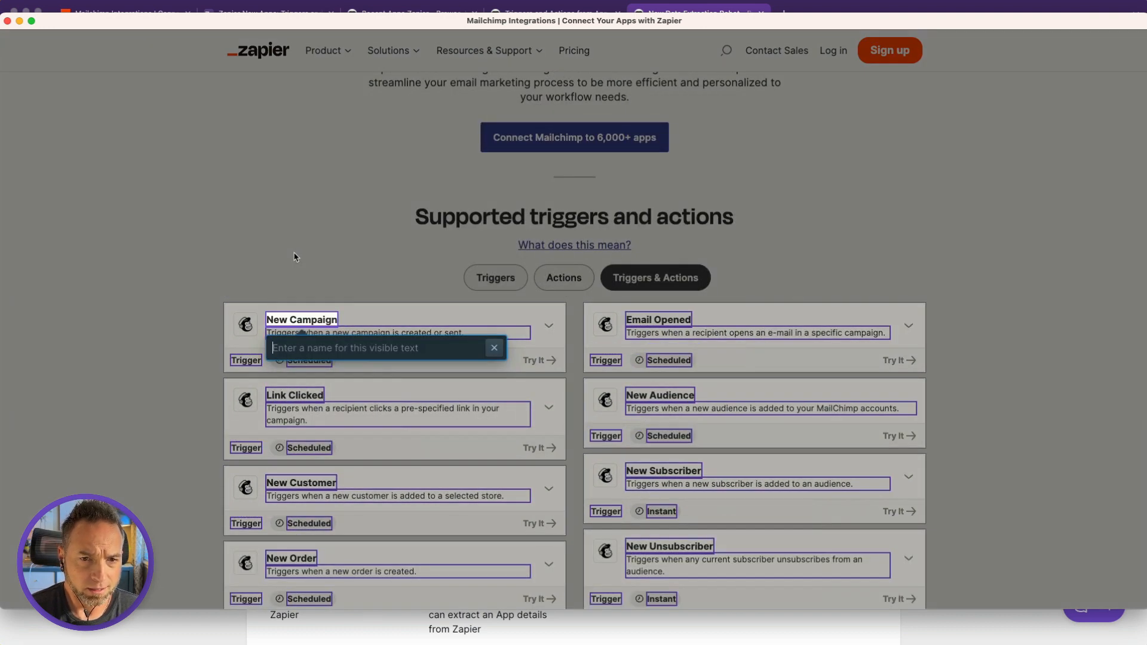
{"action": "type", "text": "Trigger A"}
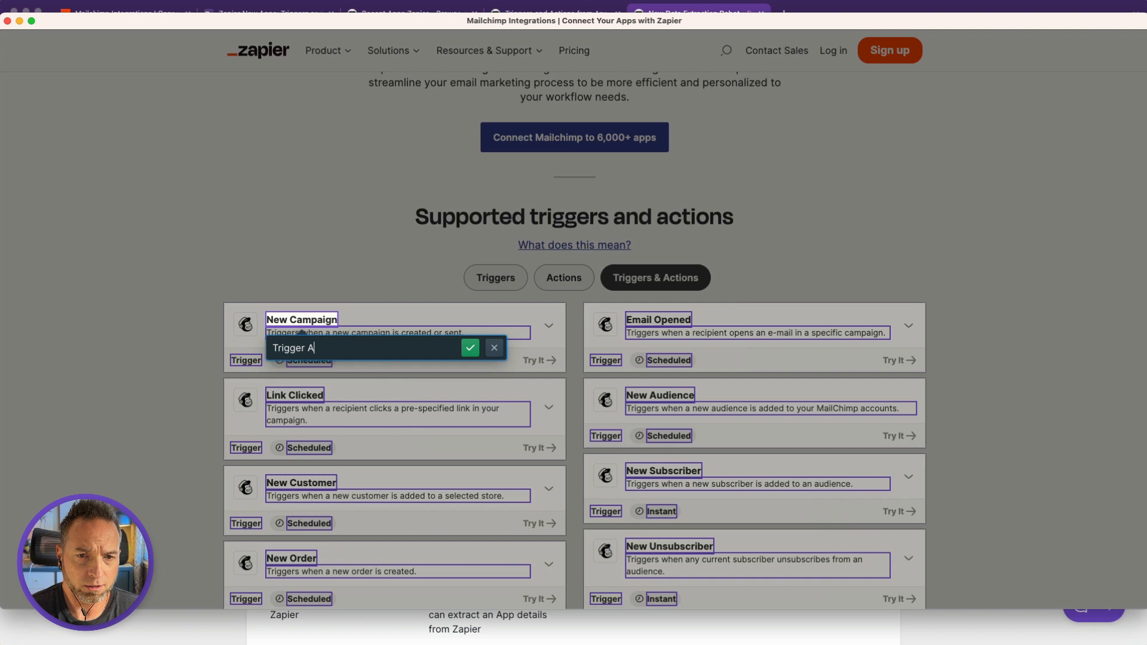
{"action": "type", "text": "ction Nam"}
{"action": "type", "text": "Des"}
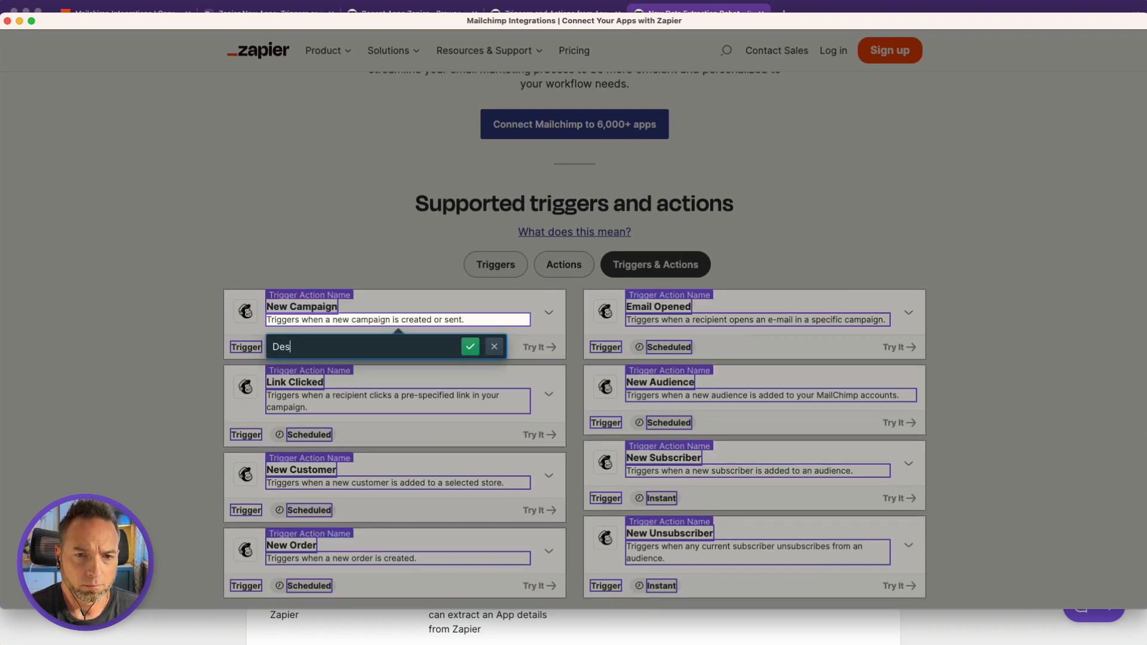
{"action": "type", "text": "cription"}
{"action": "type", "text": "Type"}
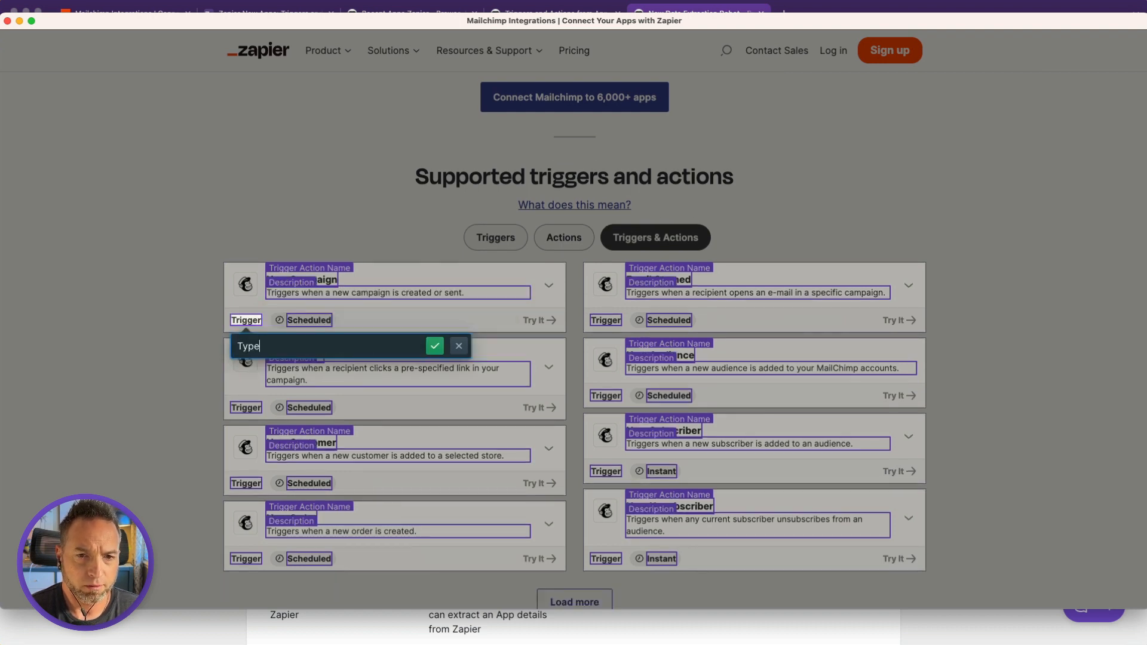
{"action": "type", "text": "Deta"}
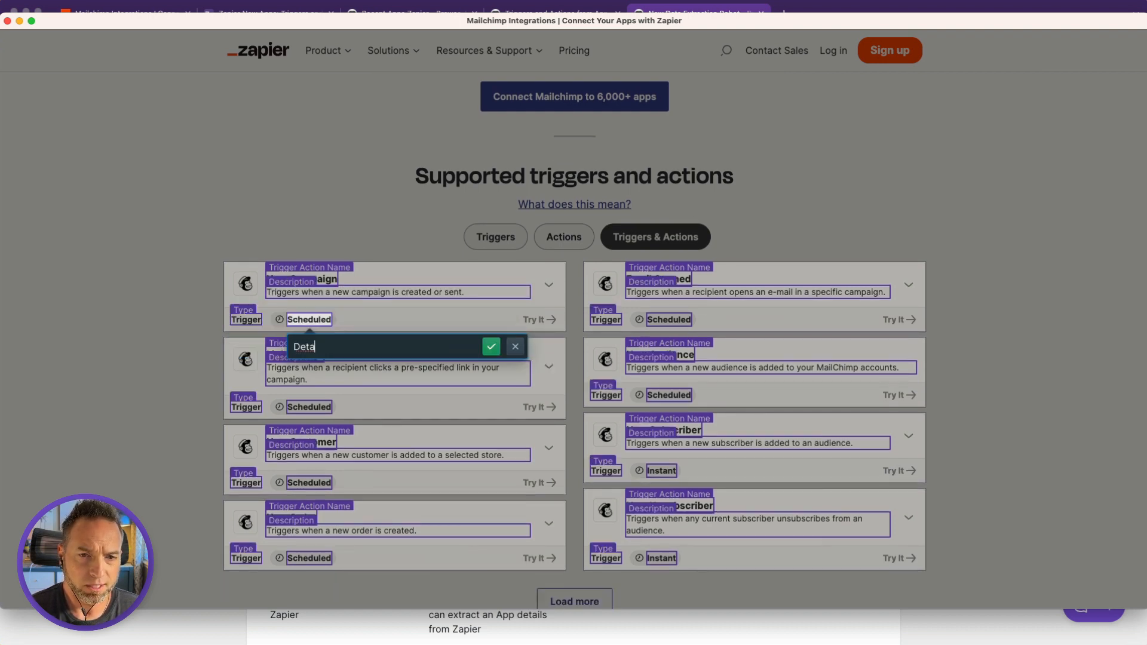
{"action": "left_click", "coordinate": [492, 346]}
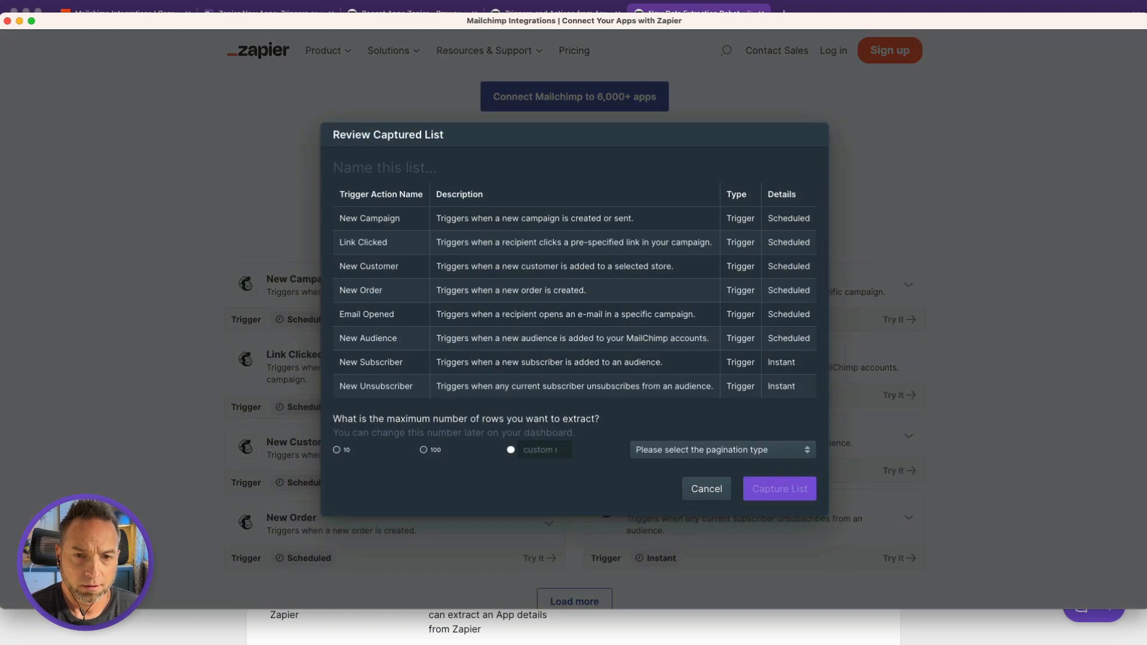
Name the list 'Triggers and Actions' with 100 rows and Load more pagination, capture it and finish recording
{"action": "type", "text": "Tr"}
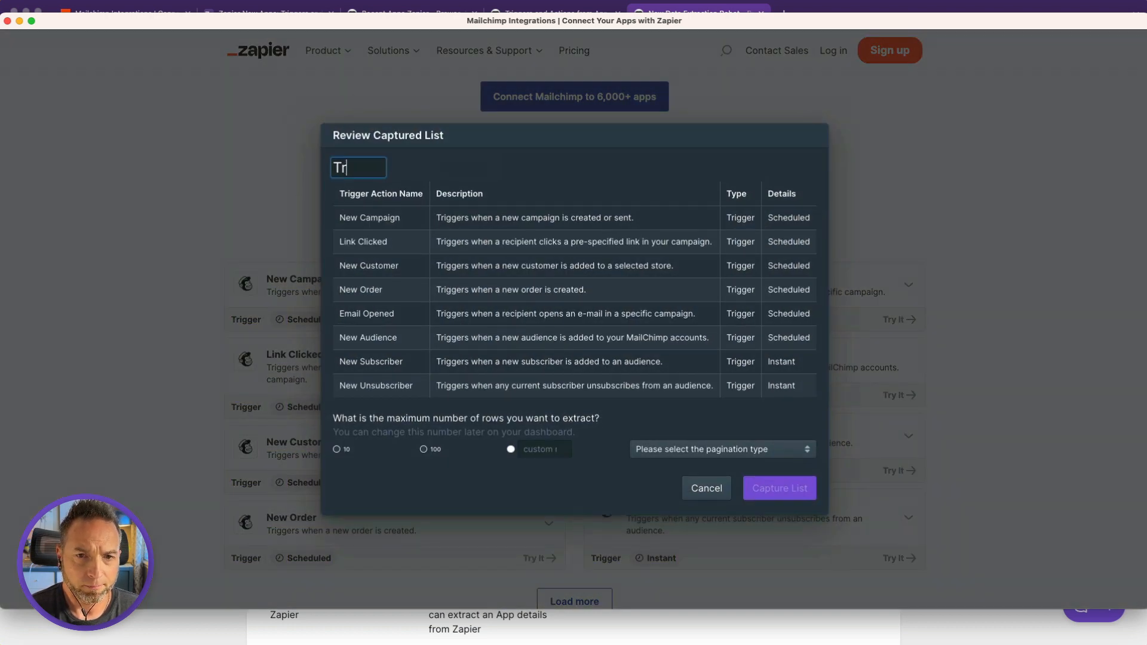
{"action": "type", "text": "iggers and Act"}
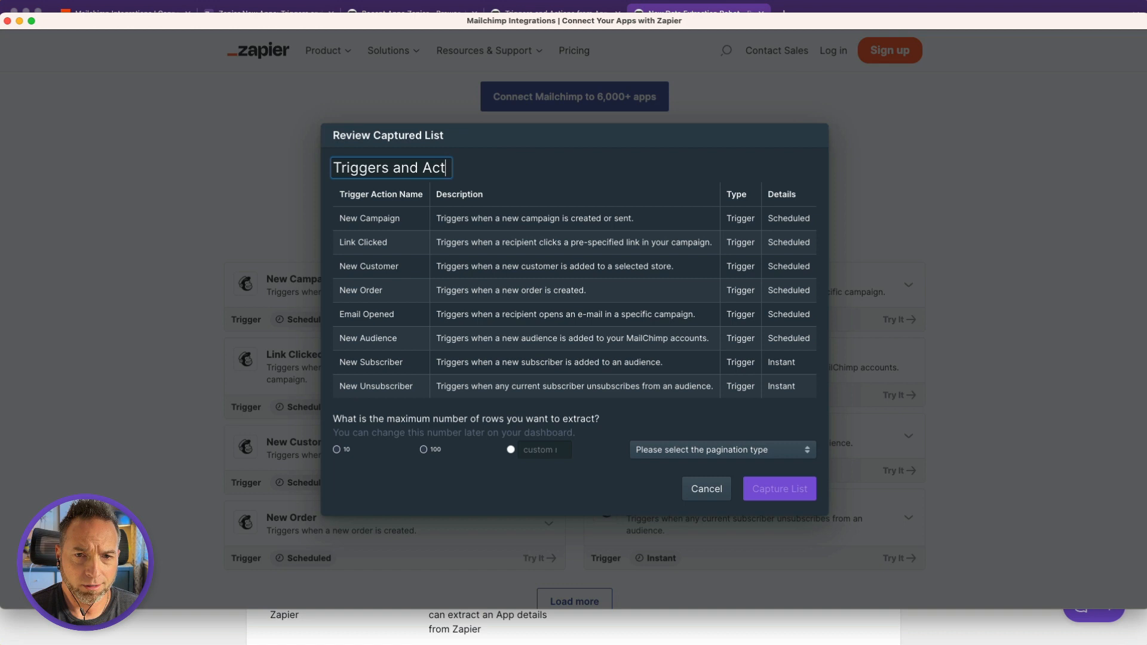
{"action": "type", "text": "ions"}
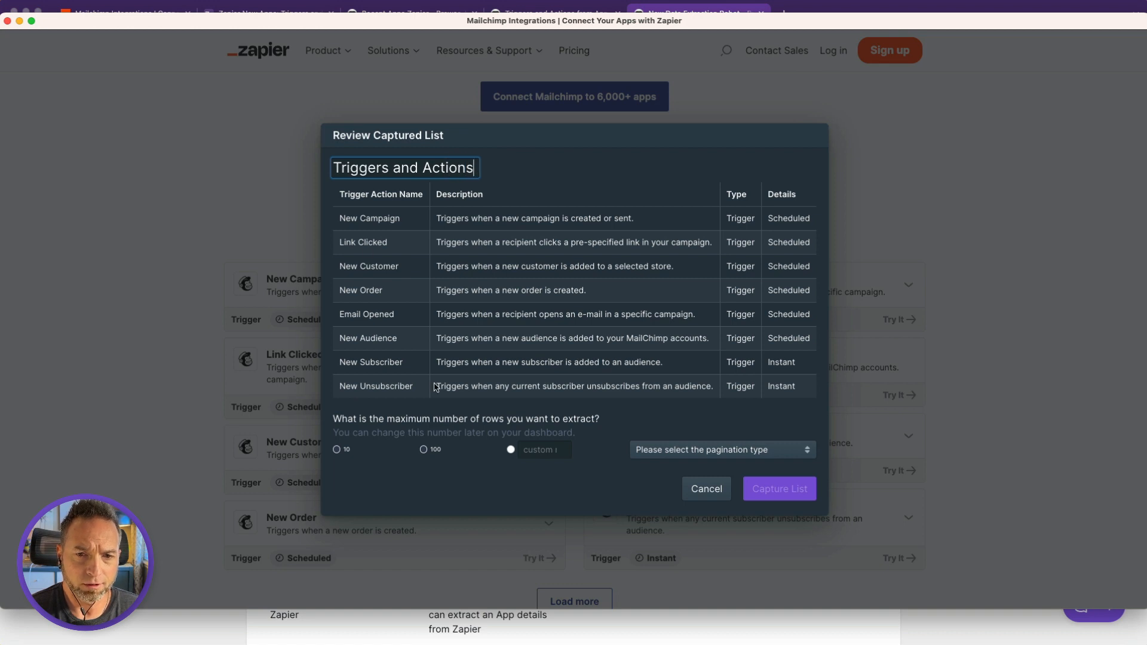
{"action": "left_click", "coordinate": [424, 450]}
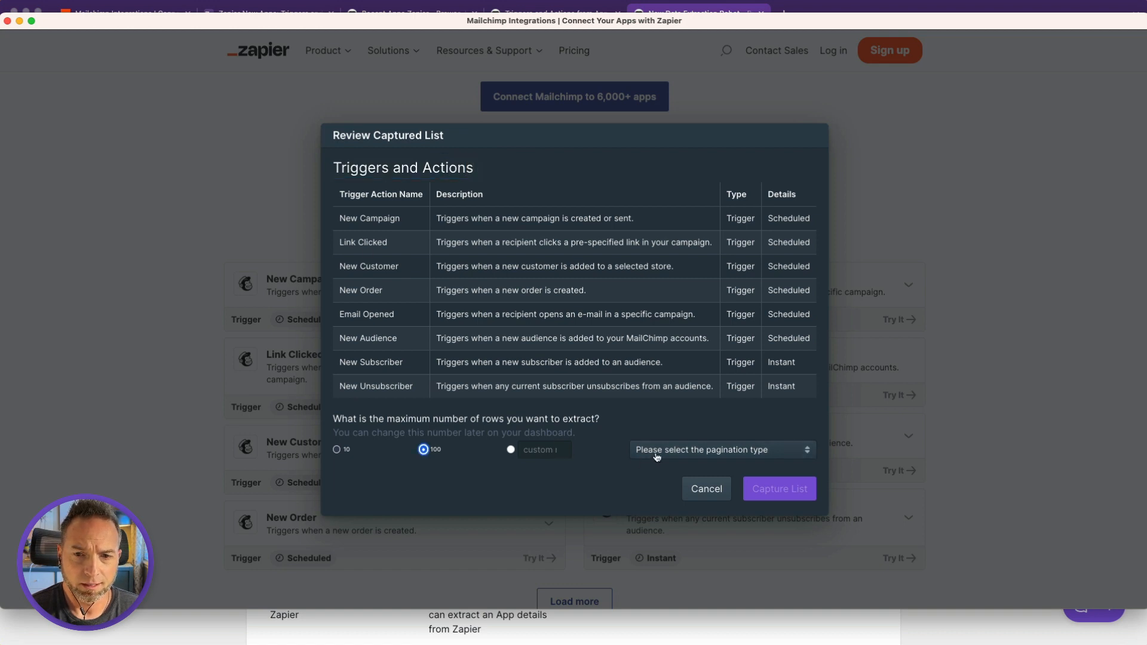
{"action": "left_click", "coordinate": [722, 450]}
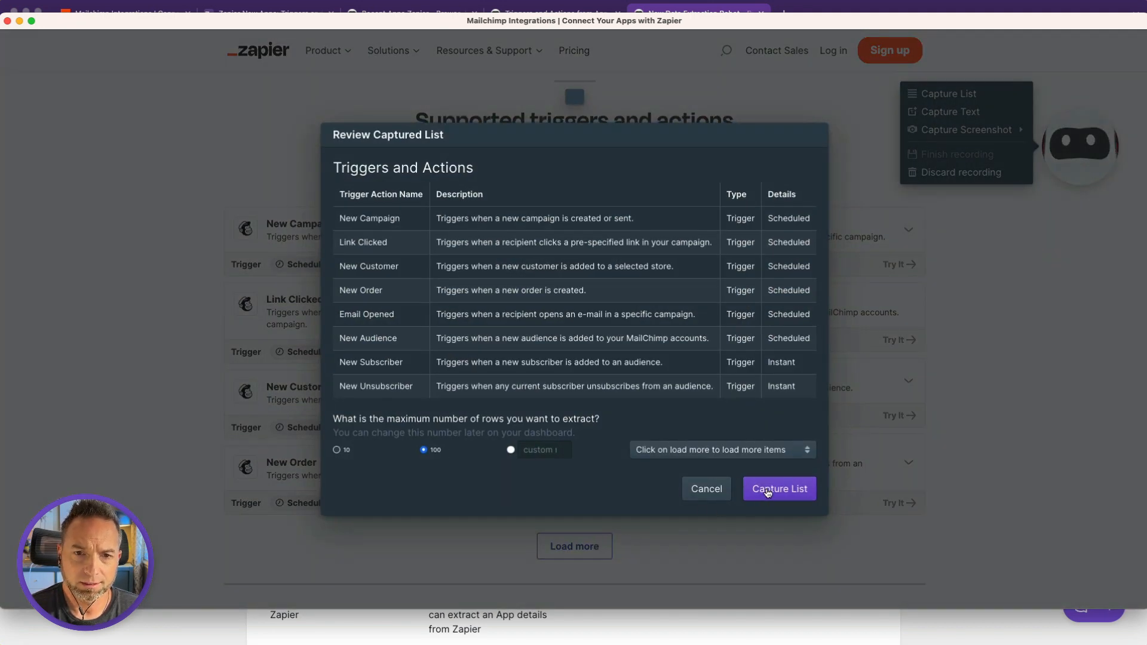
{"action": "left_click", "coordinate": [779, 489]}
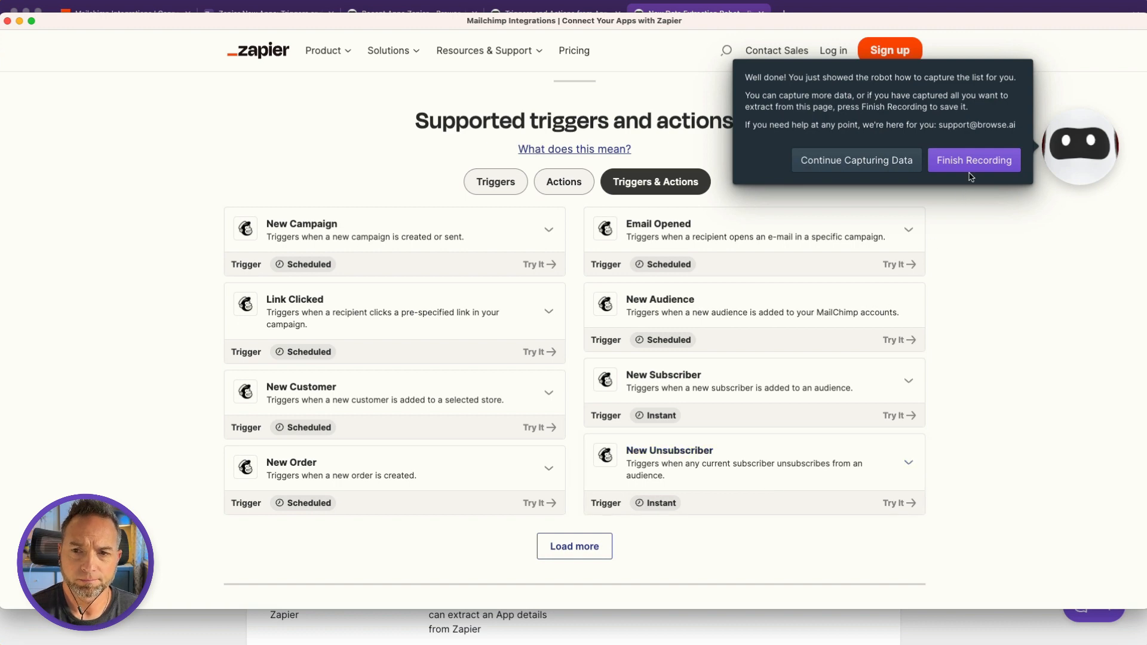
{"action": "left_click", "coordinate": [974, 160]}
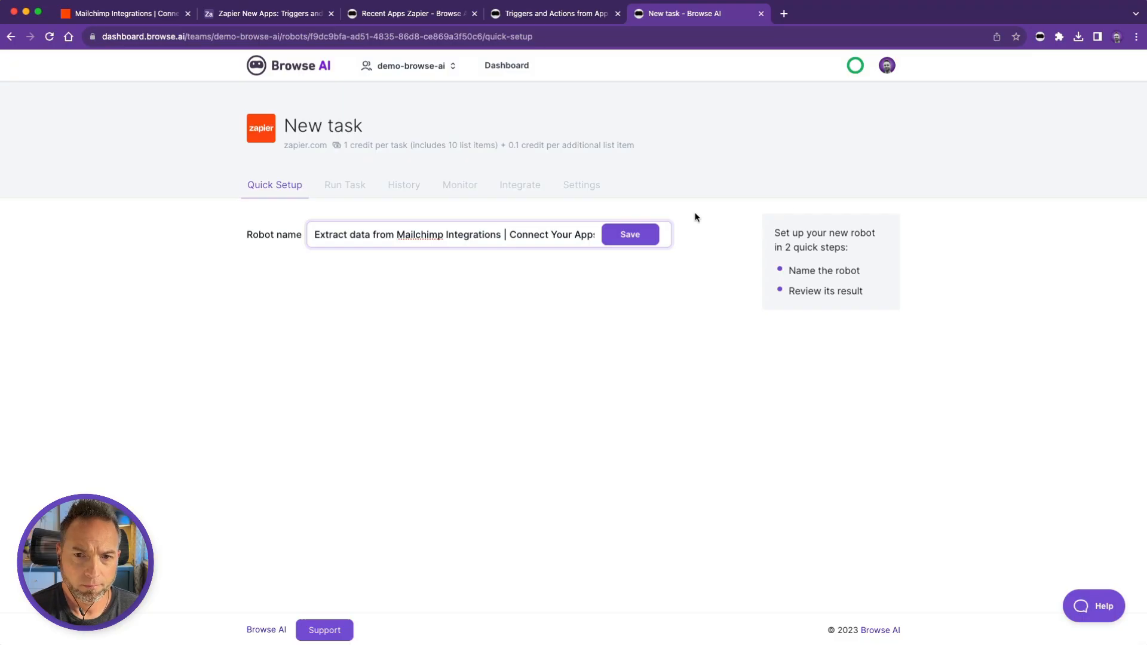
Keep the suggested robot name and confirm the 28-item sample results look good
{"action": "left_click", "coordinate": [630, 234]}
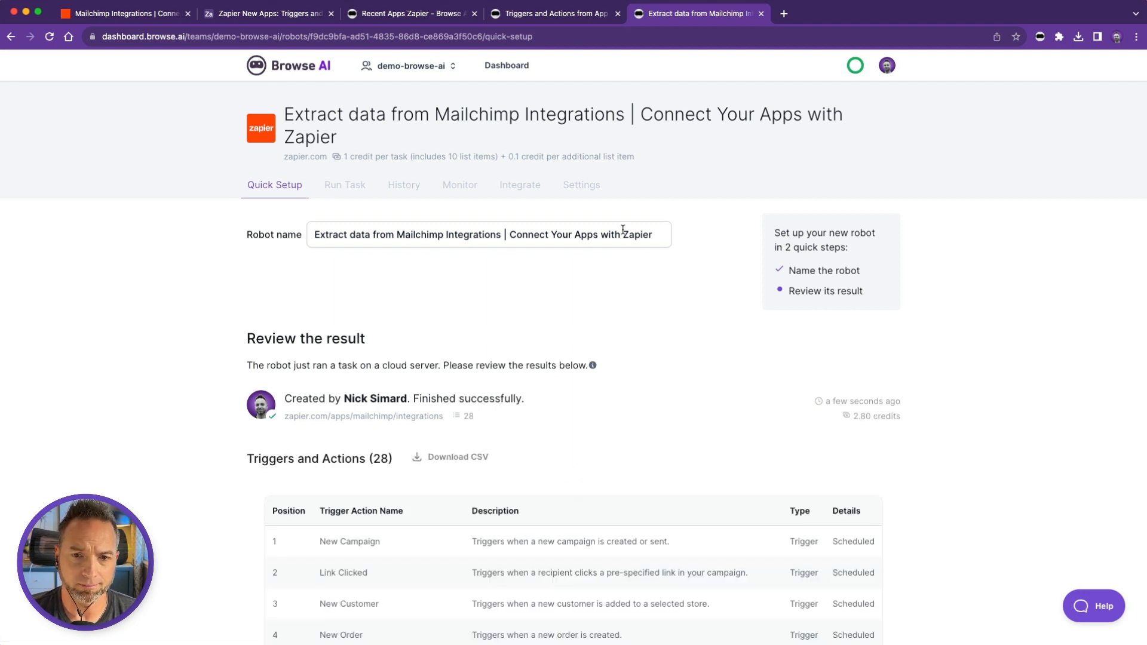
{"action": "scroll", "scroll_direction": "down", "scroll_amount": 3}
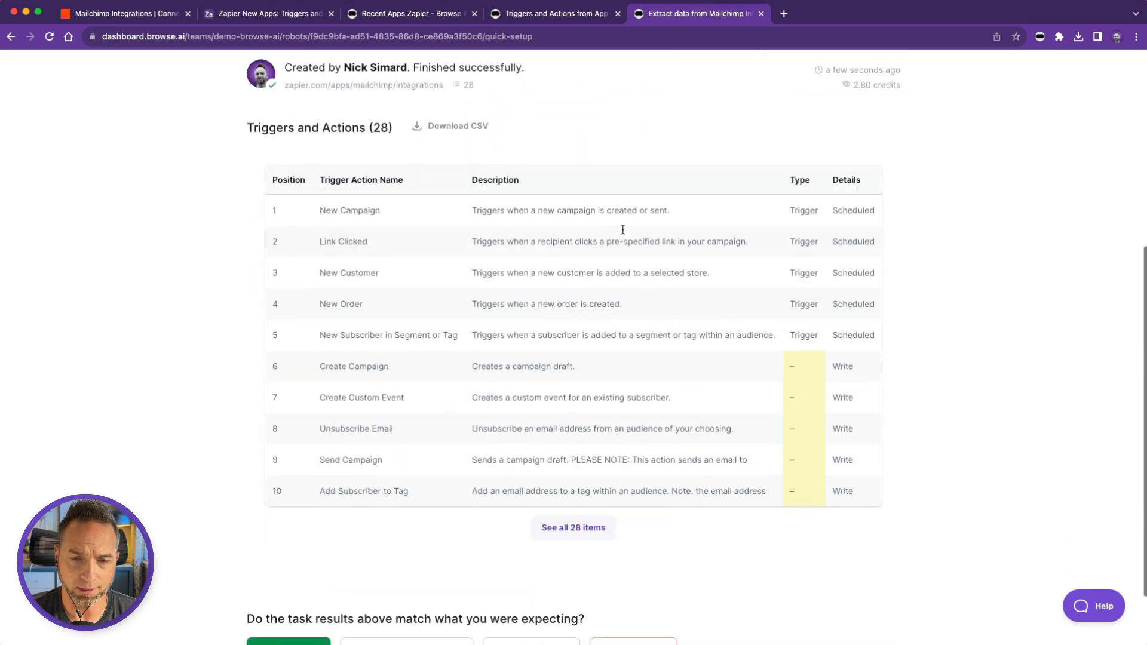
{"action": "scroll", "scroll_direction": "down", "scroll_amount": 3}
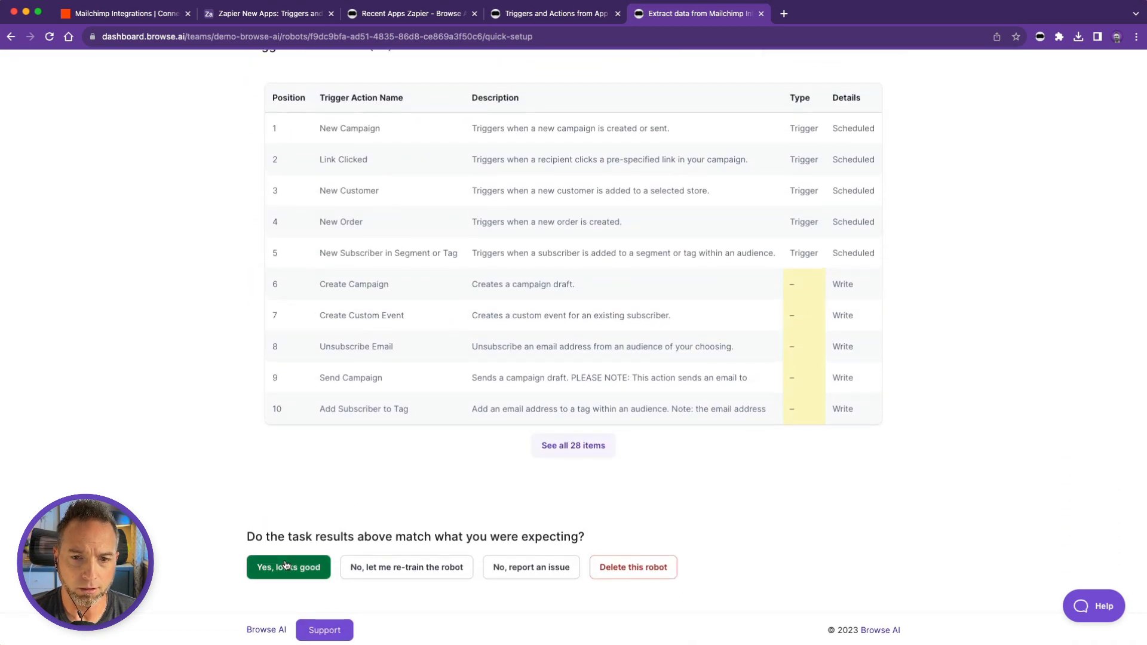
{"action": "left_click", "coordinate": [288, 567]}
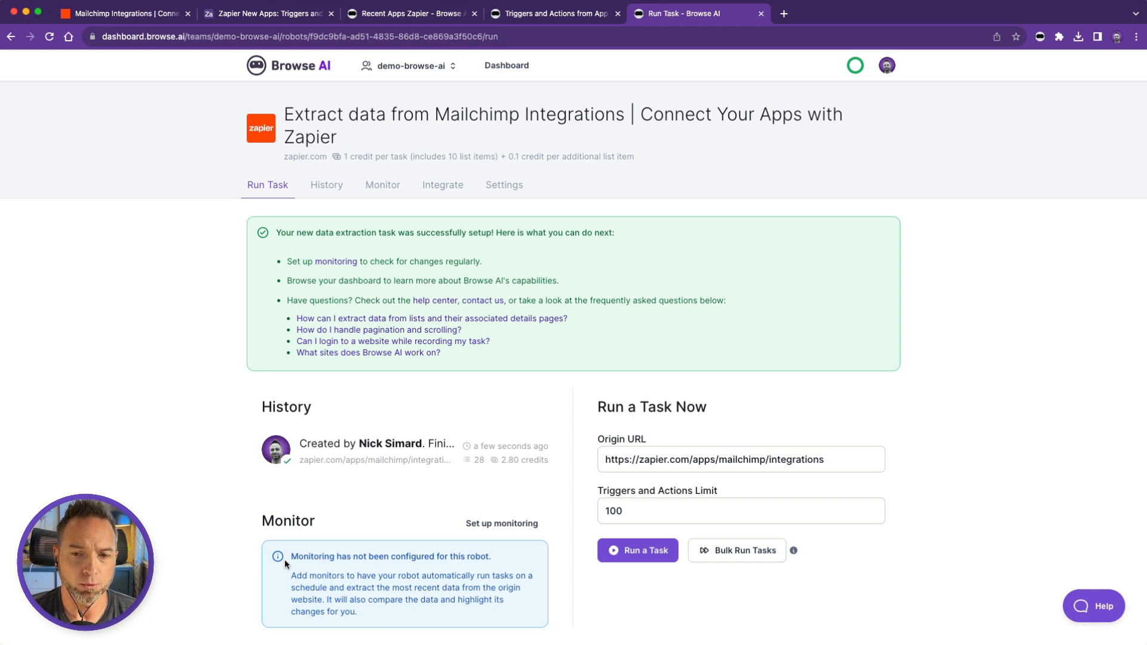
{"action": "mouse_move", "coordinate": [736, 549]}
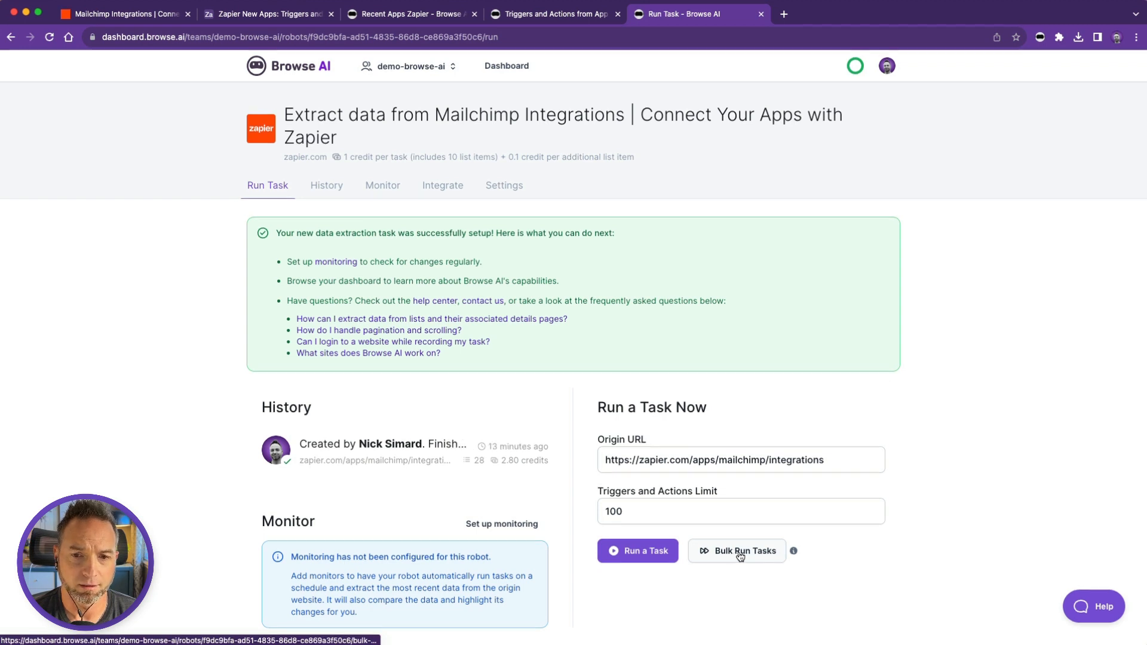
{"action": "mouse_move", "coordinate": [563, 170]}
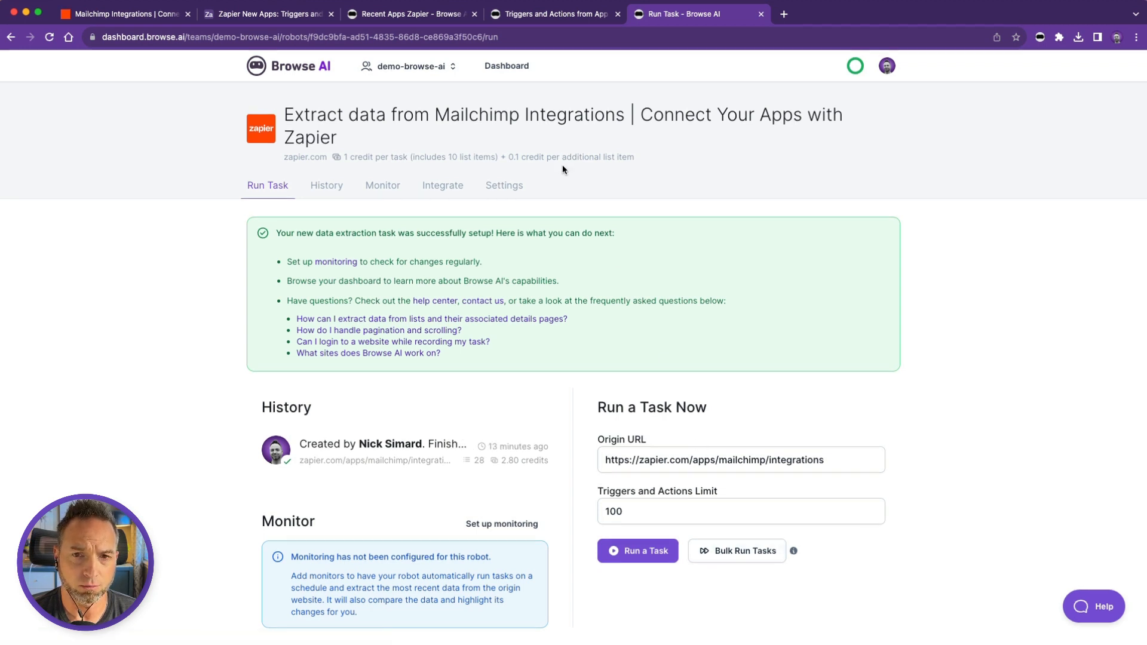
From the newsletters monitor robot's latest task, download the 10-app list as CSV and return to the Mailchimp robot
{"action": "left_click", "coordinate": [783, 15]}
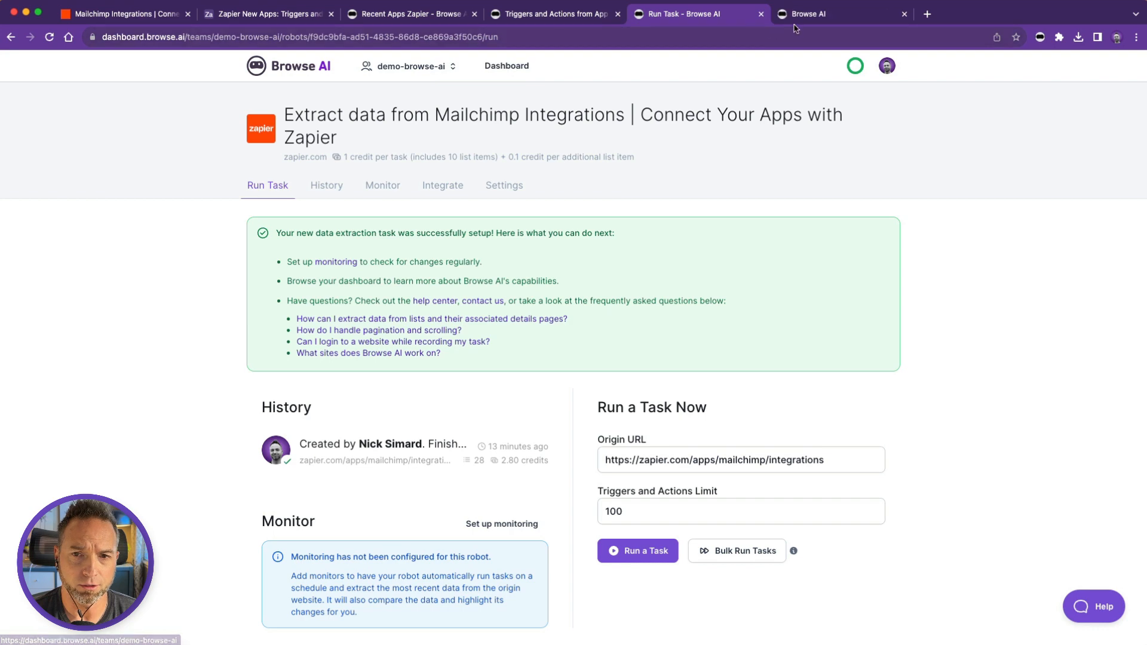
{"action": "left_click", "coordinate": [842, 14]}
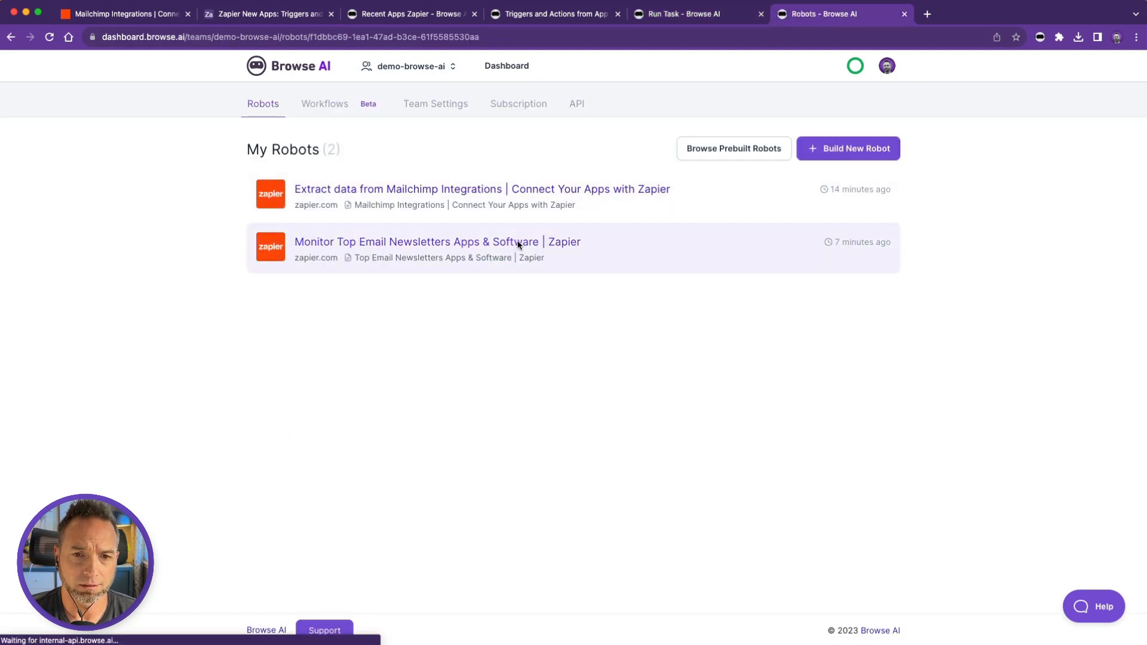
{"action": "left_click", "coordinate": [438, 241]}
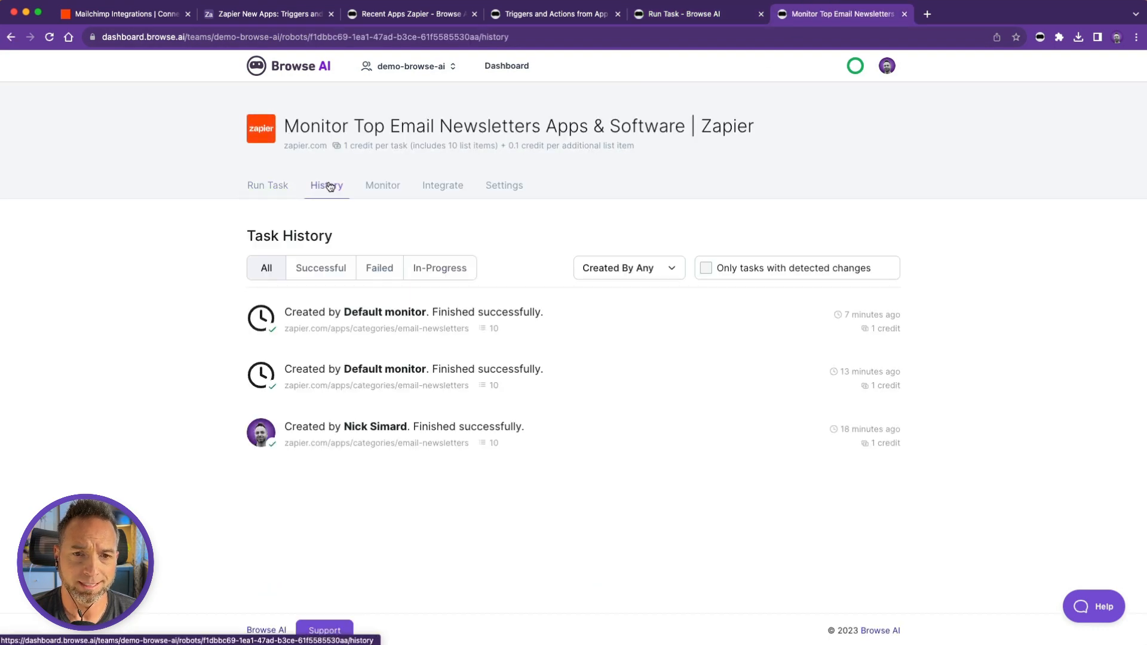
{"action": "left_click", "coordinate": [412, 320]}
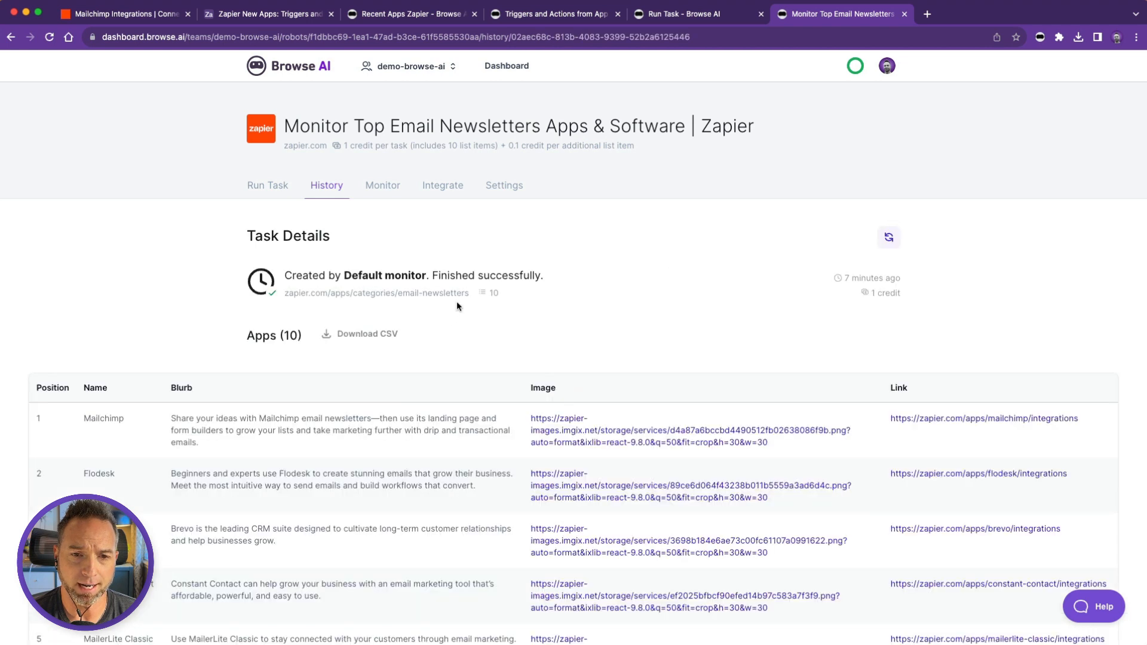
{"action": "left_click", "coordinate": [366, 333]}
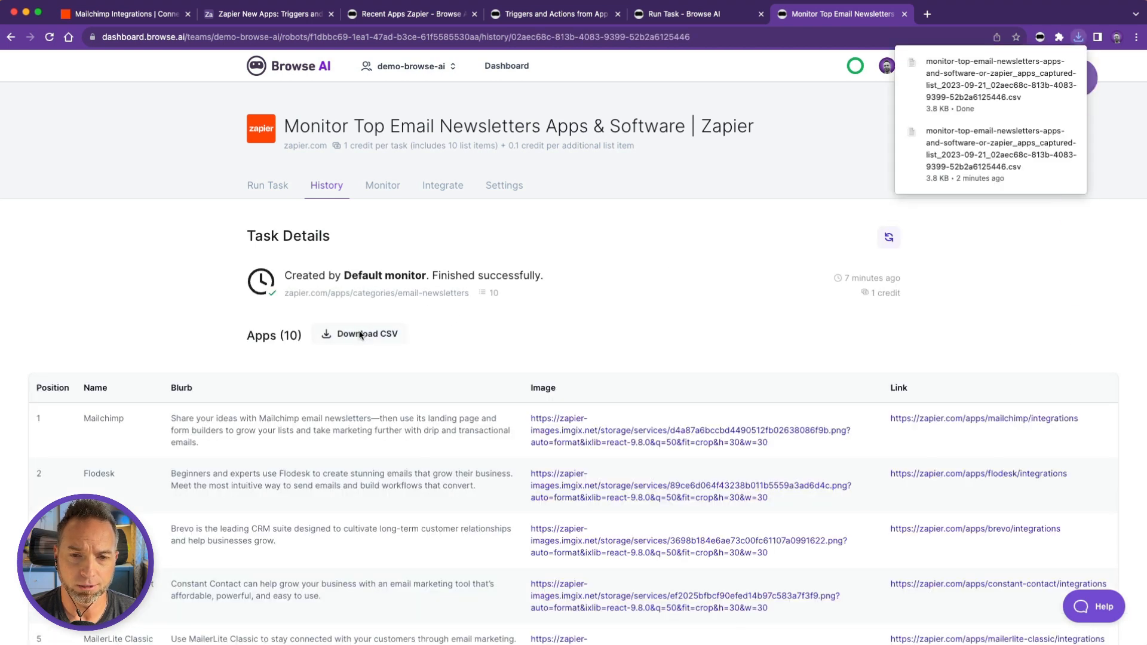
{"action": "left_click", "coordinate": [692, 14]}
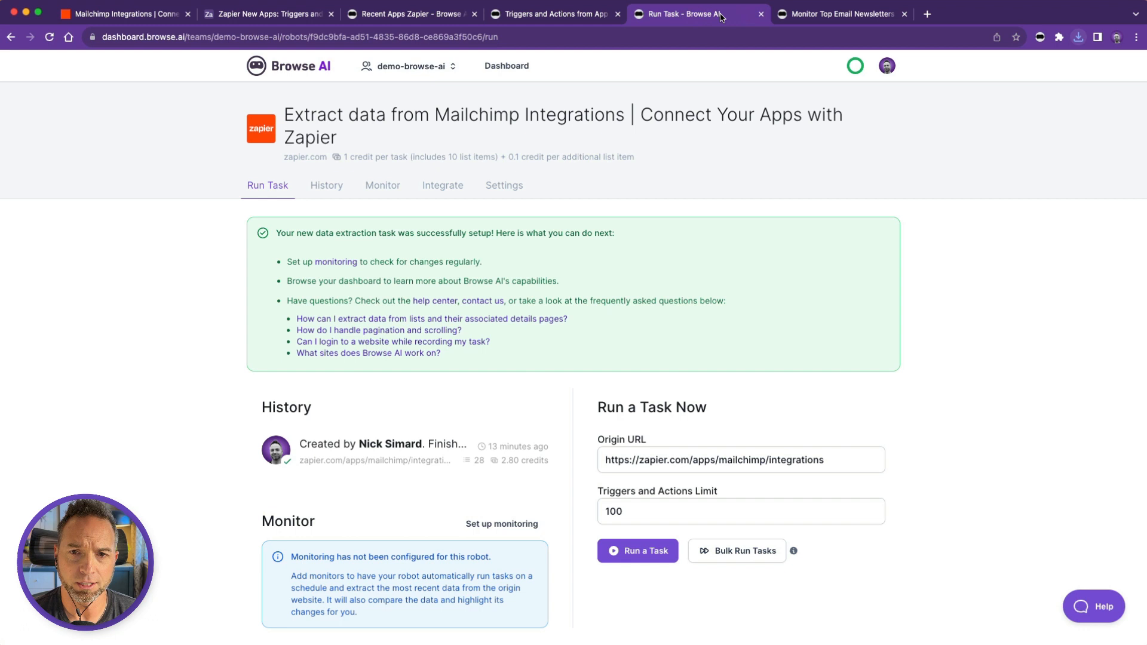
Start a bulk run and import the downloaded monitor-top-email-newsletters CSV as its input list
{"action": "left_click", "coordinate": [736, 550]}
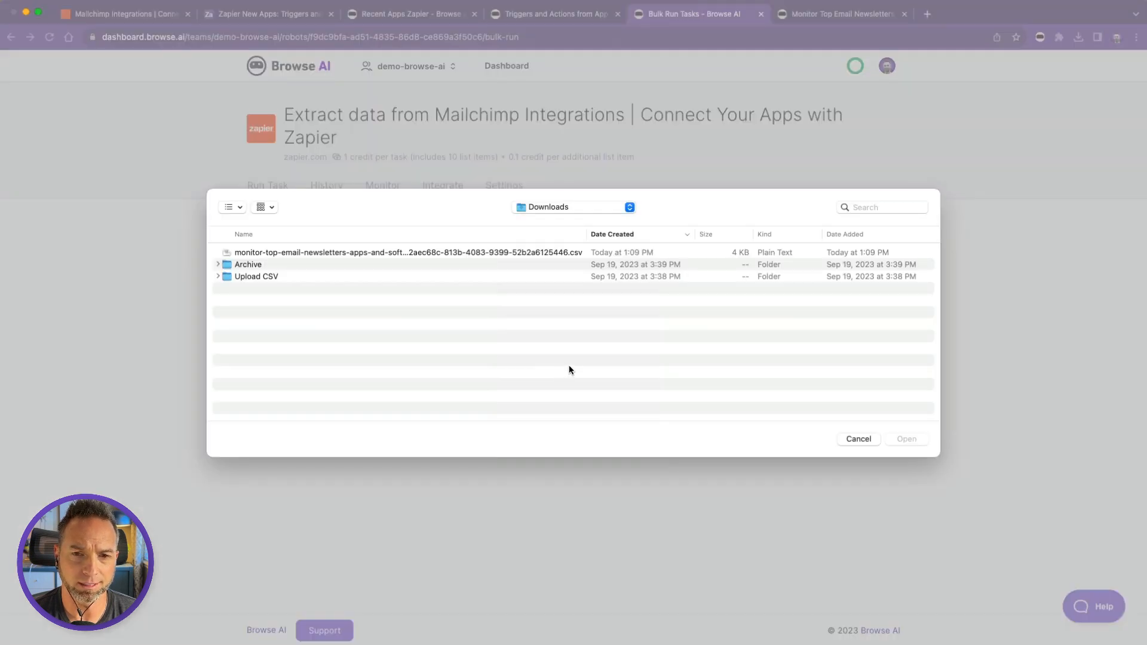
{"action": "left_click", "coordinate": [403, 253]}
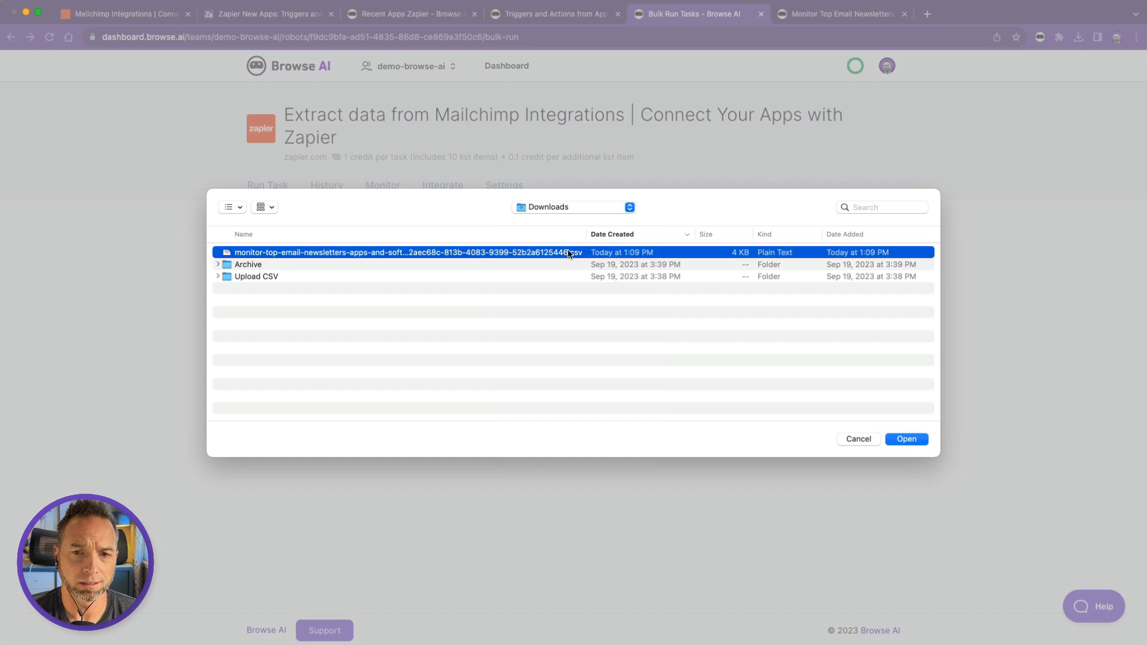
{"action": "left_click", "coordinate": [906, 438]}
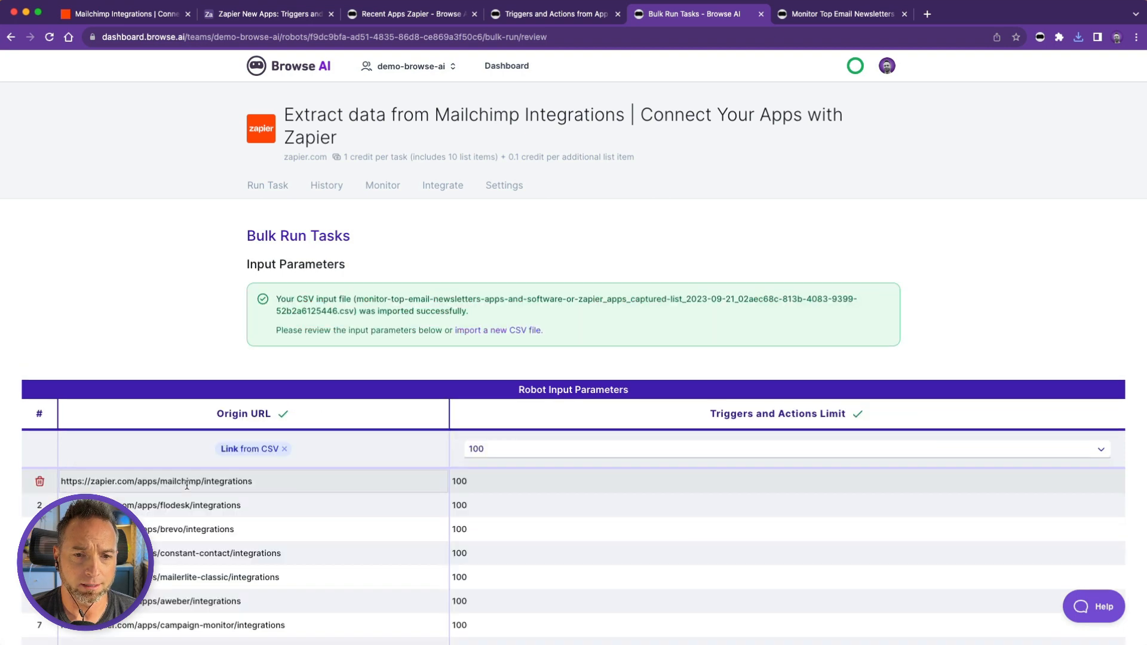
{"action": "scroll", "scroll_direction": "down", "scroll_amount": 3}
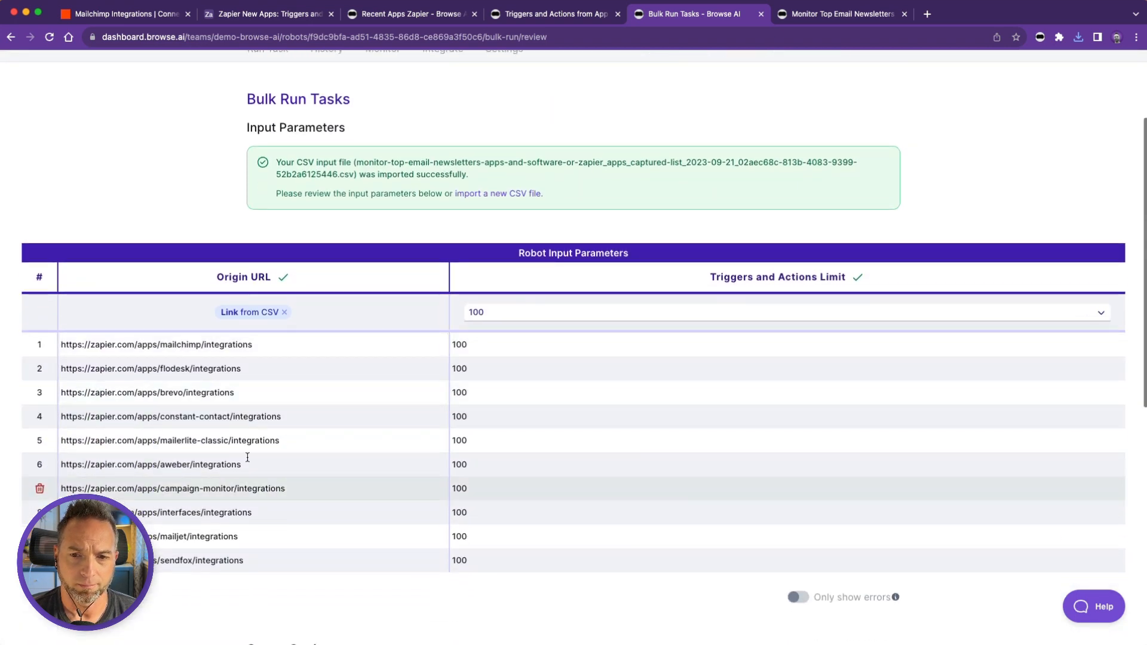
{"action": "scroll", "scroll_direction": "down", "scroll_amount": 3}
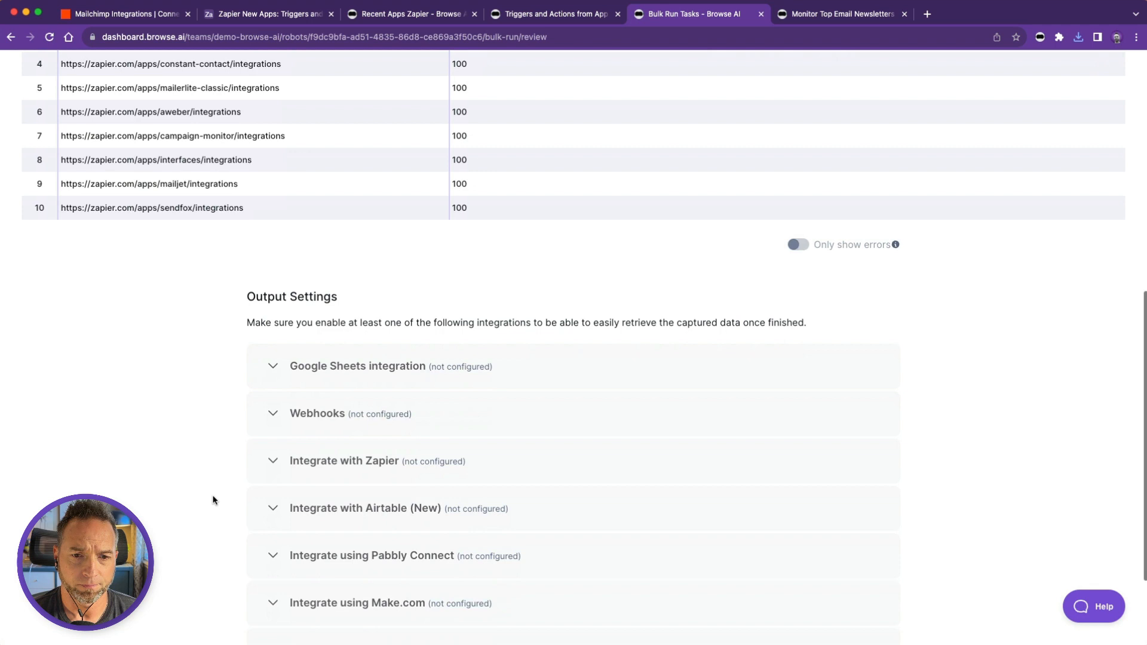
Enable Airtable syncing with the existing account to the Zapier New Apps base and activate it
{"action": "left_click", "coordinate": [366, 395]}
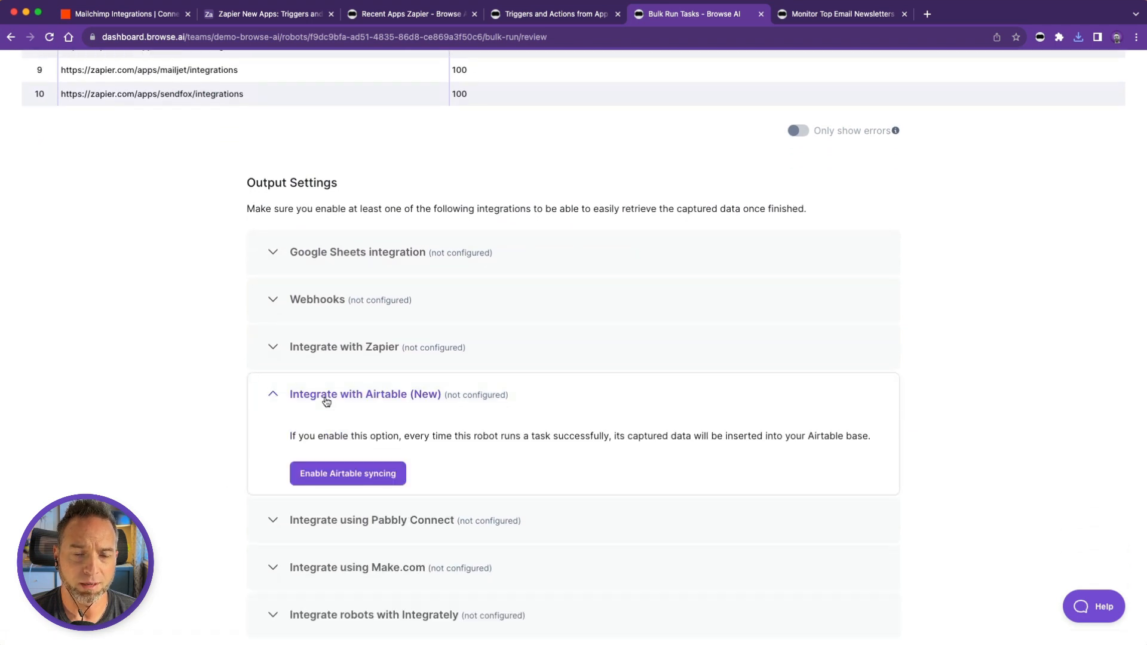
{"action": "left_click", "coordinate": [348, 474]}
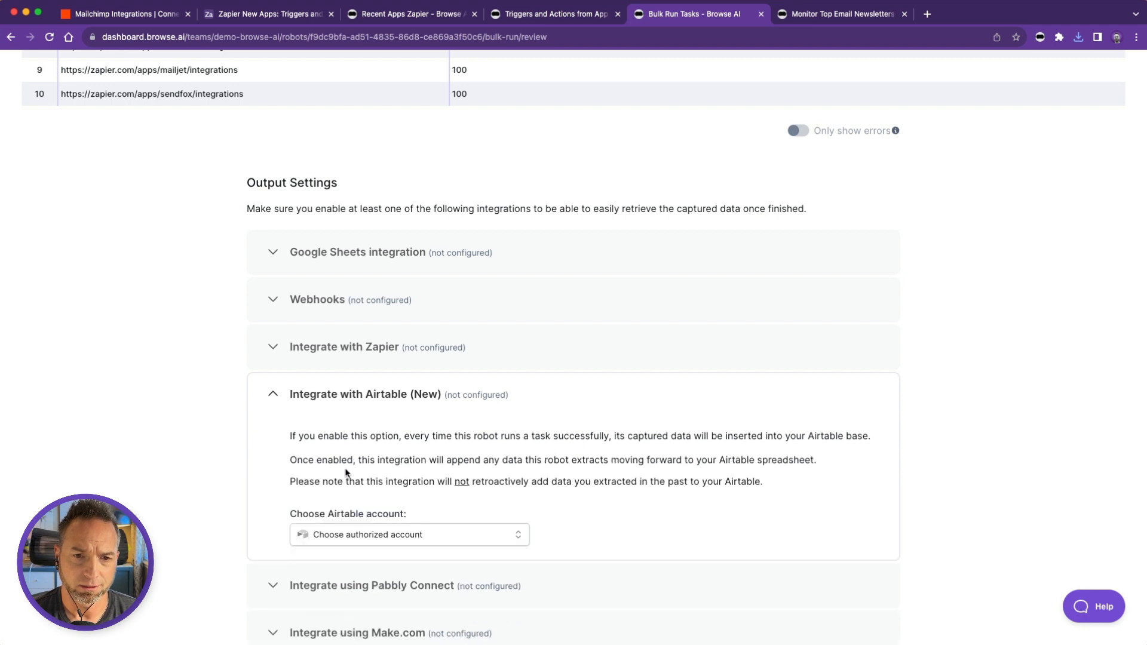
{"action": "mouse_move", "coordinate": [358, 536]}
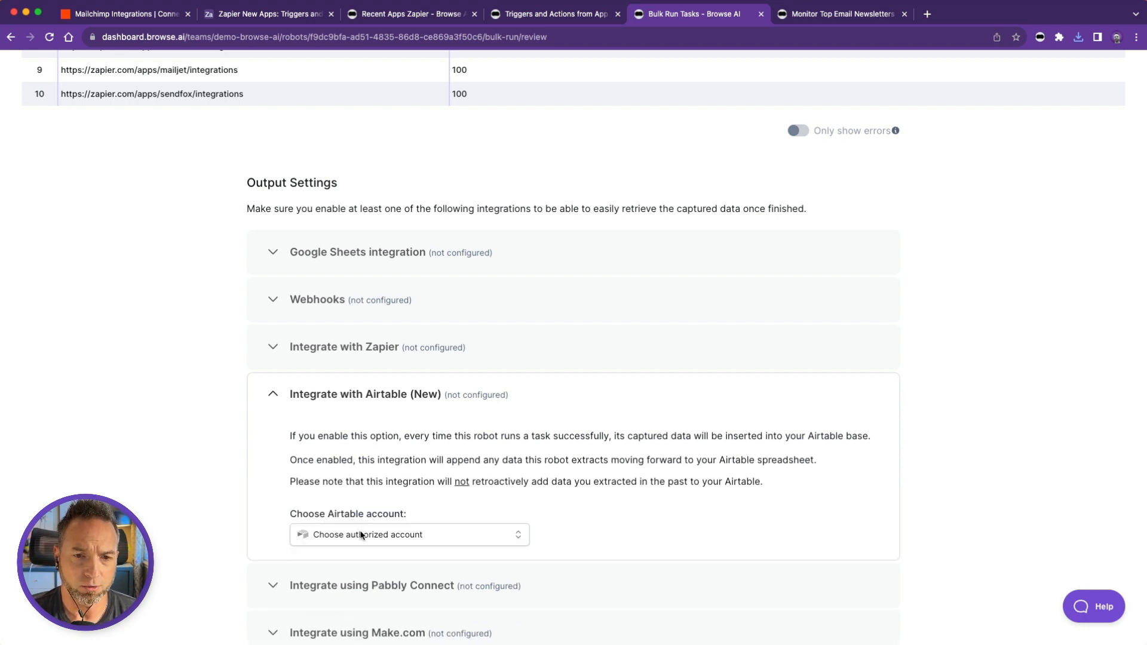
{"action": "left_click", "coordinate": [409, 534]}
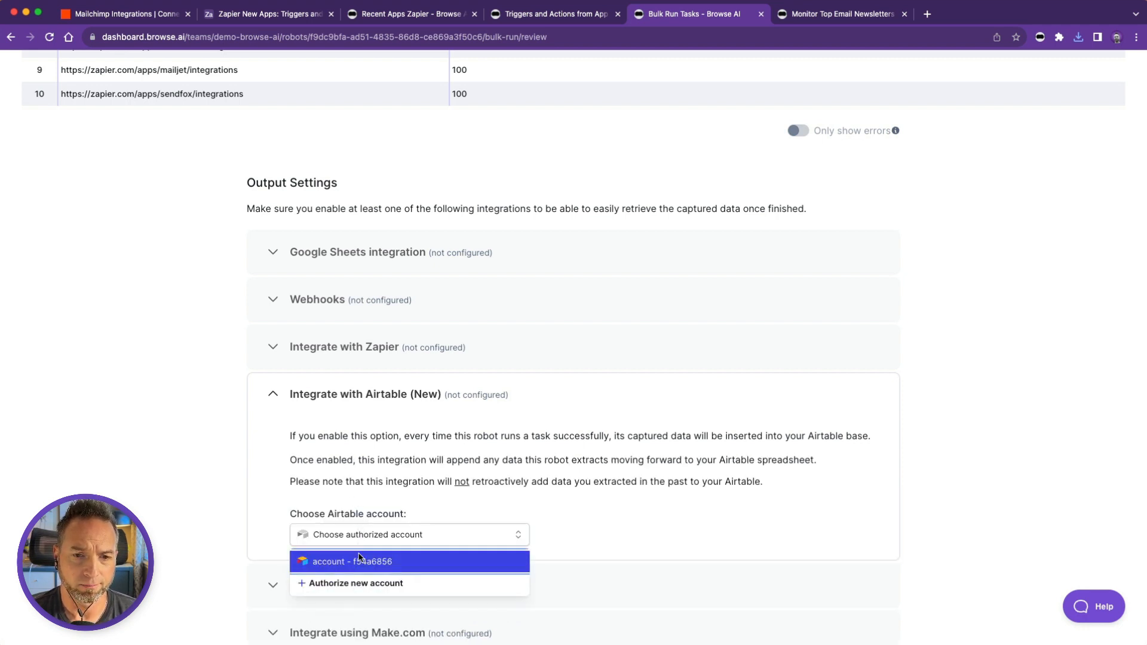
{"action": "left_click", "coordinate": [355, 561]}
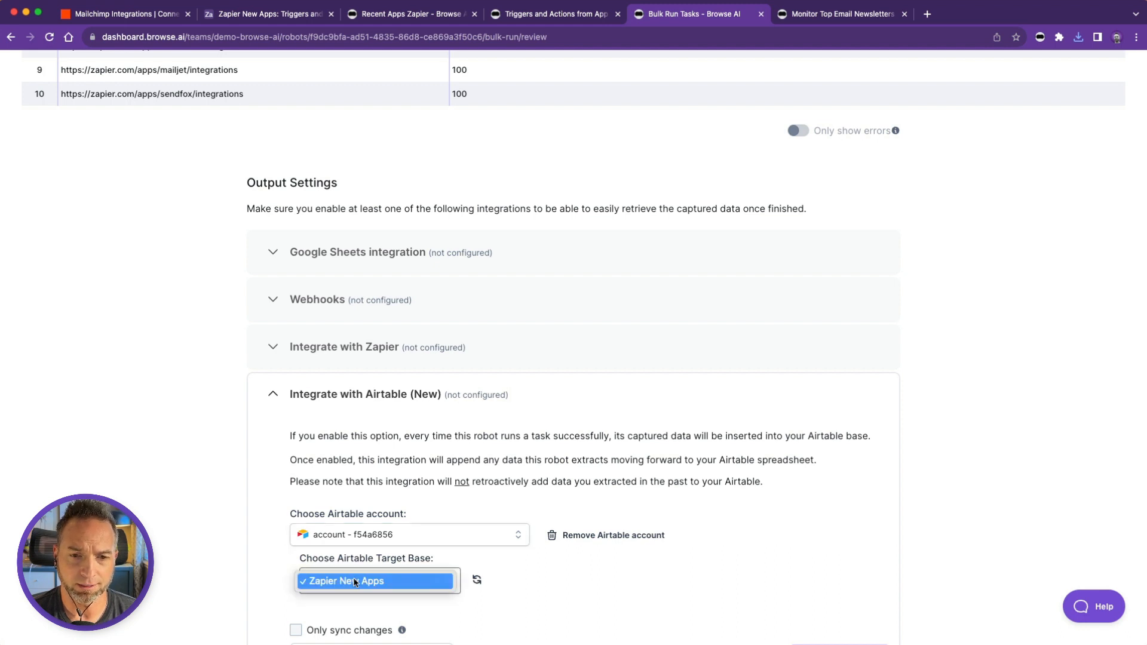
{"action": "left_click", "coordinate": [377, 581]}
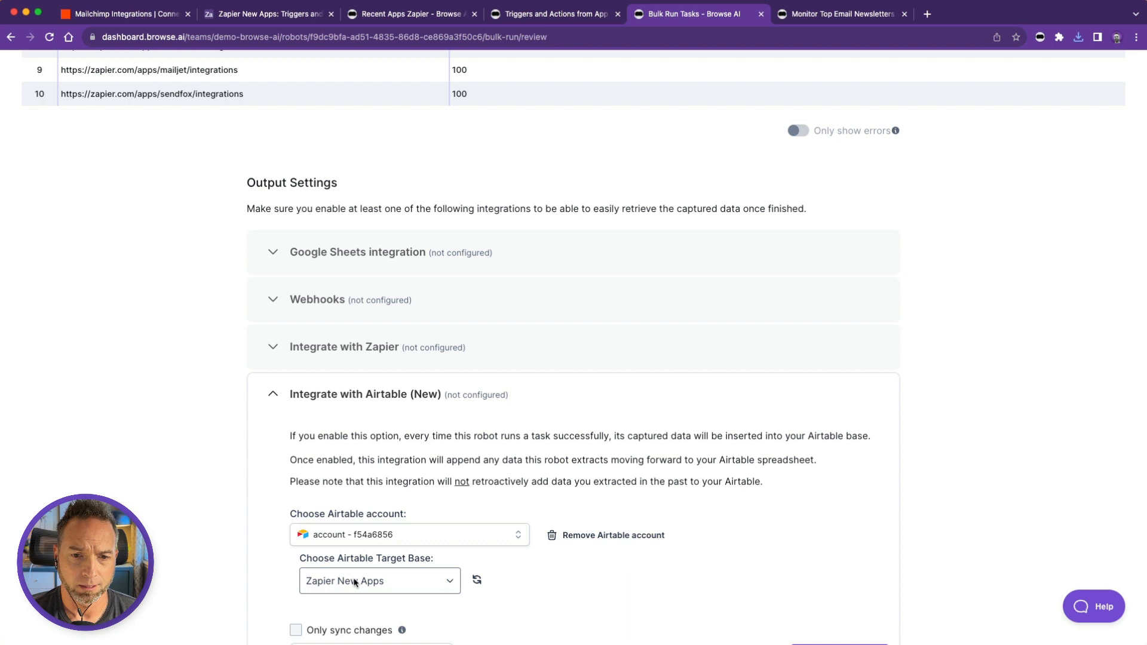
{"action": "scroll", "scroll_direction": "down", "scroll_amount": 3}
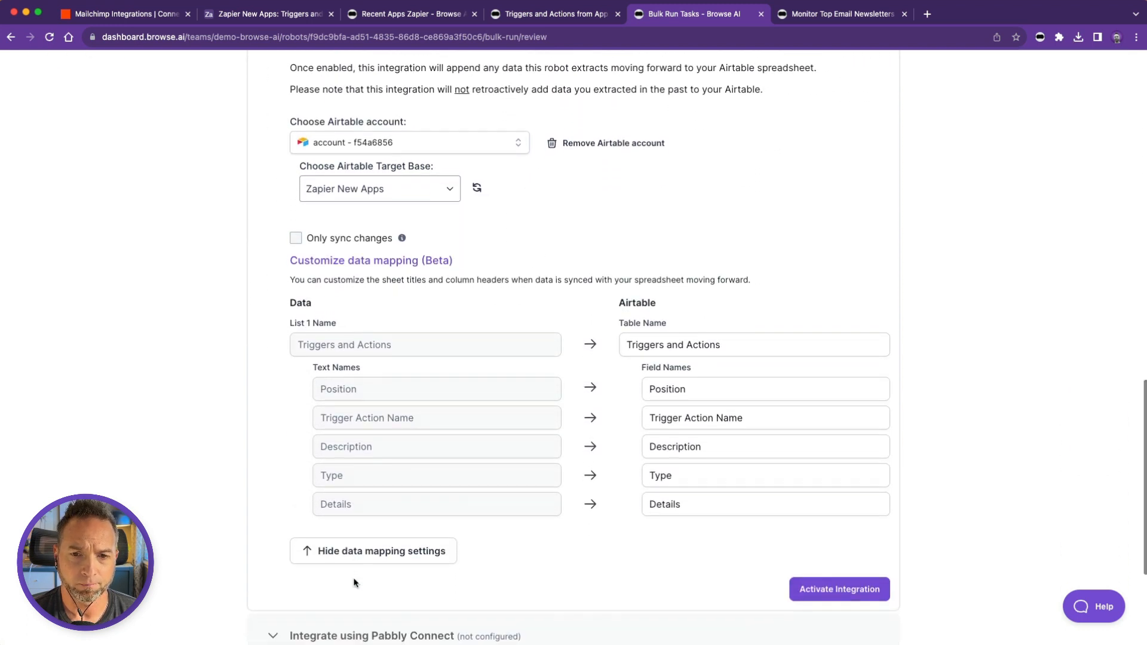
{"action": "left_click", "coordinate": [839, 589]}
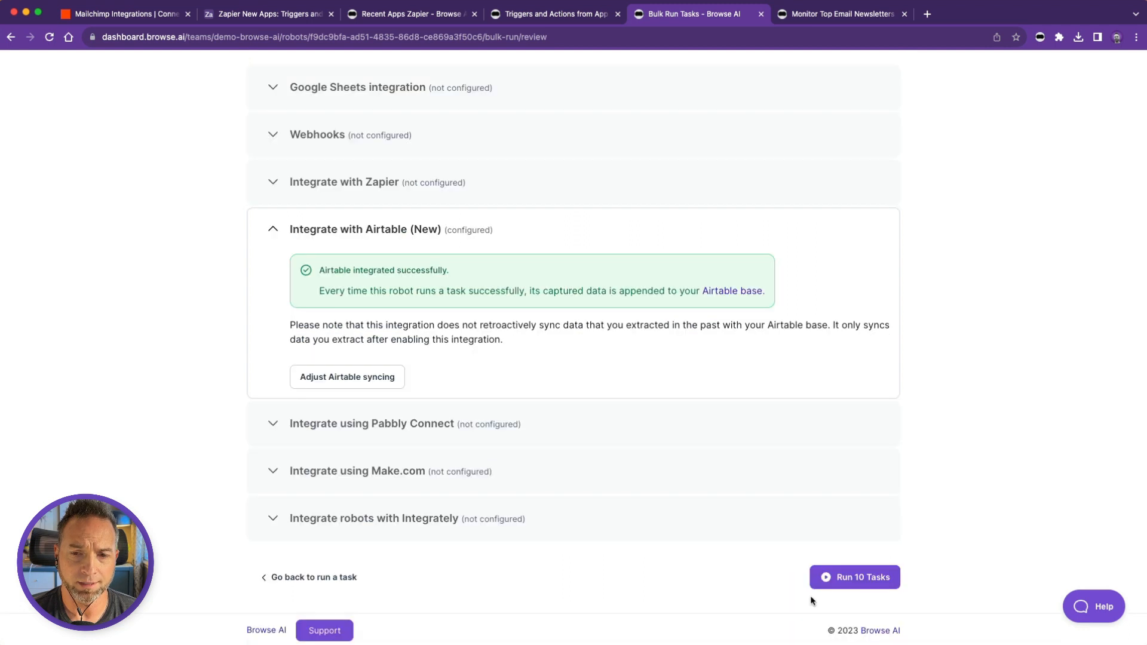
{"action": "mouse_move", "coordinate": [545, 537]}
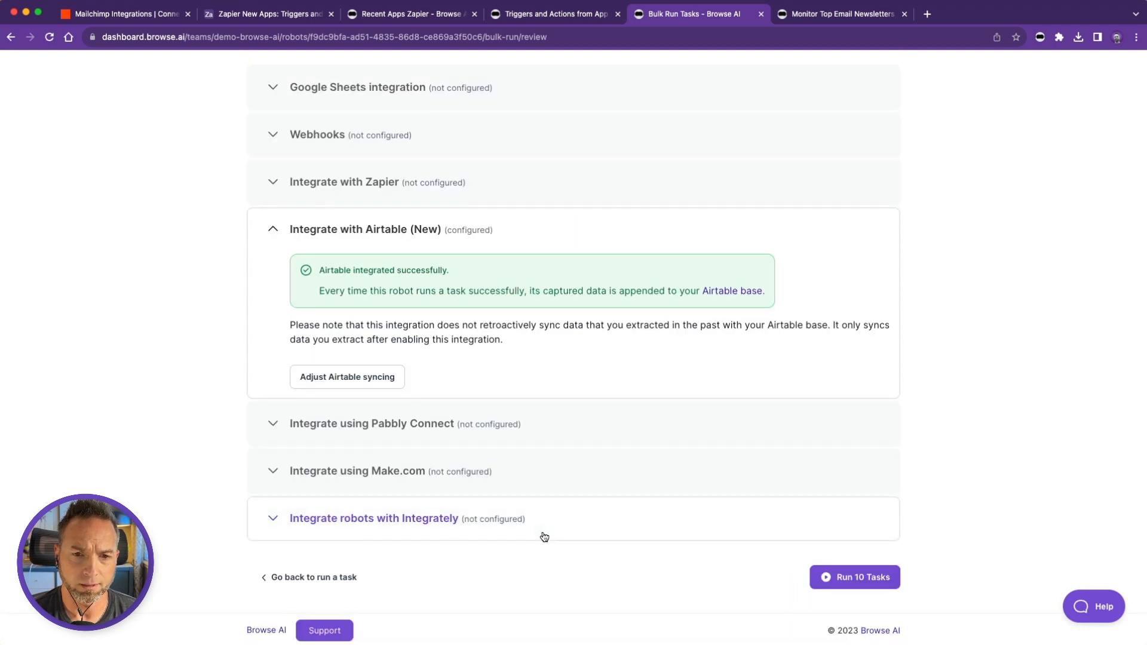
Launch the bulk run of 10 tasks, accepting the credit cost
{"action": "left_click", "coordinate": [853, 577]}
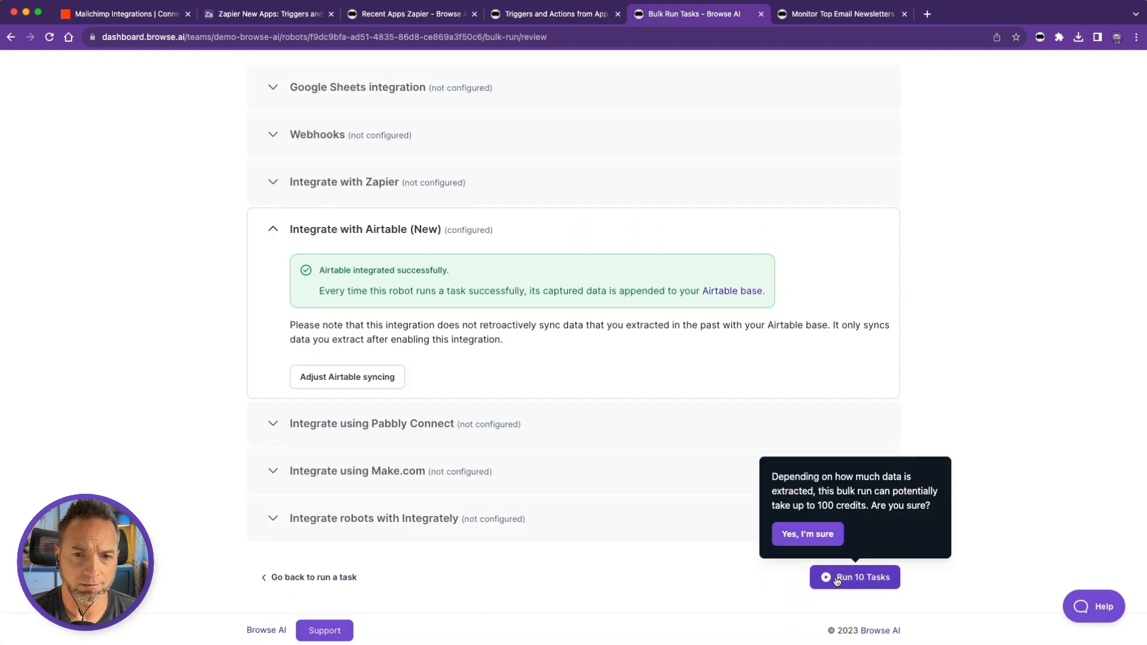
{"action": "left_click", "coordinate": [807, 535]}
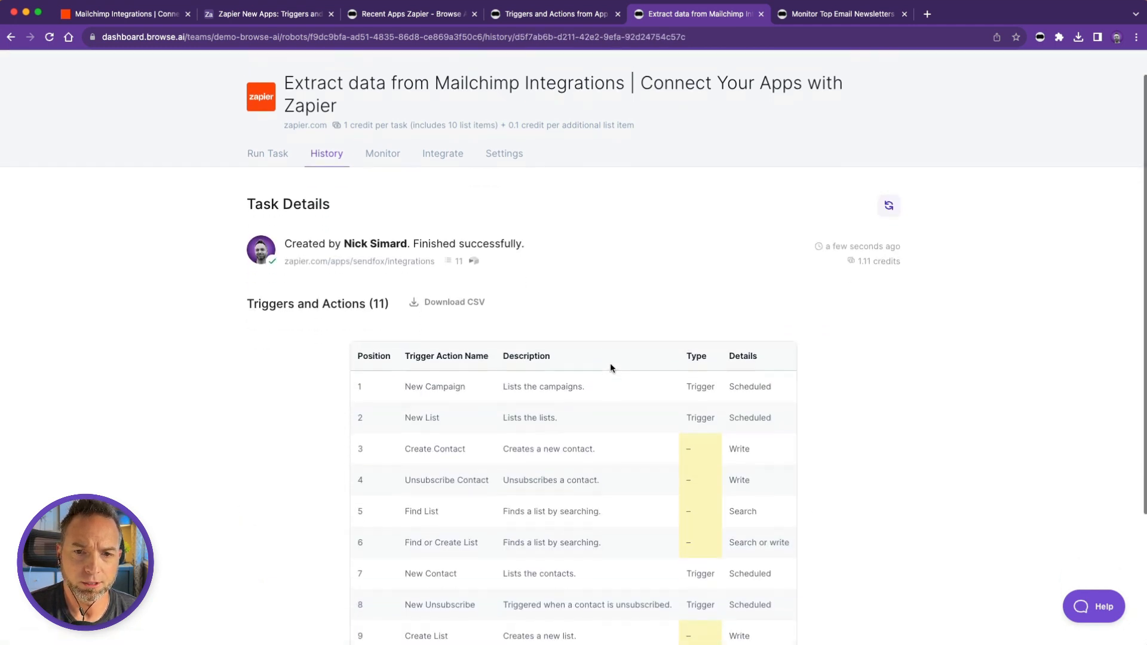
Show all 11 extracted Mailchimp triggers and actions for the SendFox task
{"action": "scroll", "scroll_direction": "down", "scroll_amount": 3}
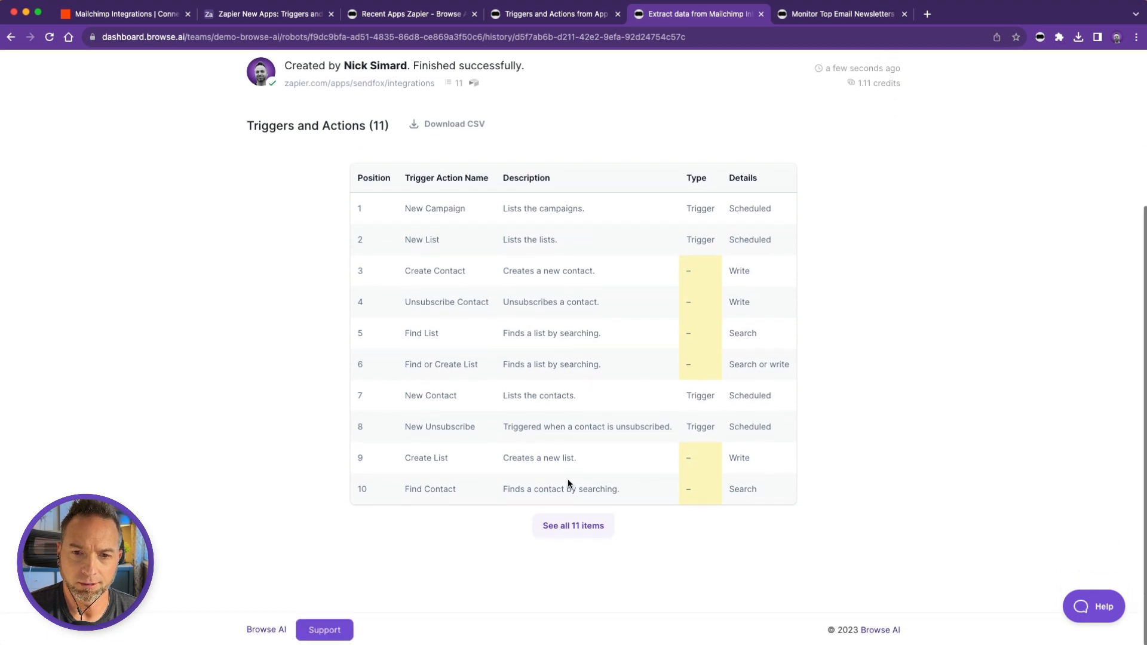
{"action": "left_click", "coordinate": [572, 525]}
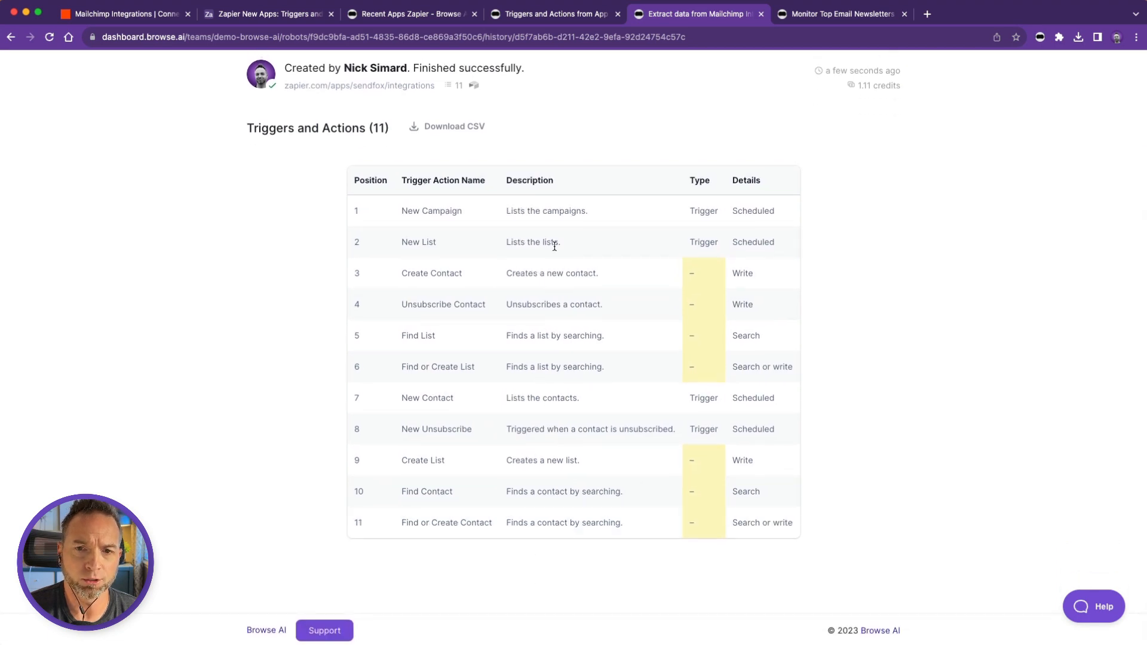
{"action": "mouse_move", "coordinate": [653, 336]}
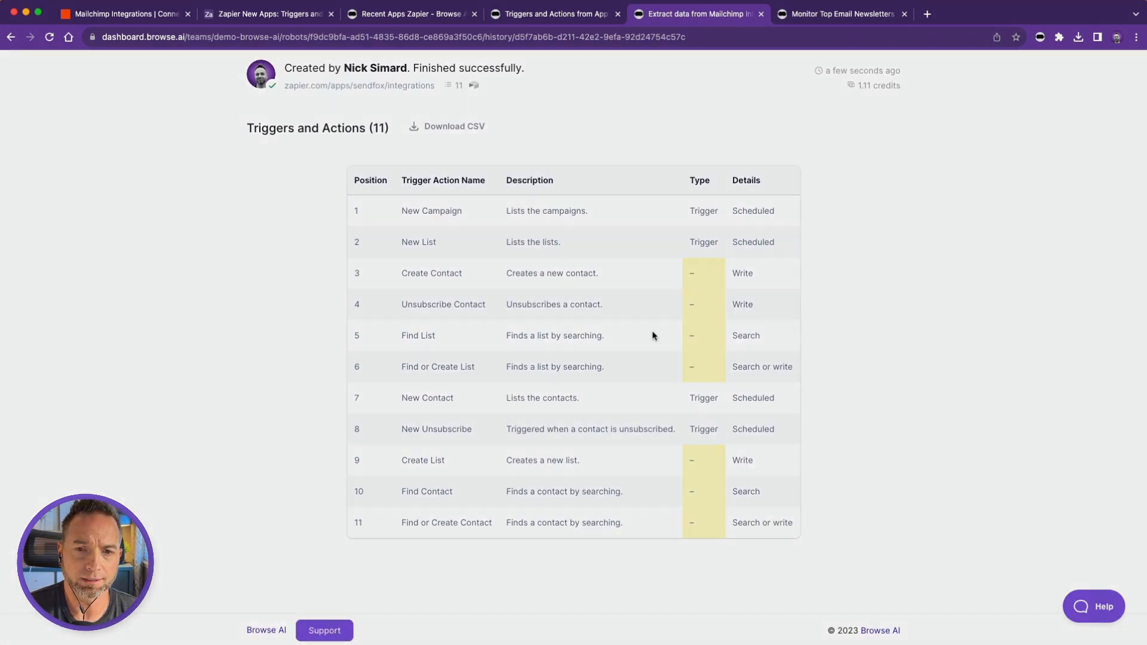